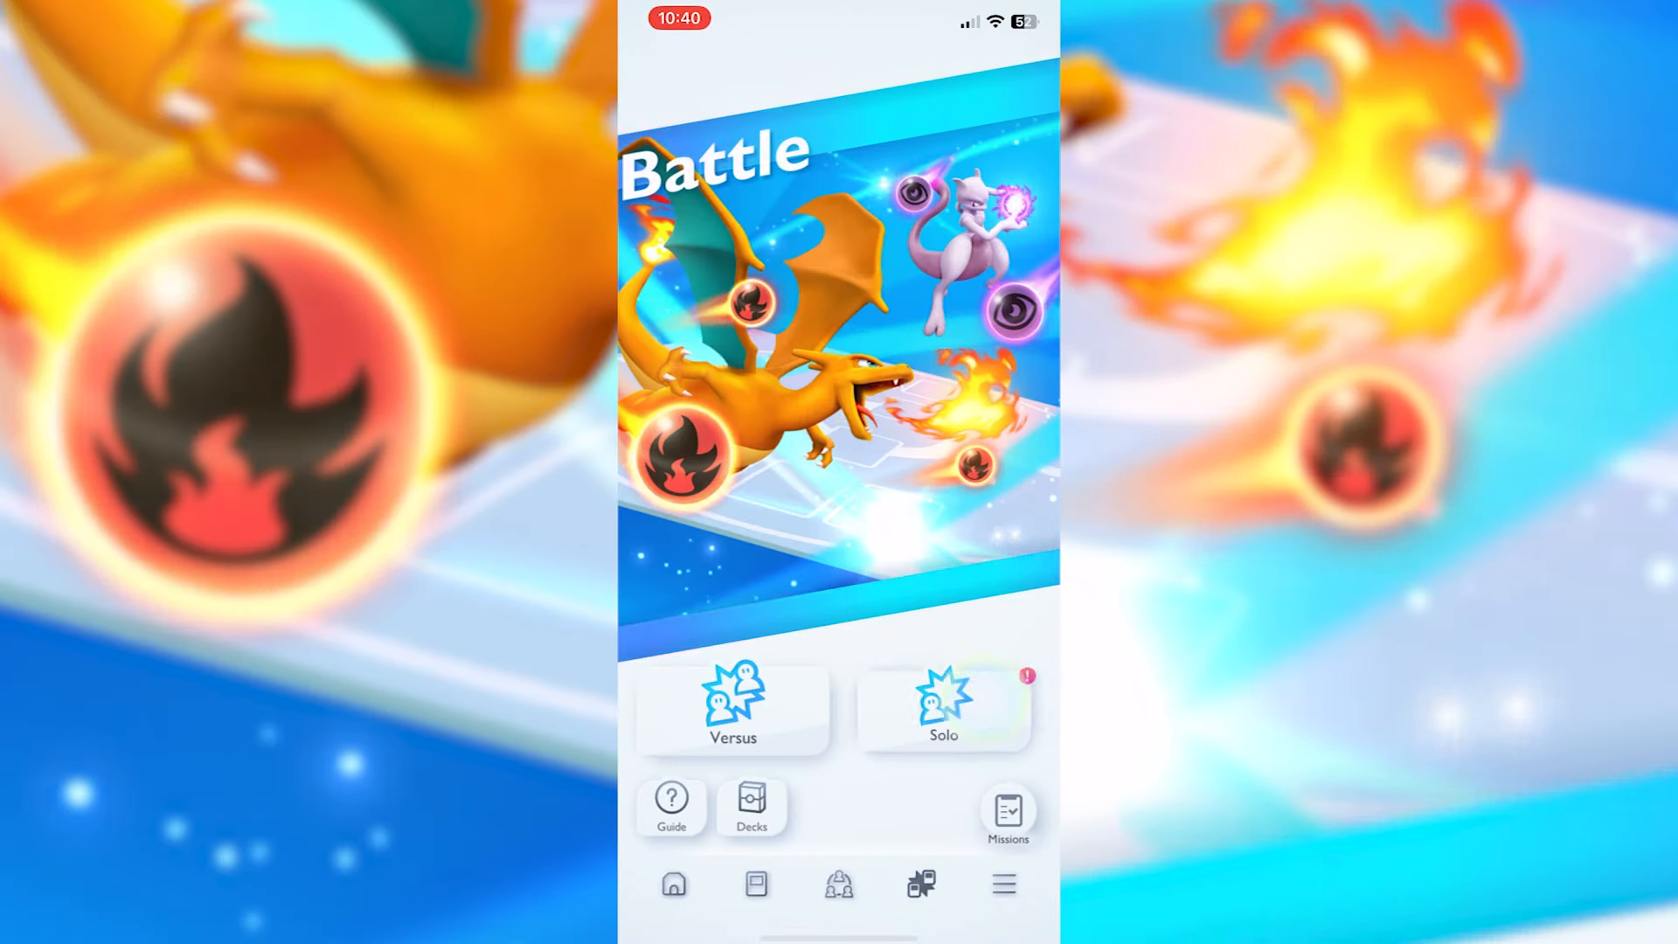
# Step: Browse the Solo Step-Up Battle decks, then open the 856-card collection
pyautogui.click(943, 712)
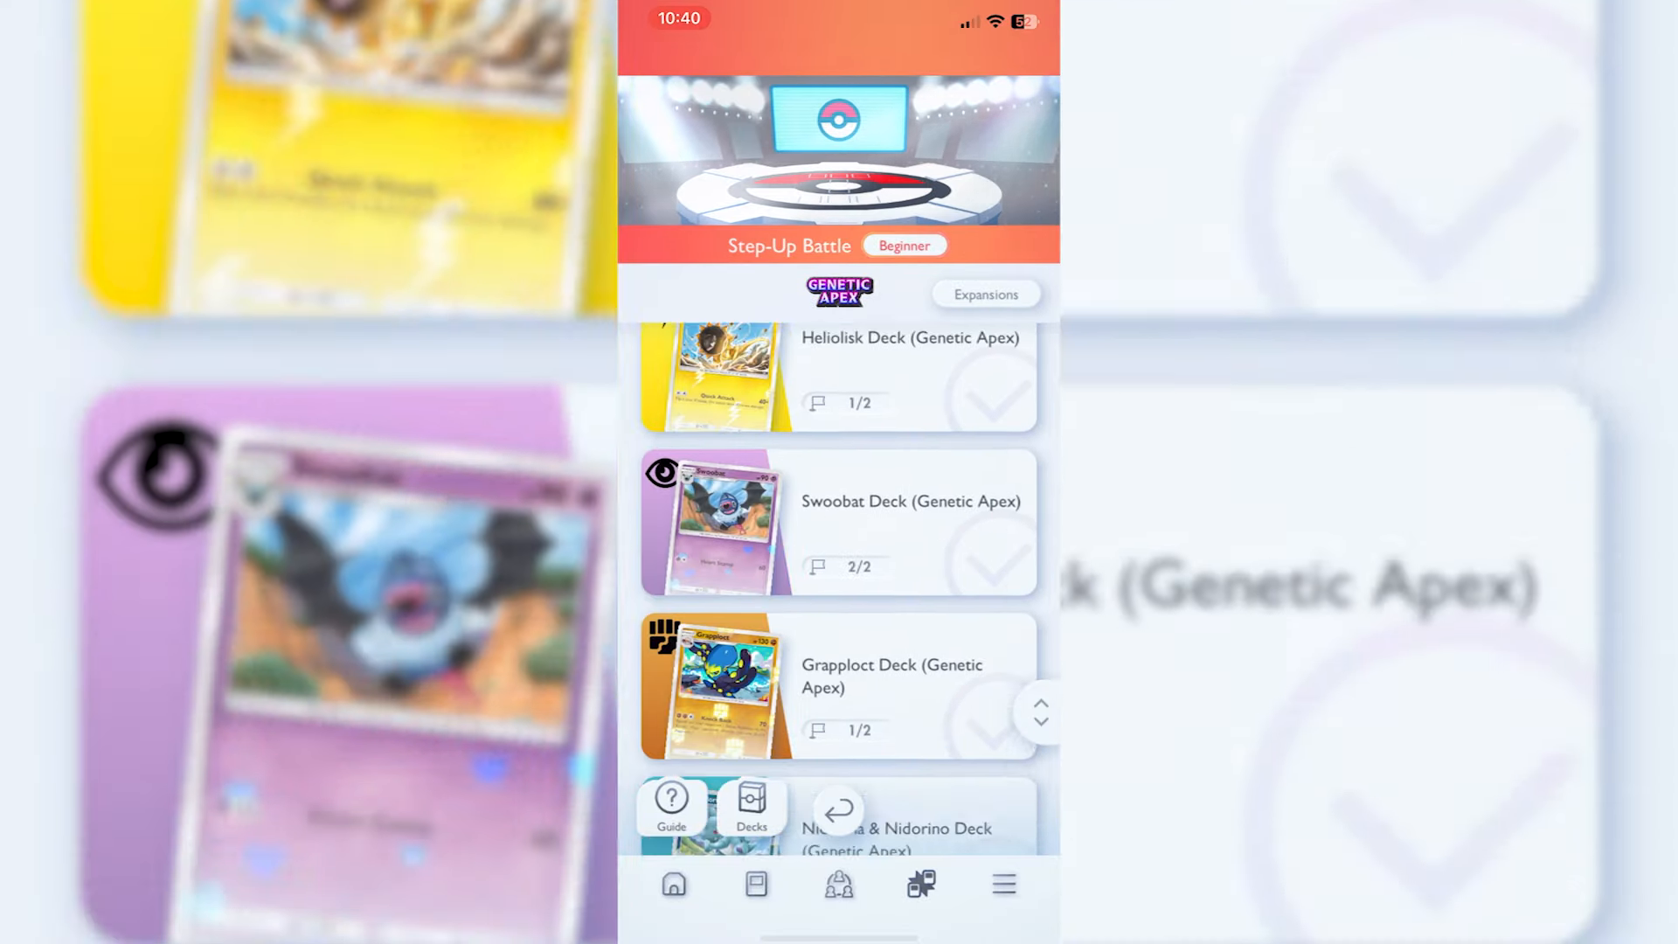
pyautogui.scroll(-3)
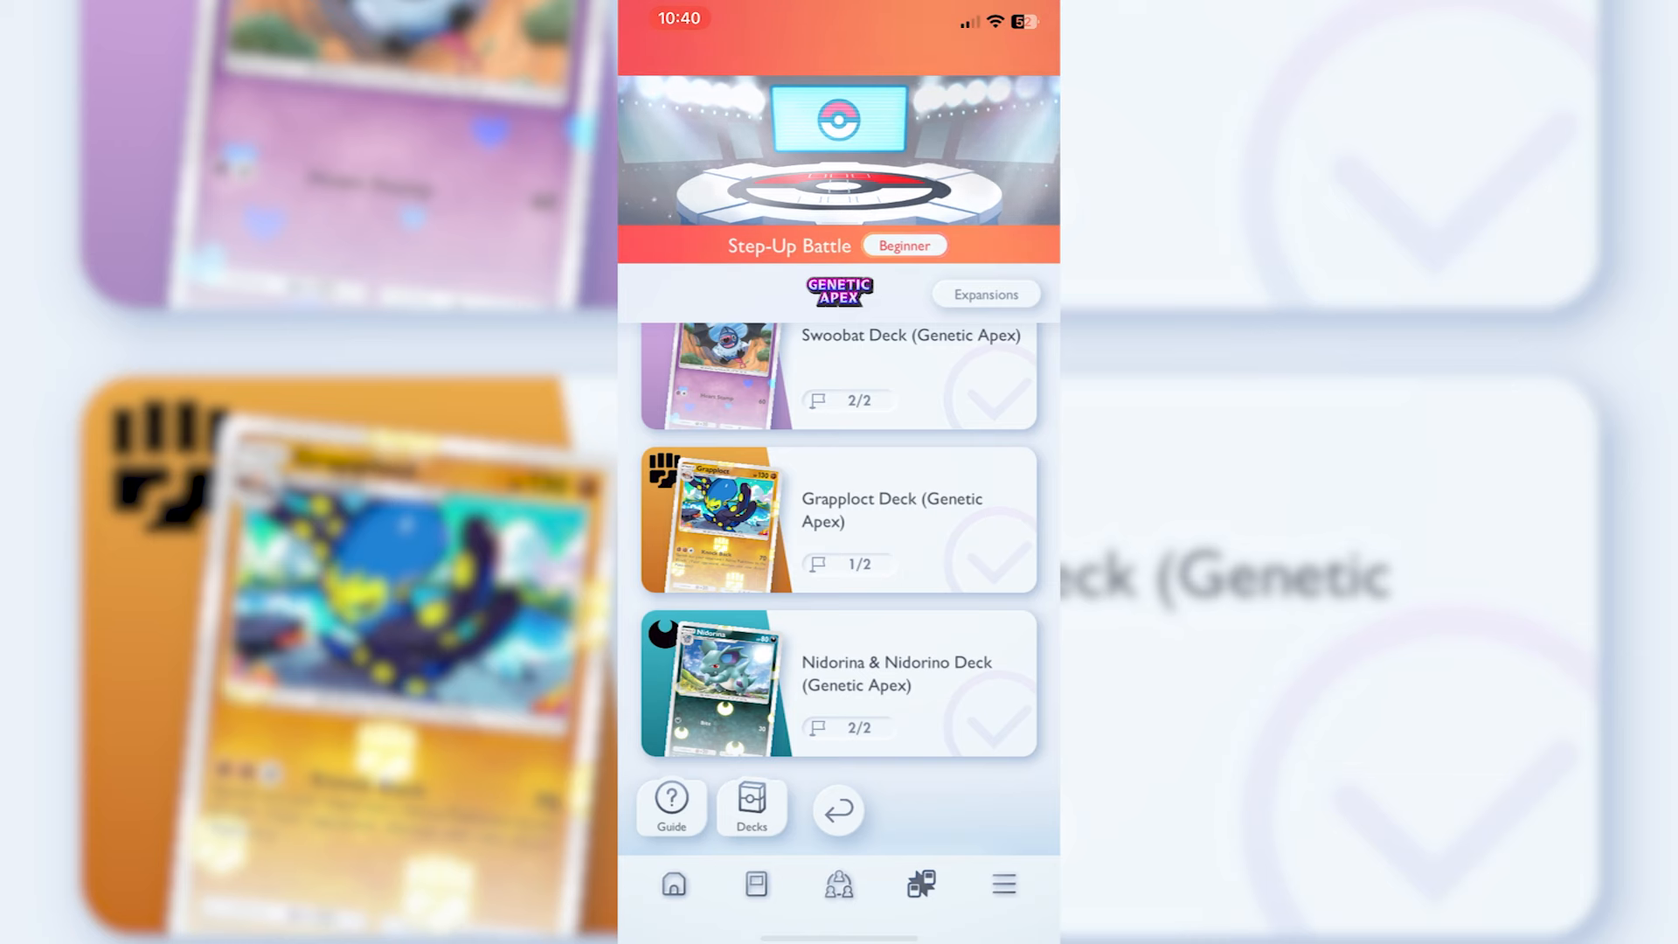
pyautogui.click(754, 883)
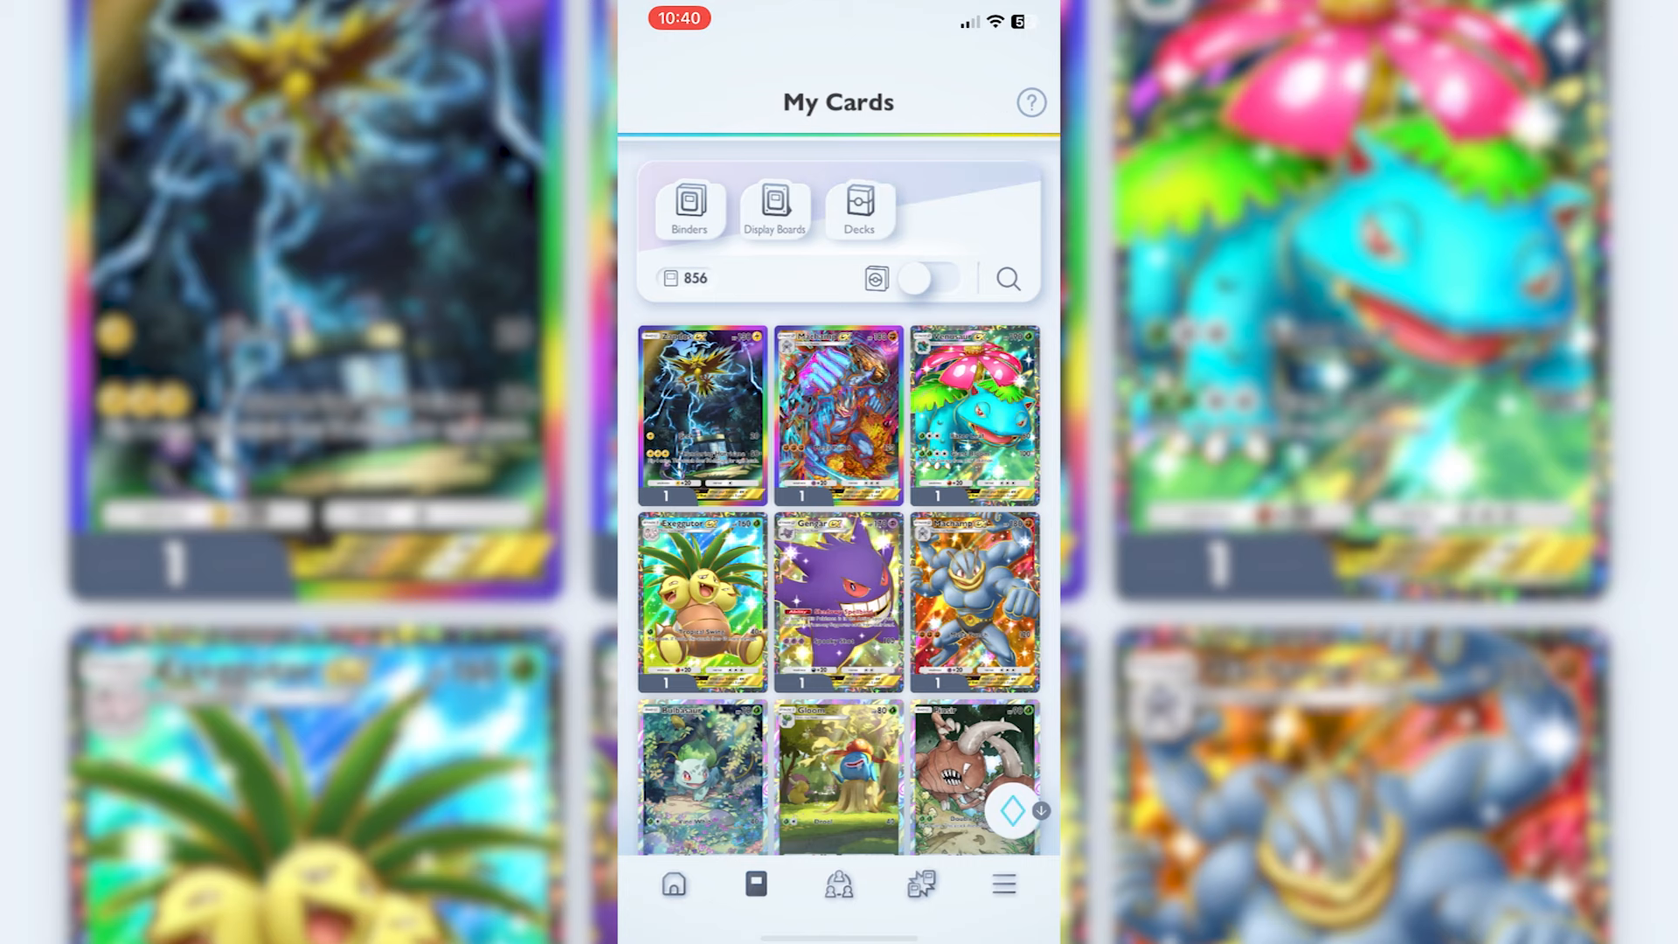
# Step: Start an empty new deck at 0 of 20 from the Decks list's Build New option
pyautogui.click(858, 204)
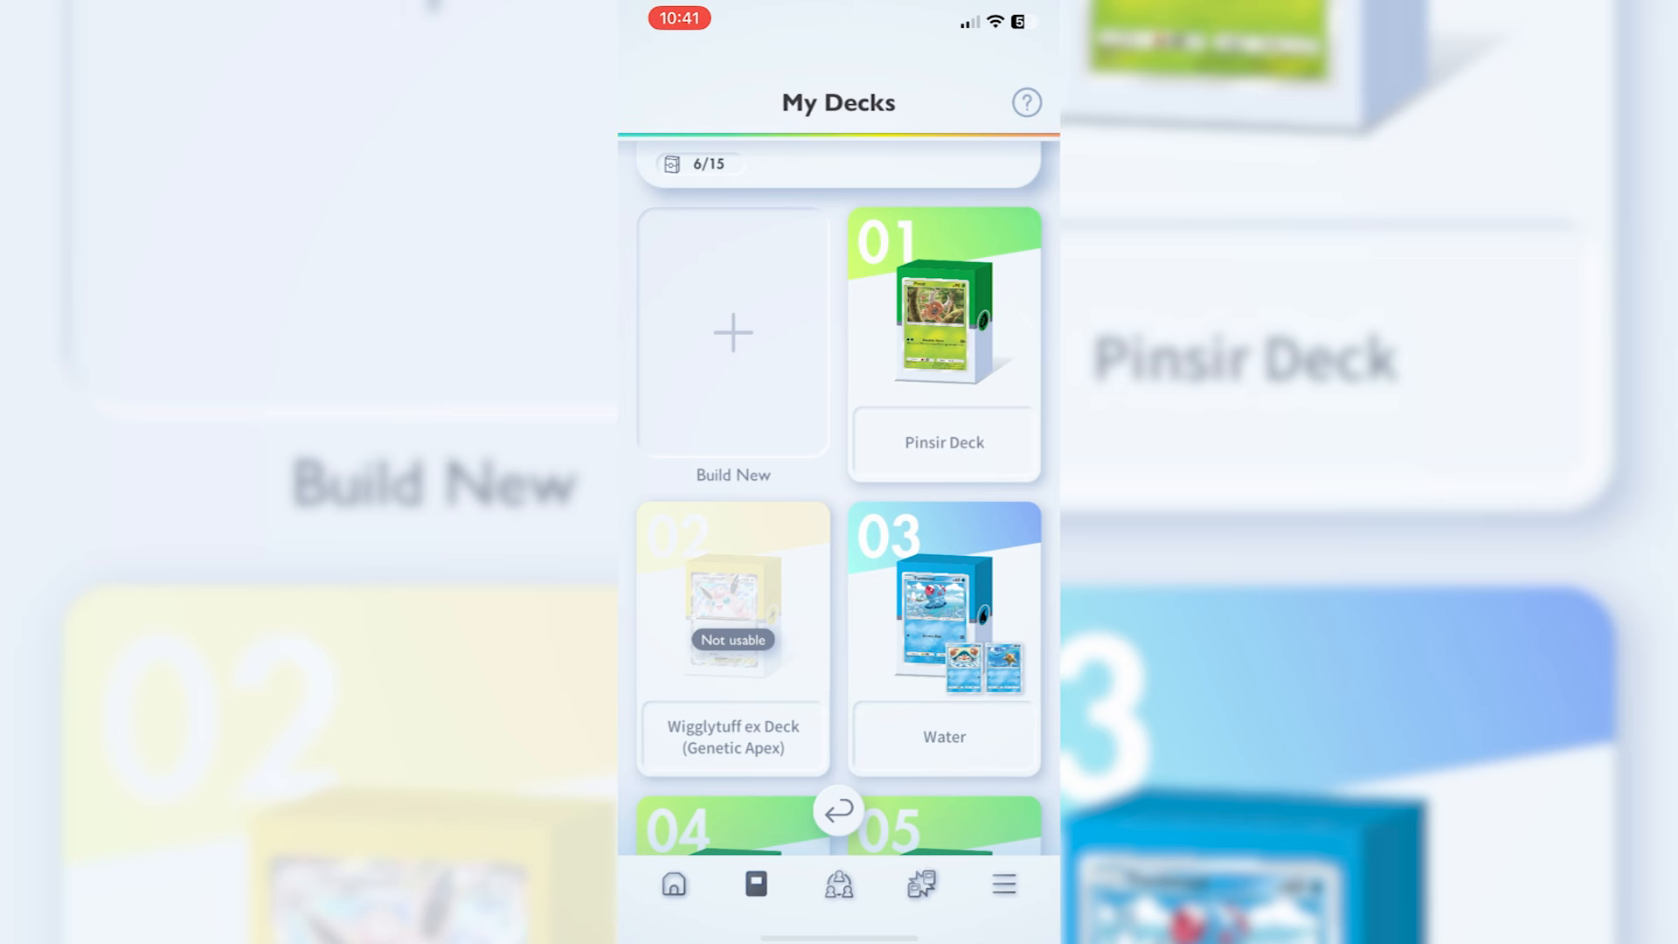
pyautogui.click(733, 332)
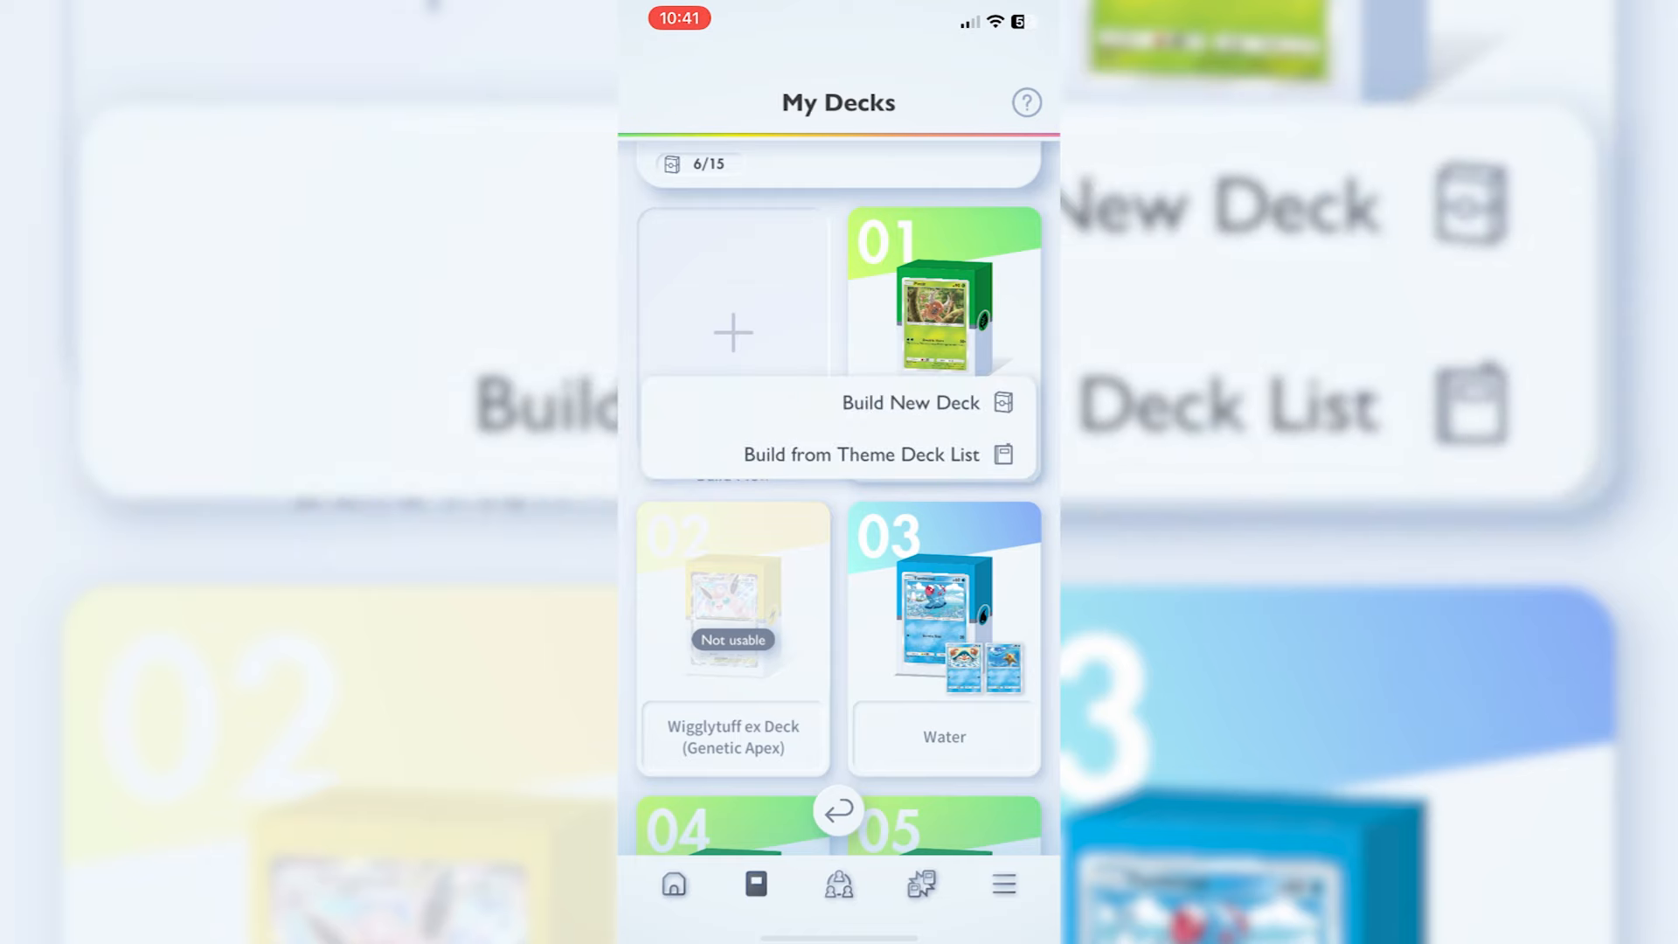
pyautogui.click(862, 454)
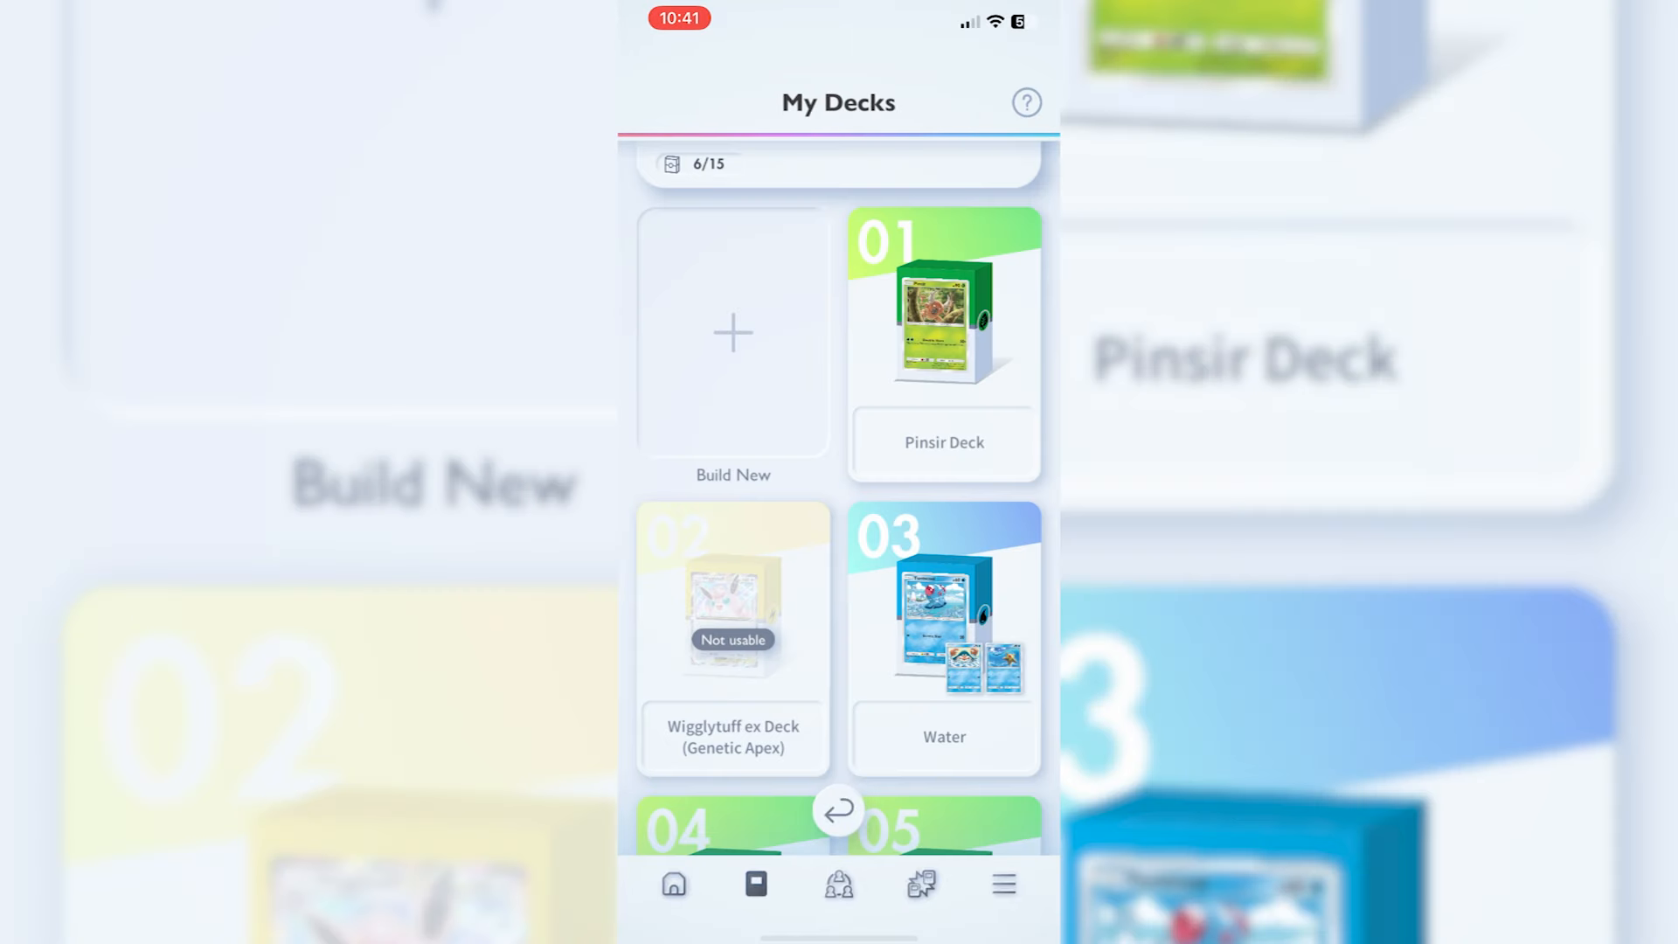
pyautogui.click(733, 333)
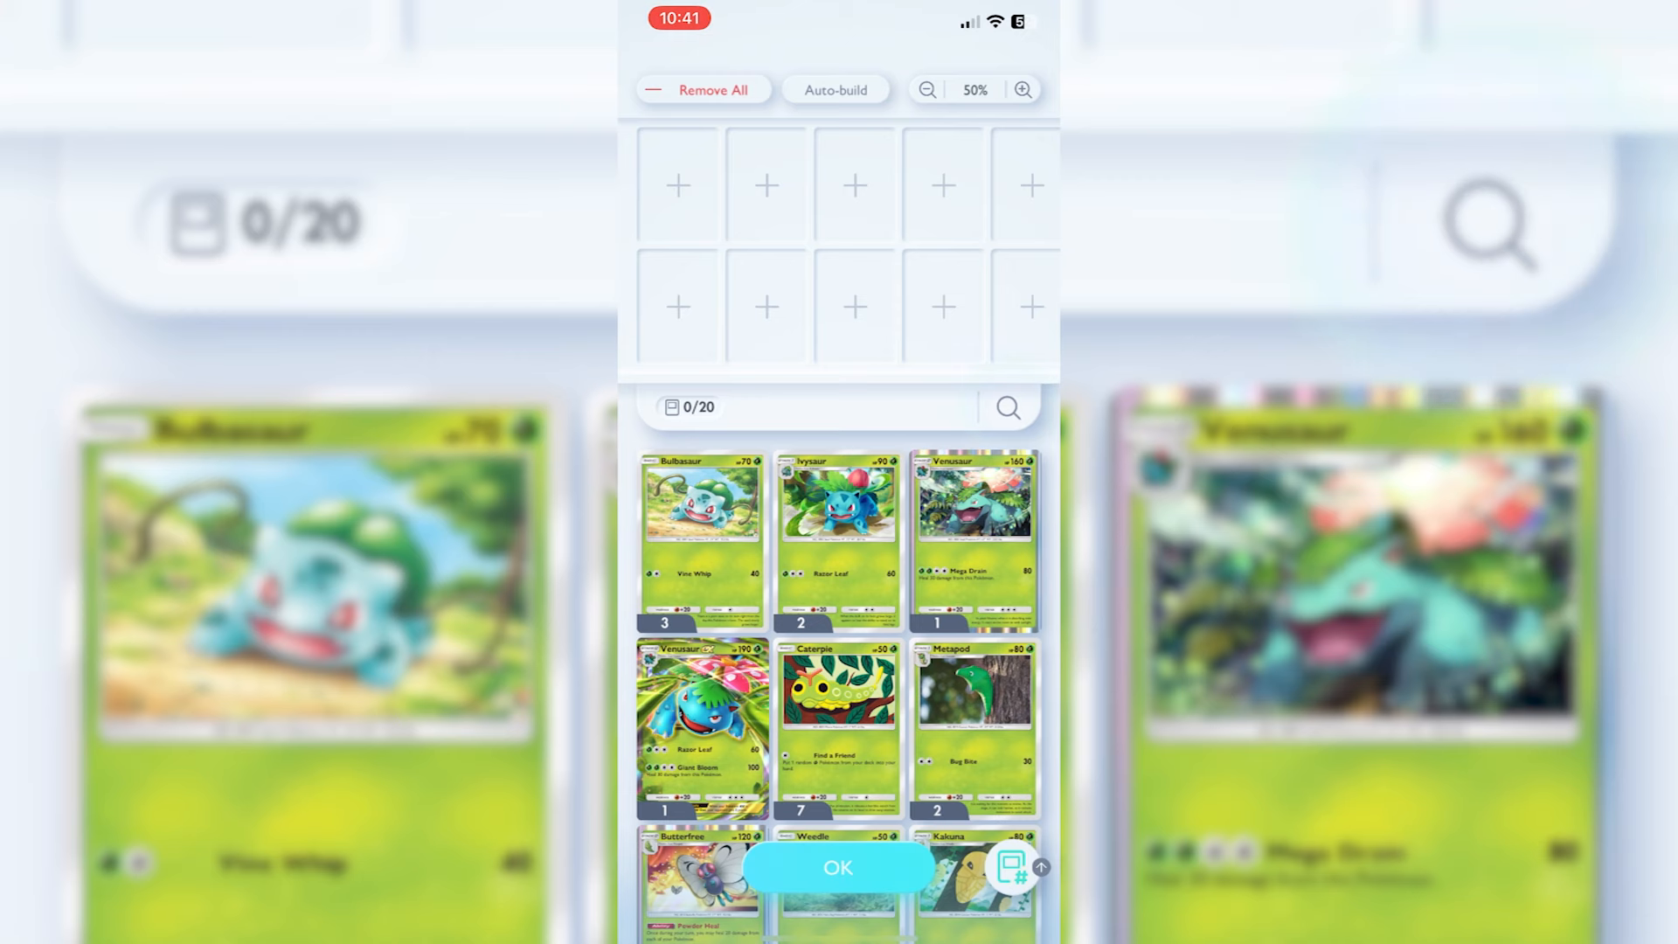
# Step: Filter the deck's available cards to Lightning-type Pokémon only
pyautogui.click(1006, 407)
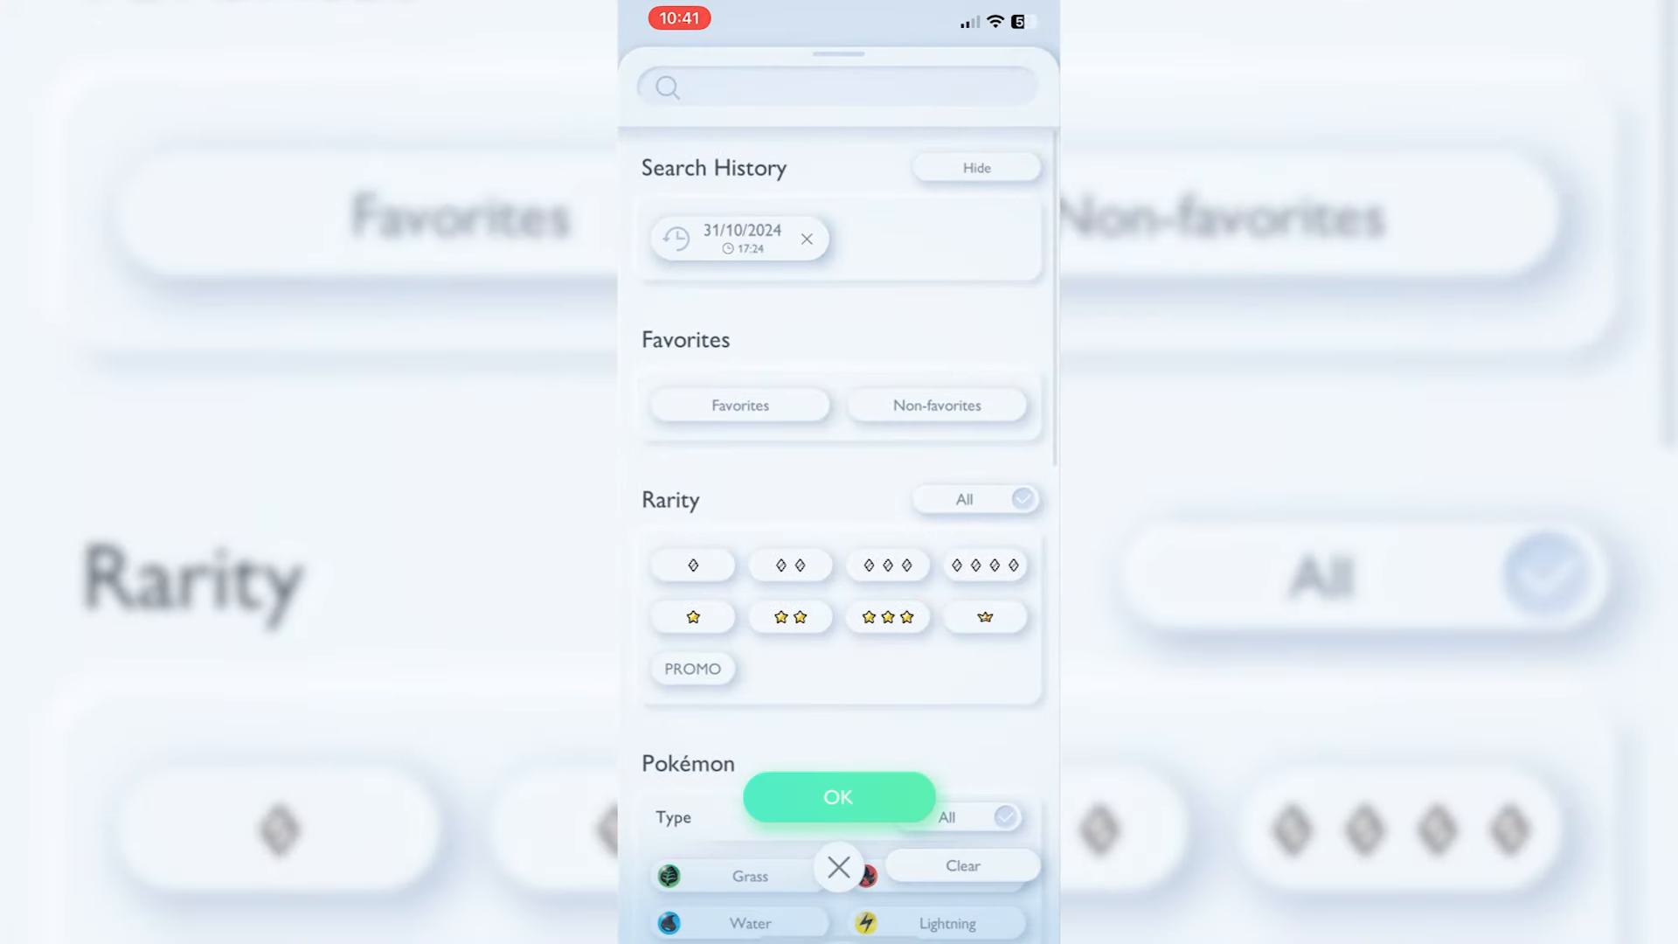
pyautogui.scroll(-3)
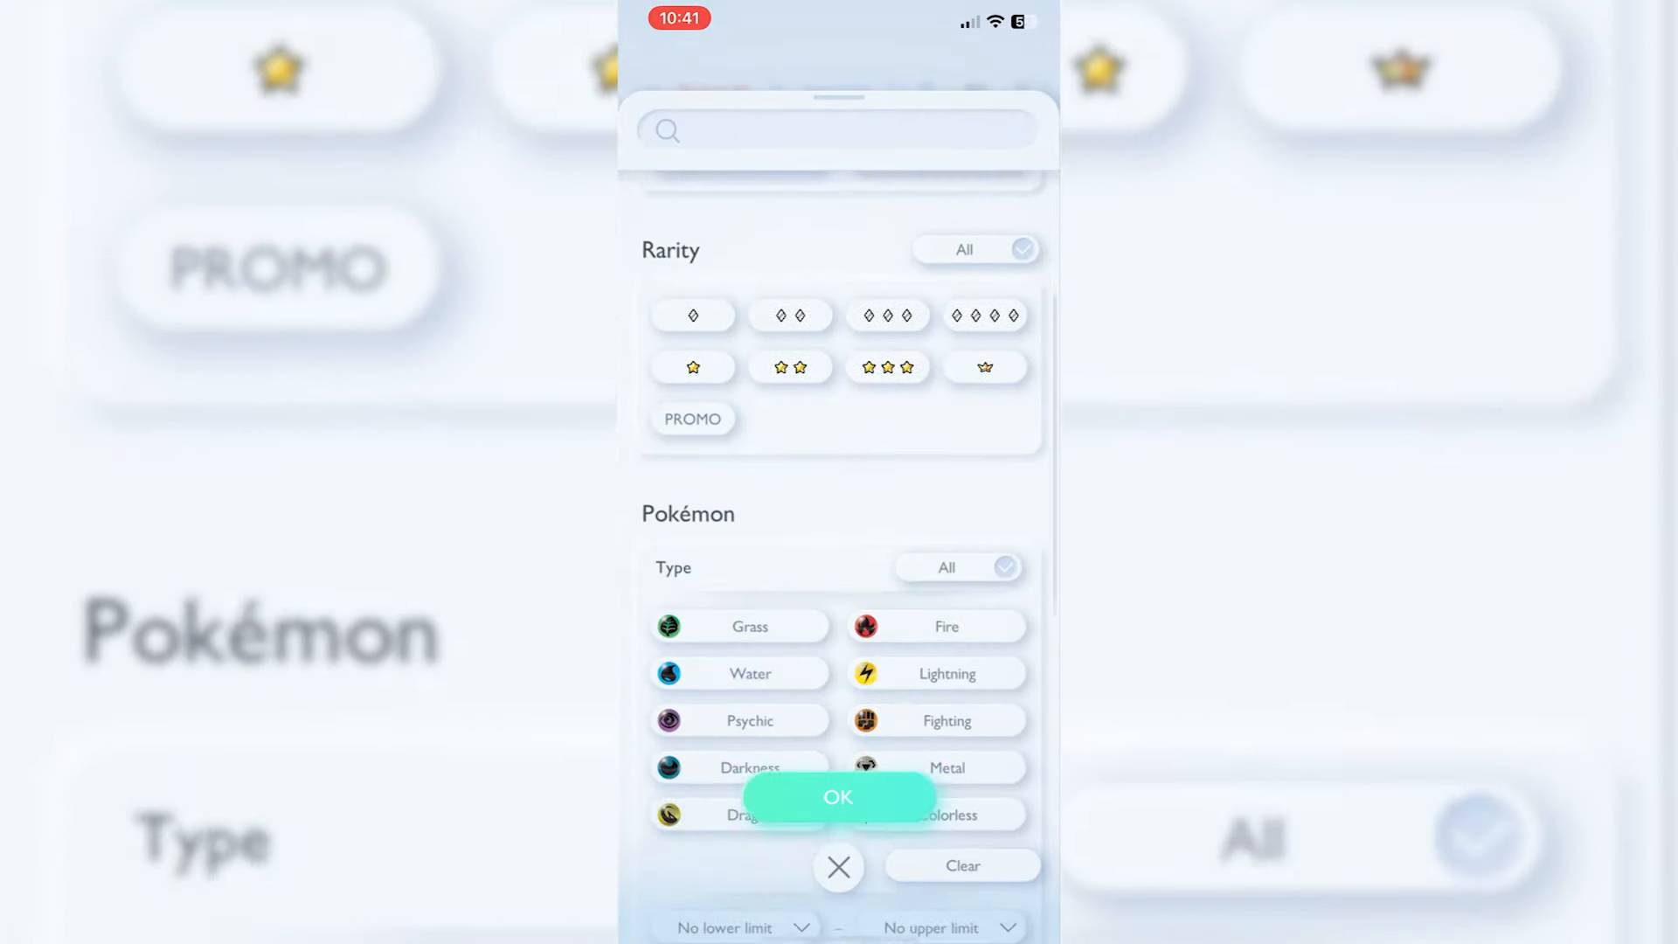
pyautogui.scroll(-3)
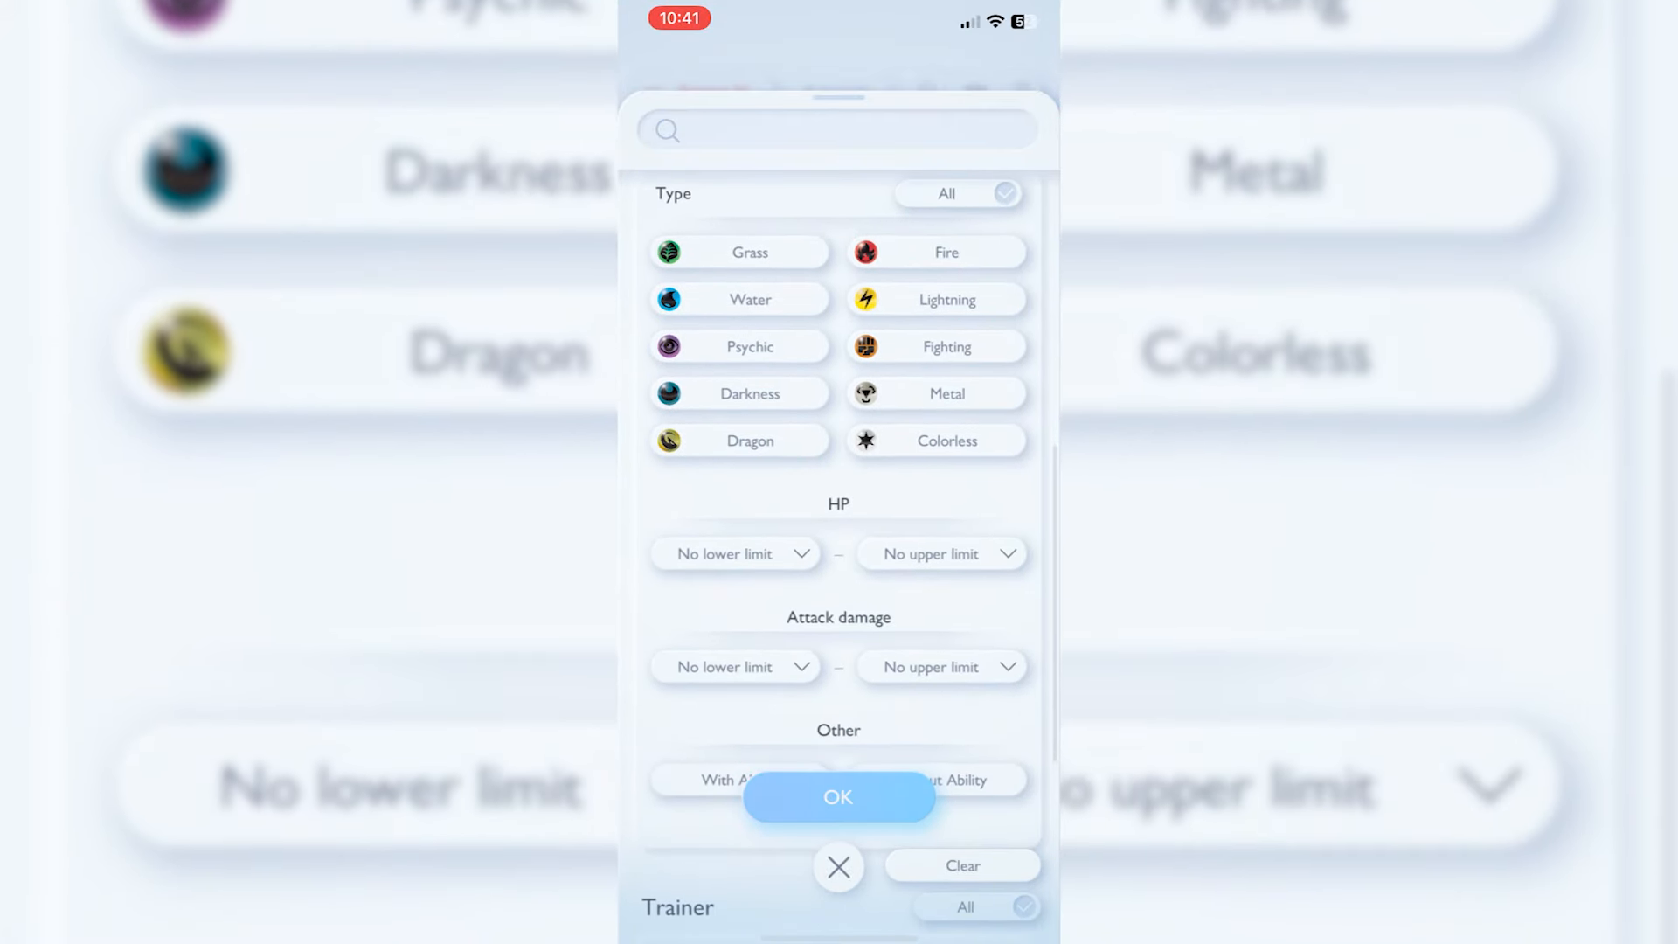
pyautogui.click(838, 796)
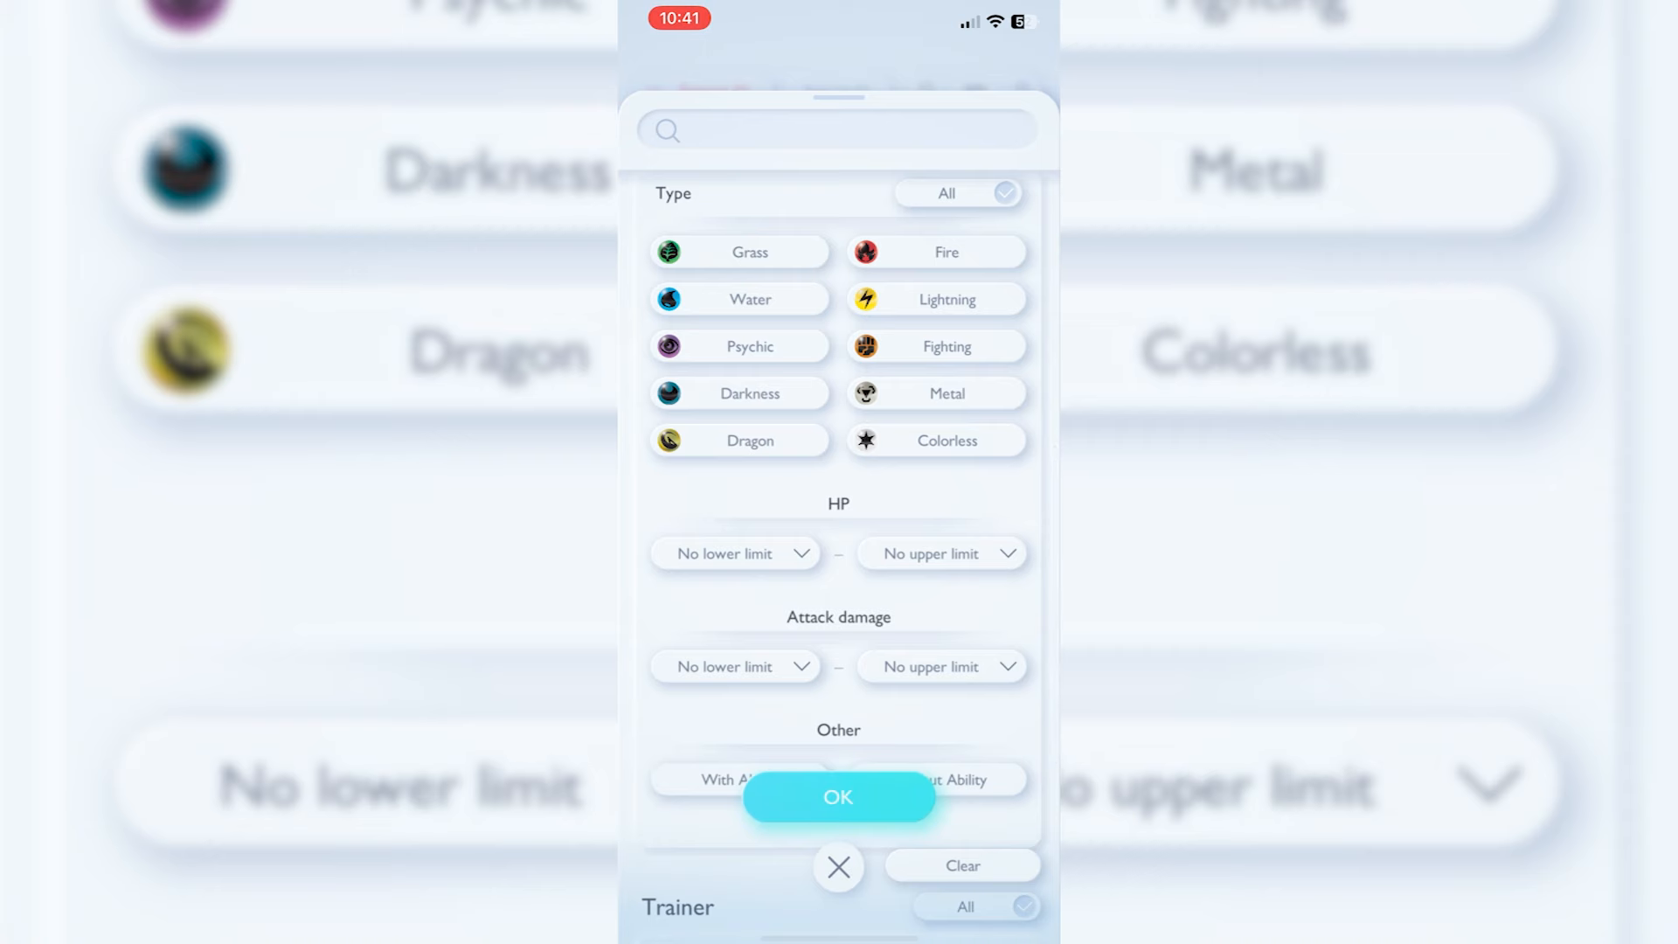
pyautogui.click(944, 299)
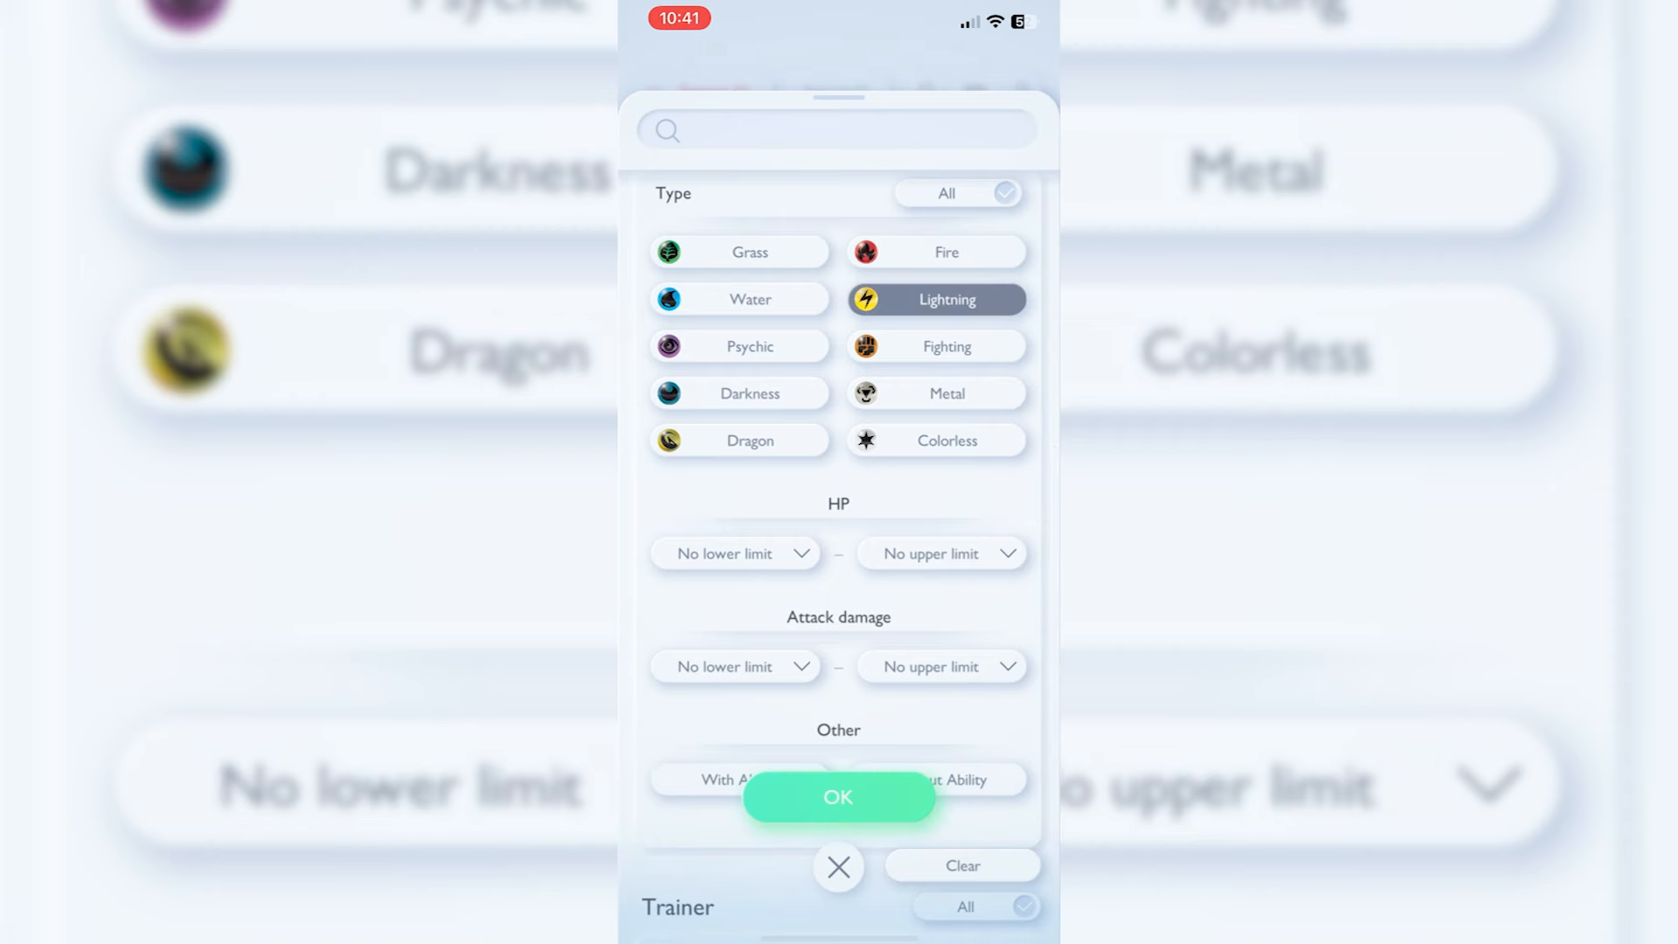
pyautogui.click(838, 796)
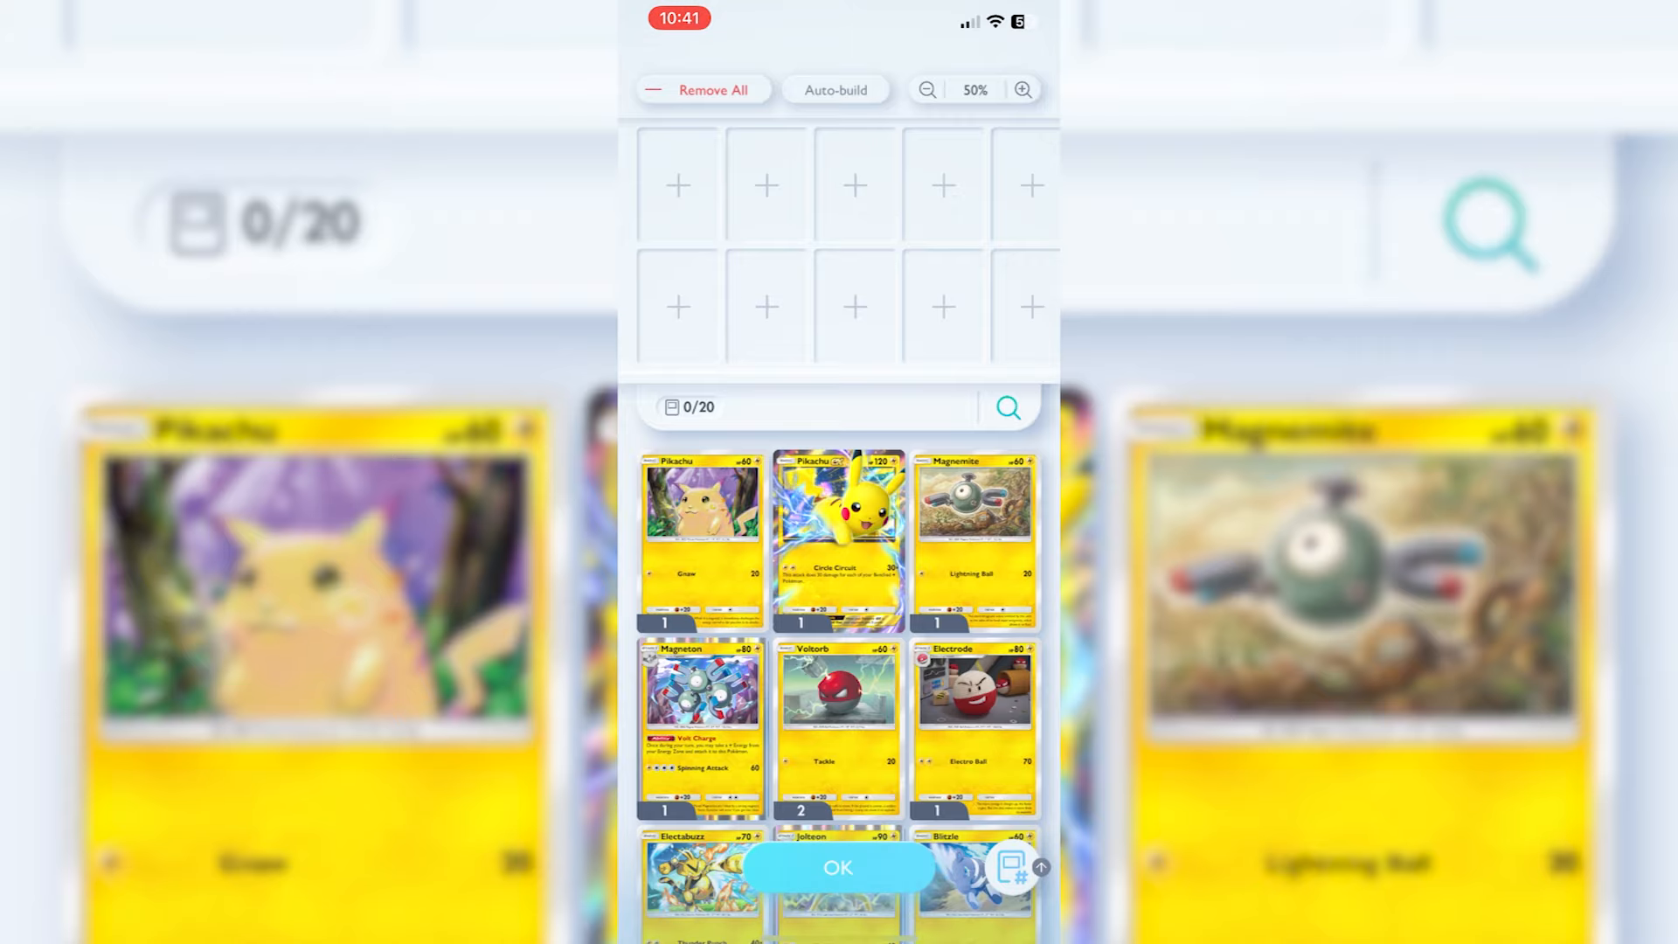
# Step: Scroll through the Lightning cards without adding any, then reopen the search filters
pyautogui.scroll(-3)
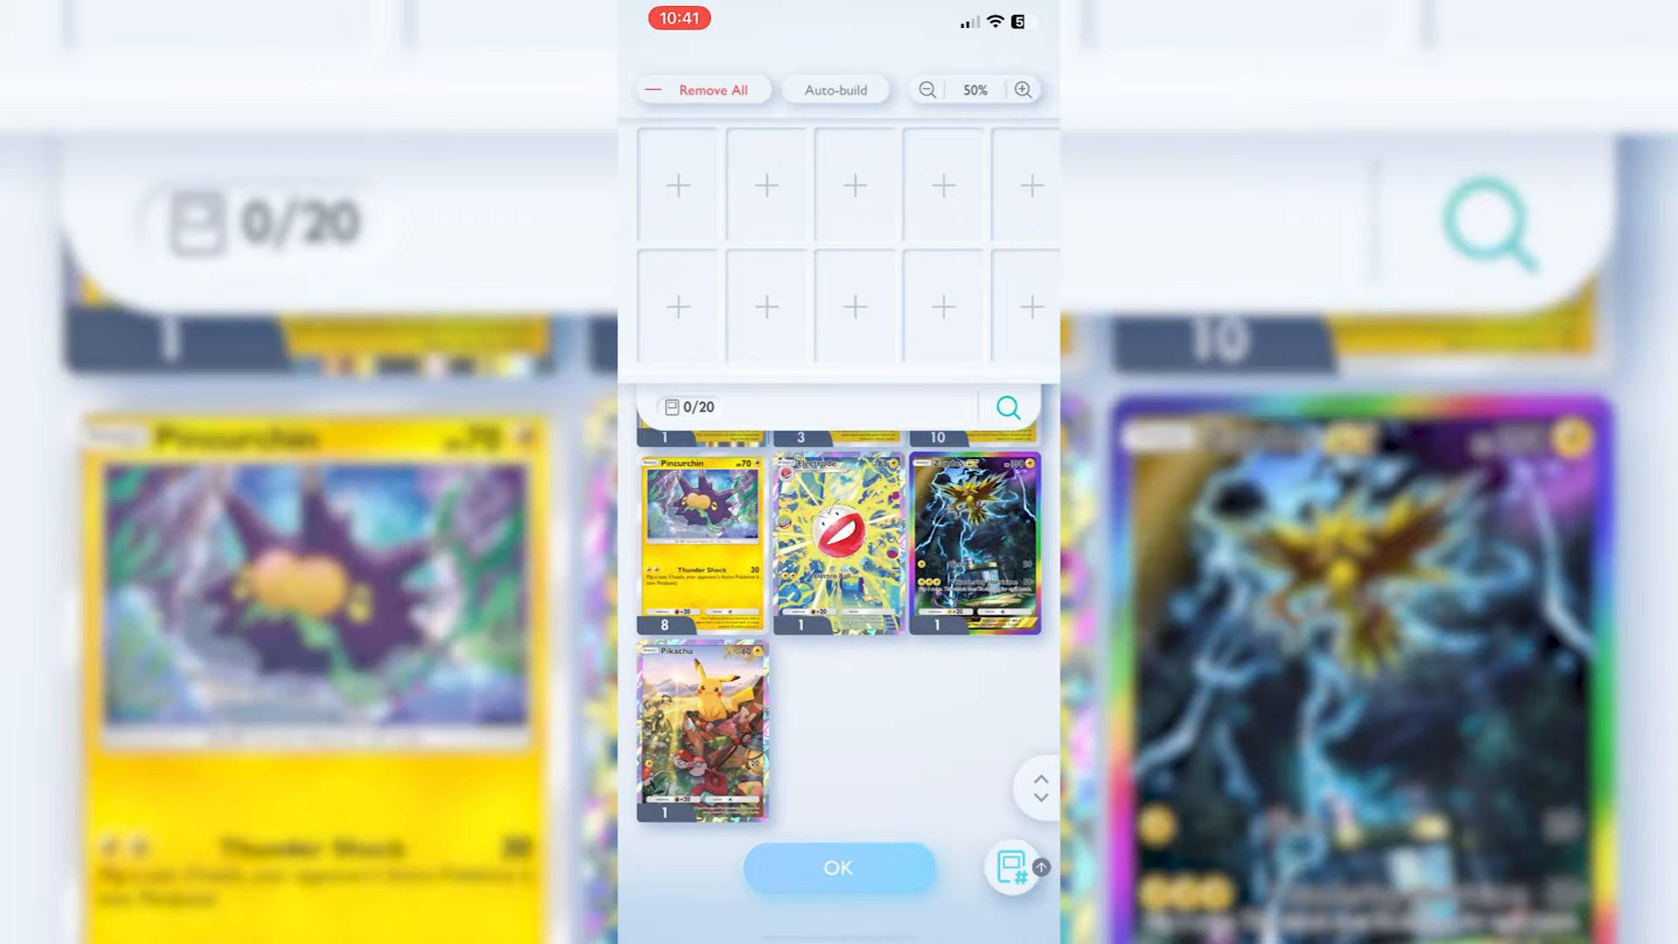
pyautogui.scroll(-3)
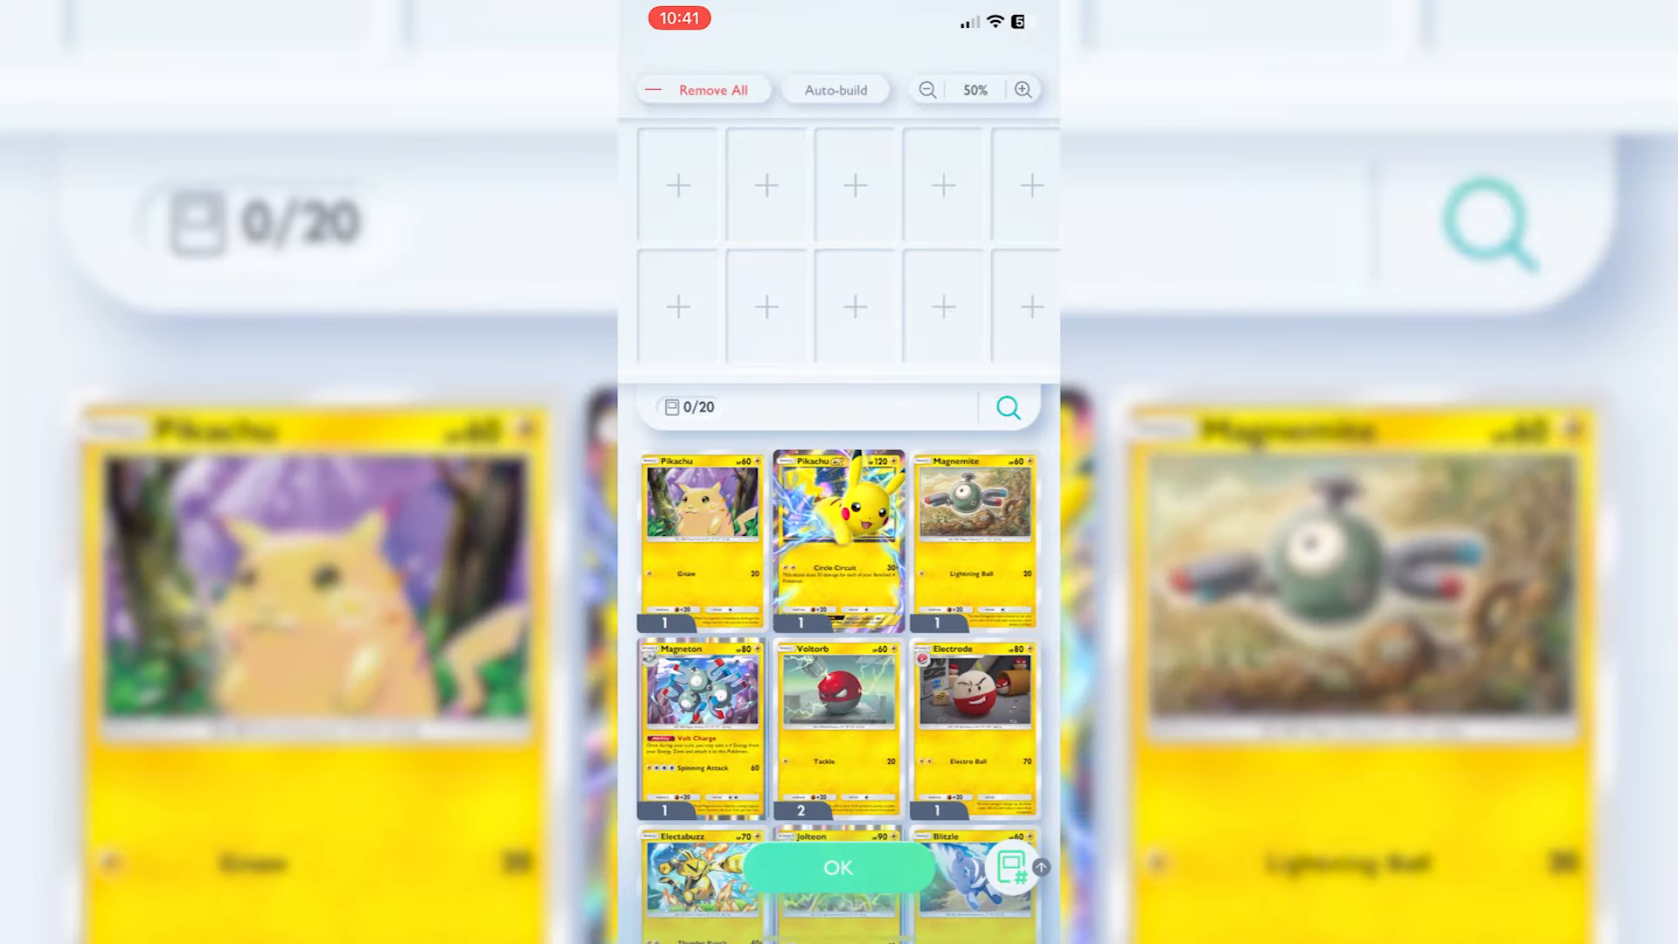
pyautogui.scroll(-3)
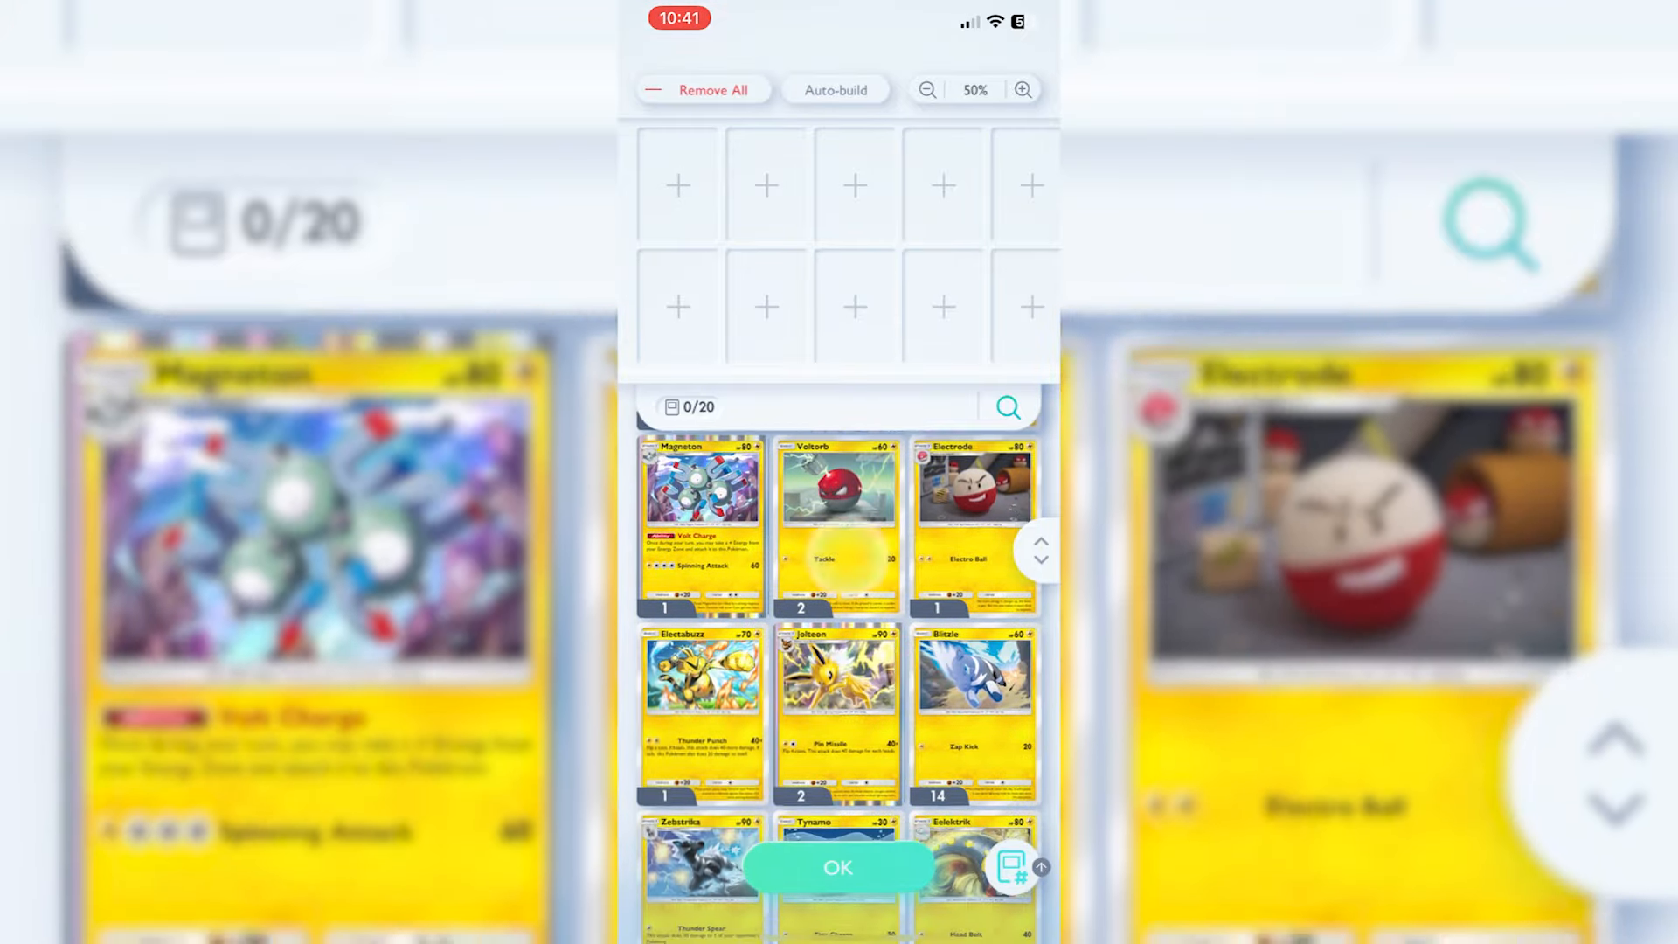
pyautogui.click(839, 482)
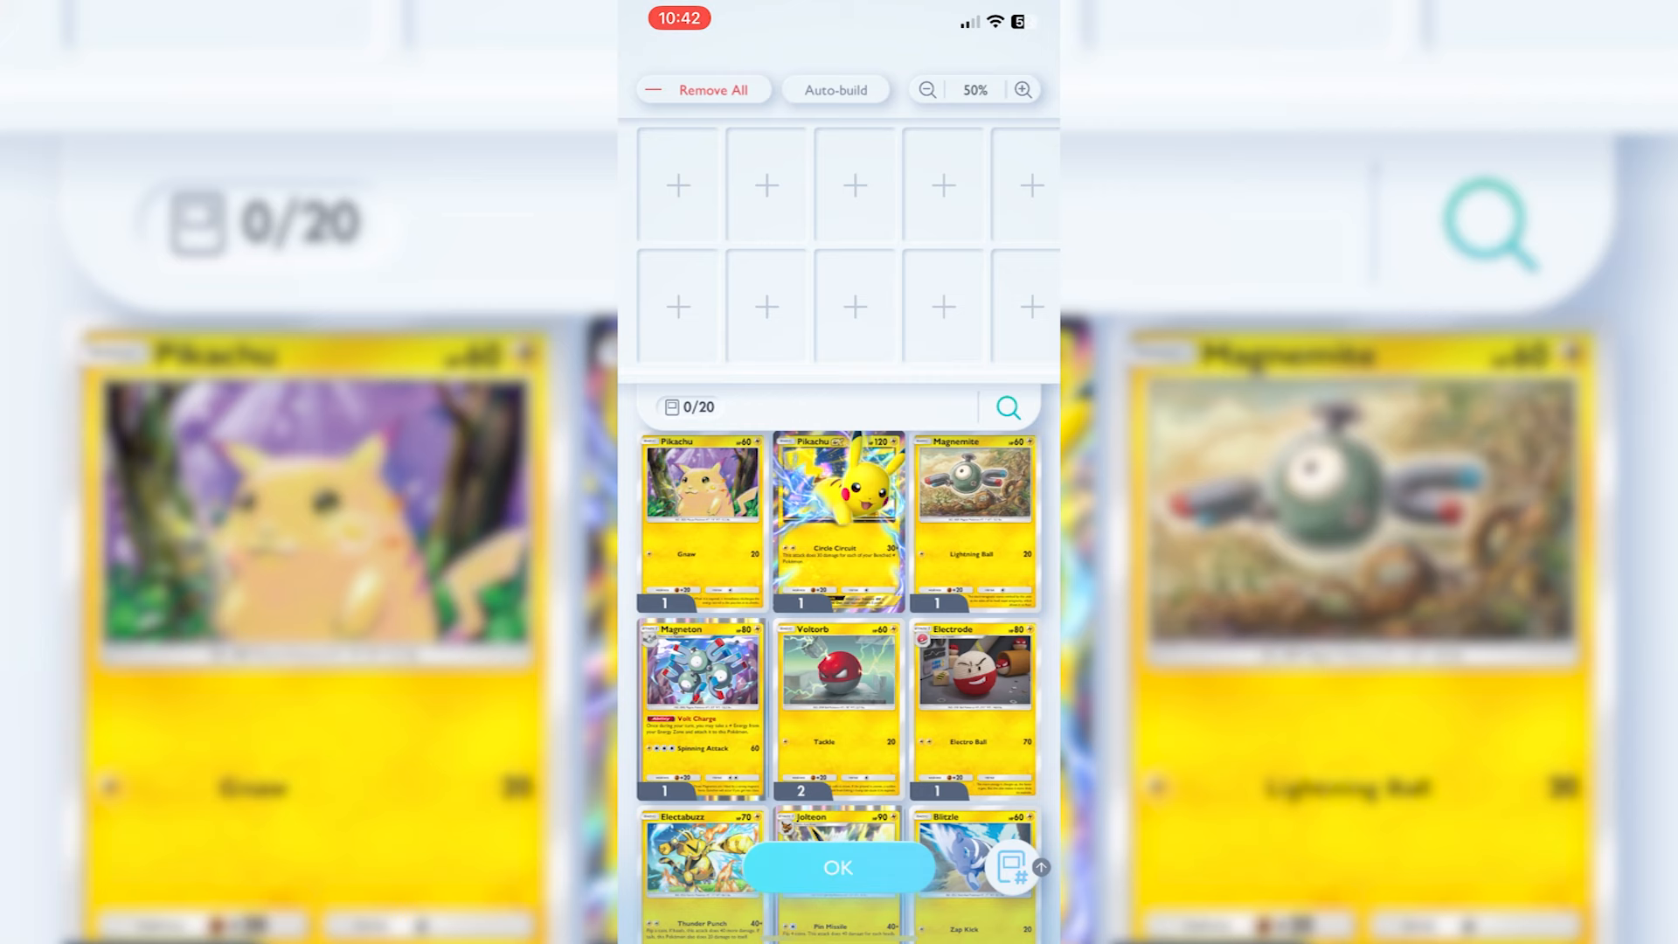
pyautogui.scroll(-3)
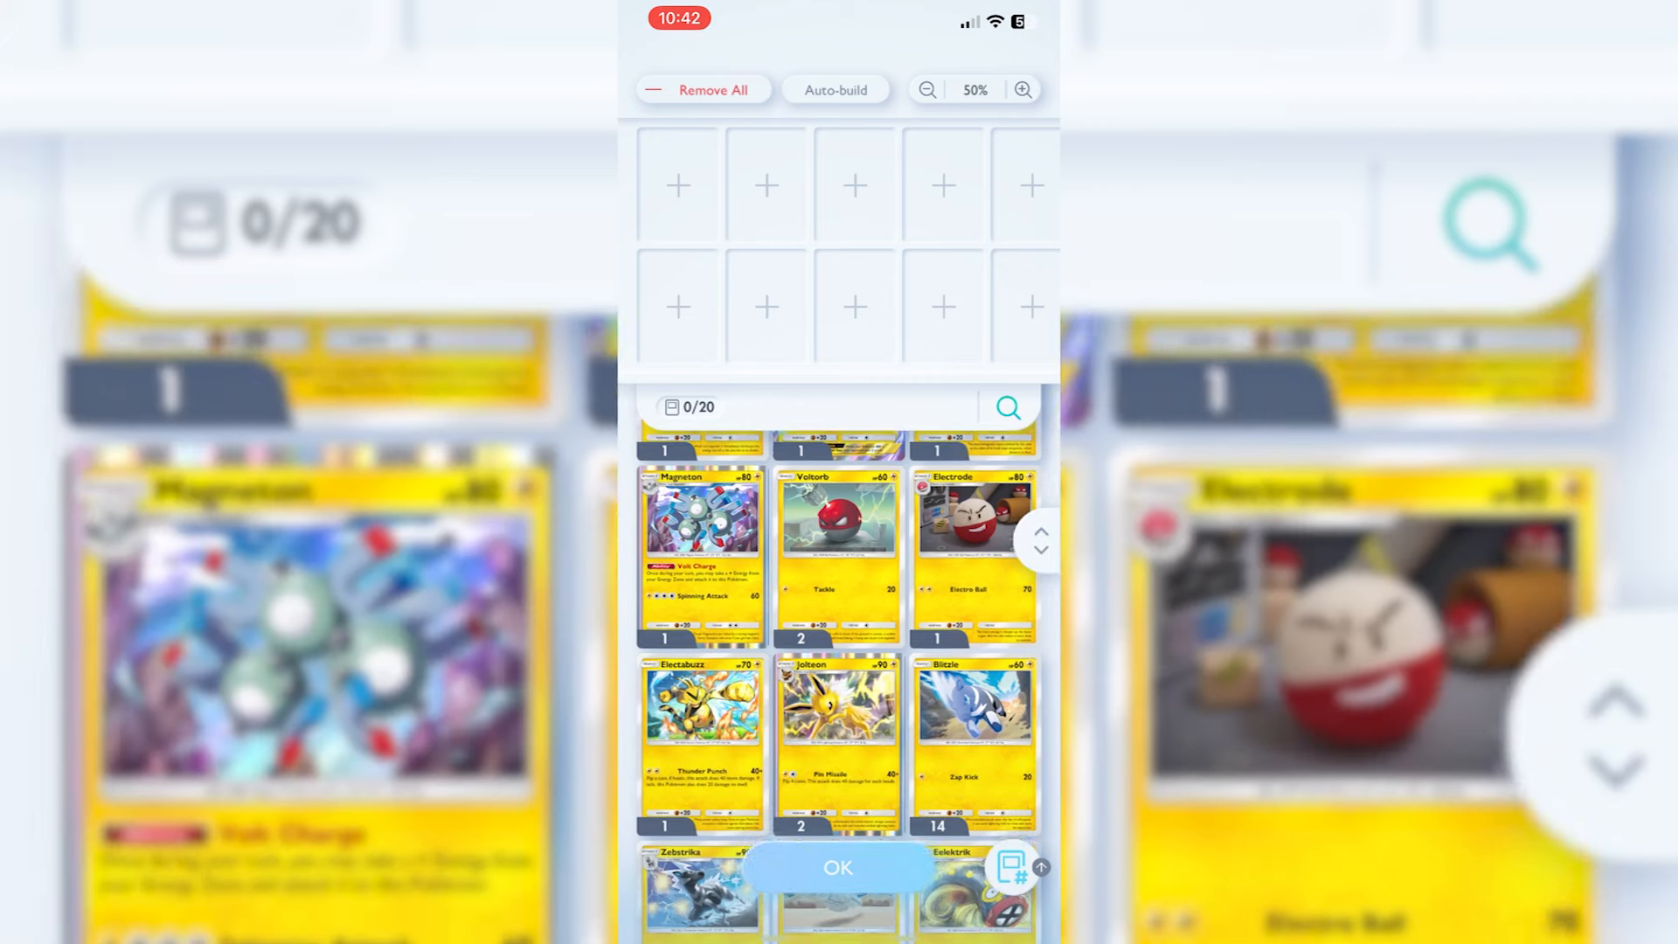
pyautogui.scroll(-3)
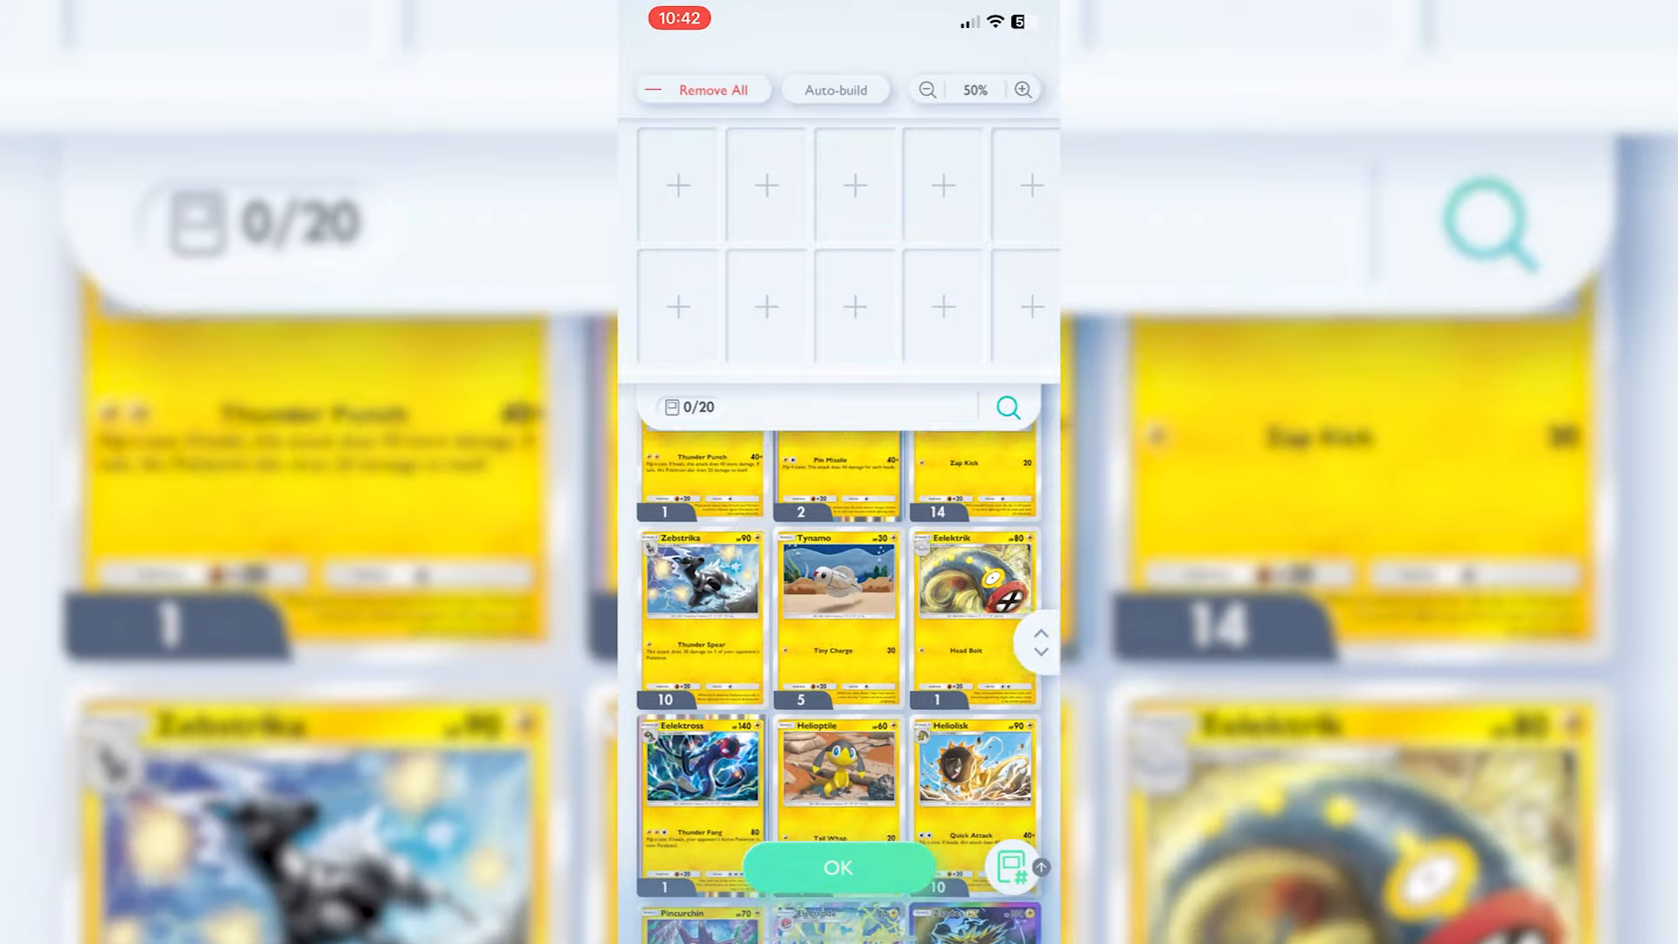
pyautogui.scroll(-3)
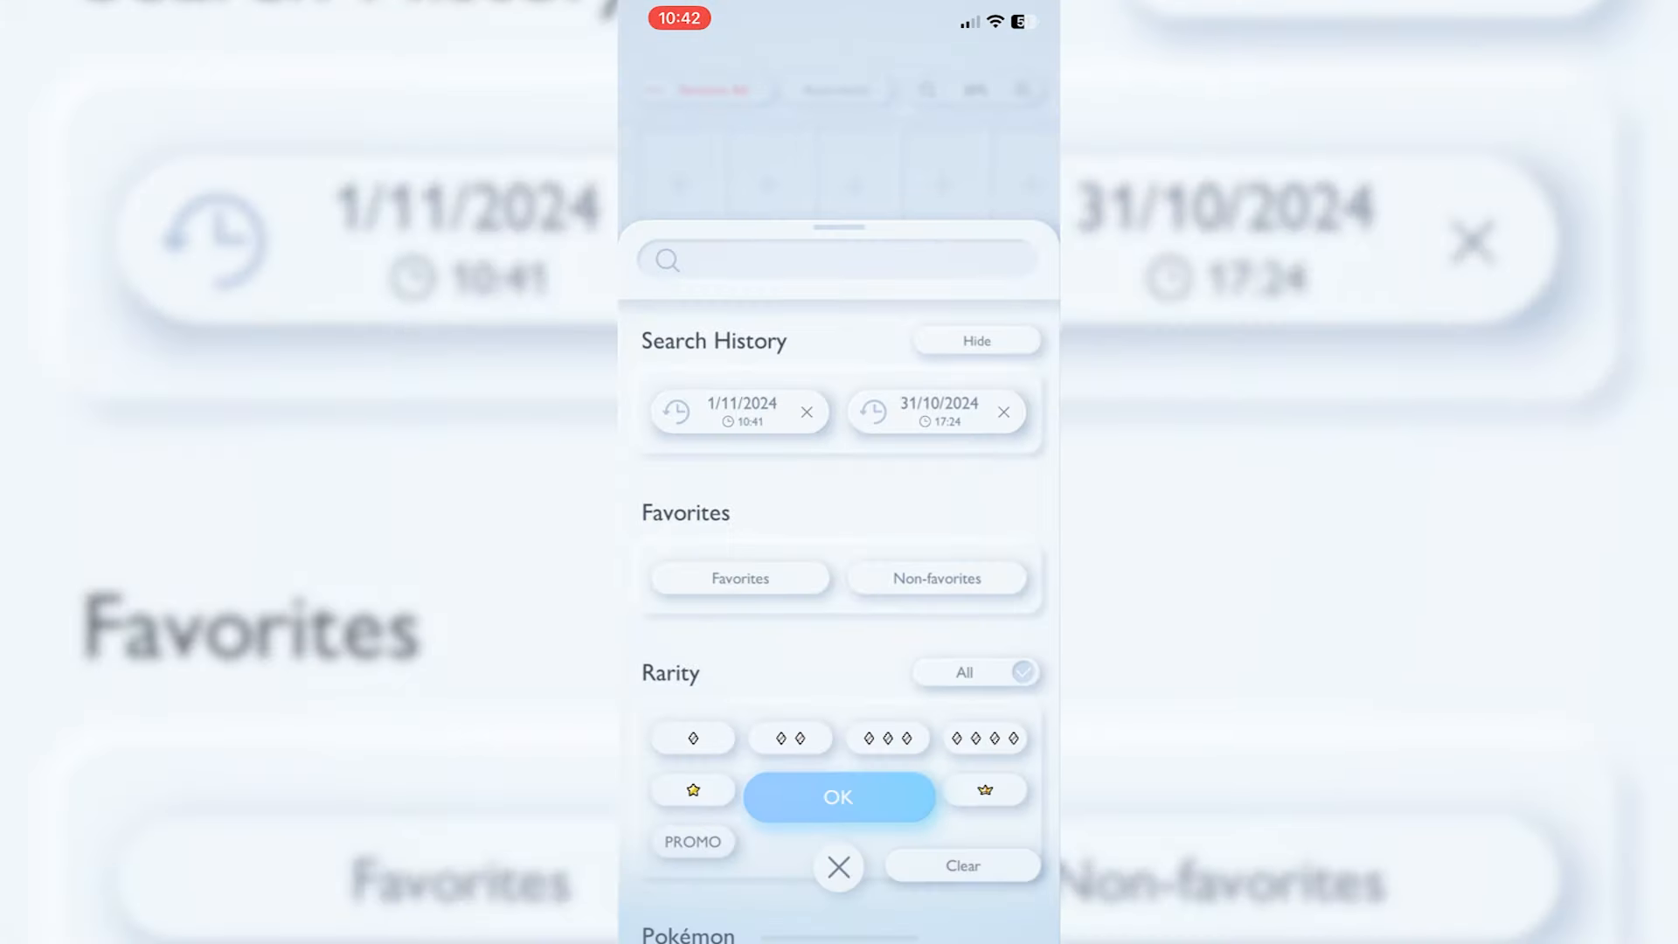
# Step: Apply the Fire-type filter so Charmander, Charizard and other Fire cards are listed
pyautogui.click(838, 796)
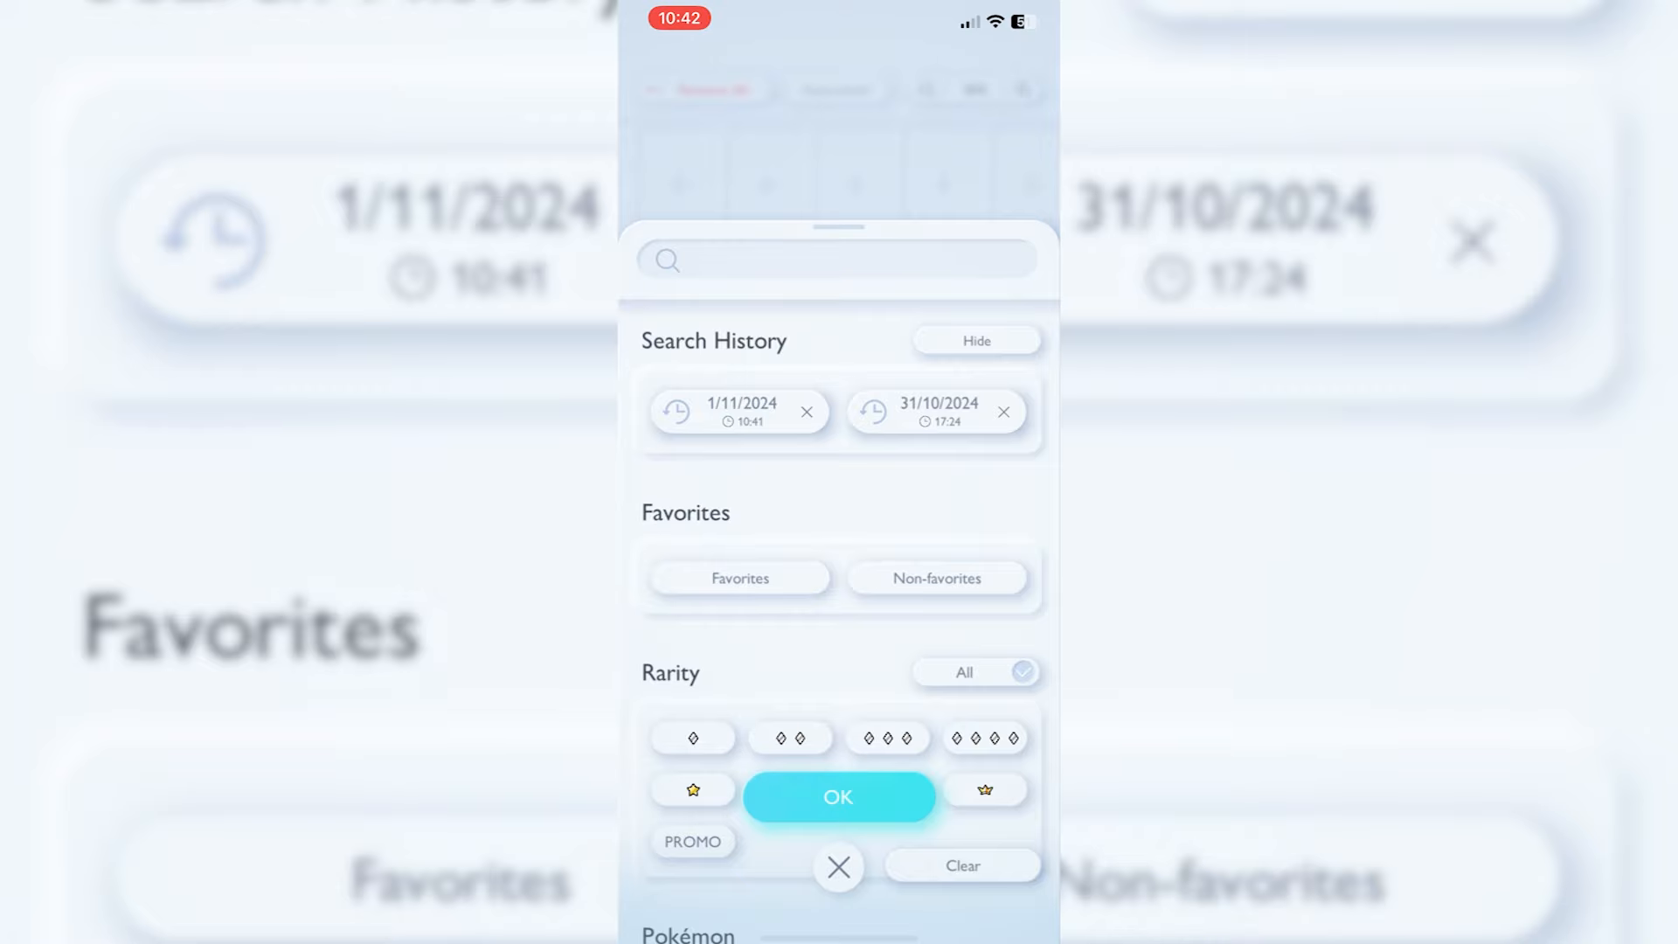
pyautogui.scroll(-3)
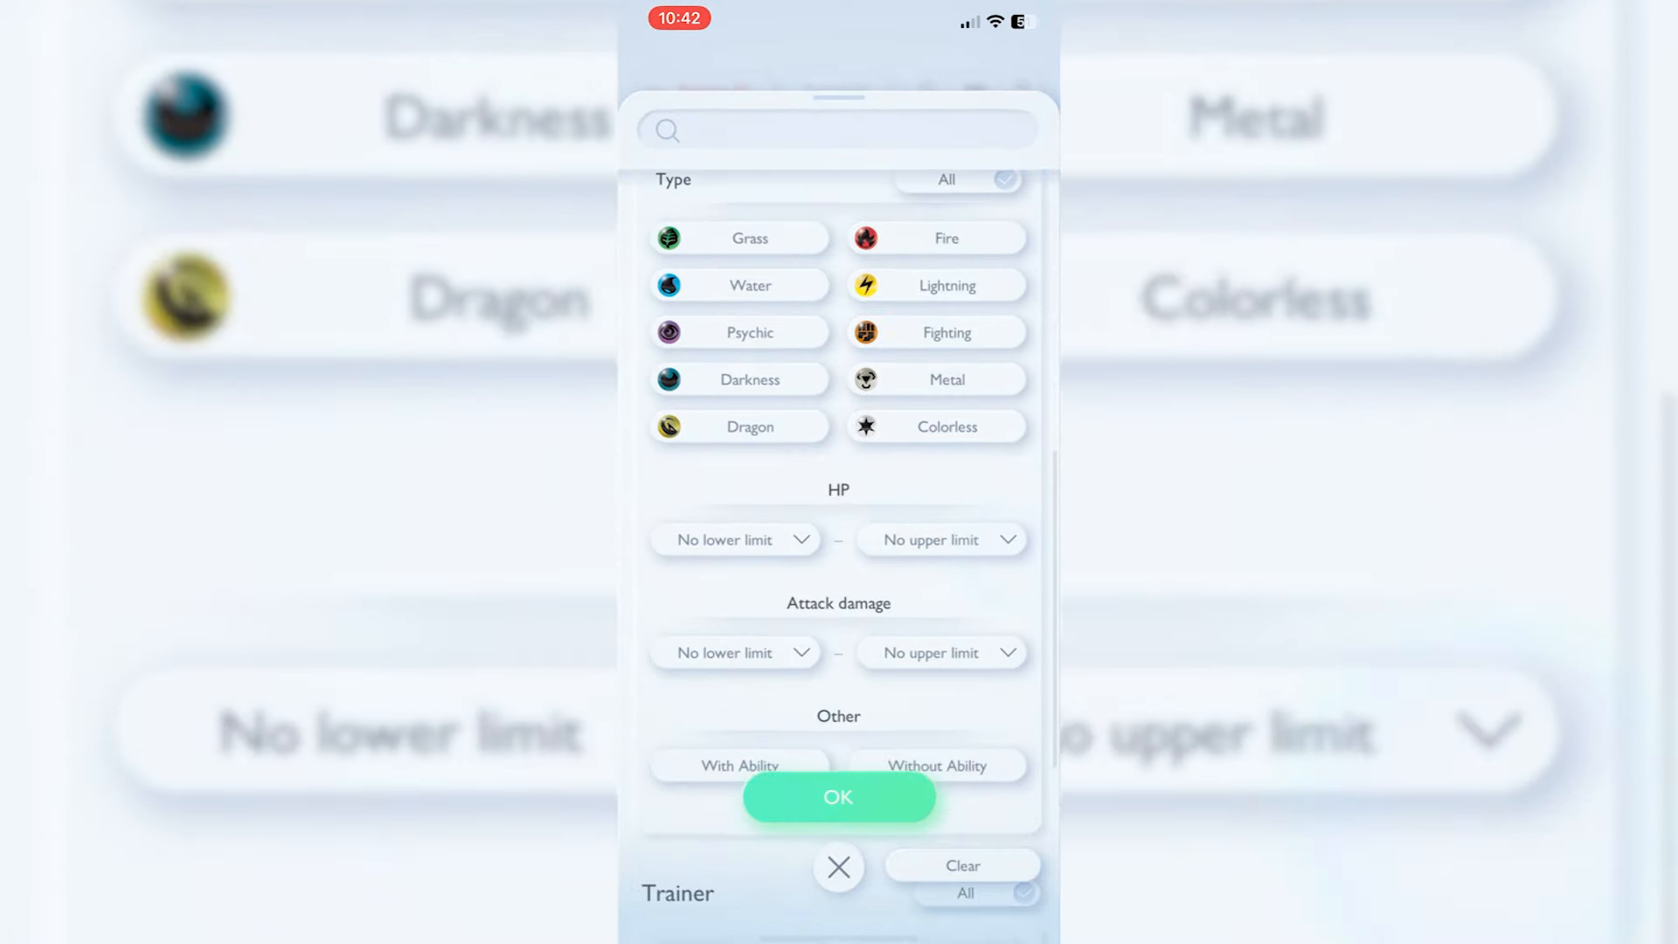
pyautogui.scroll(-3)
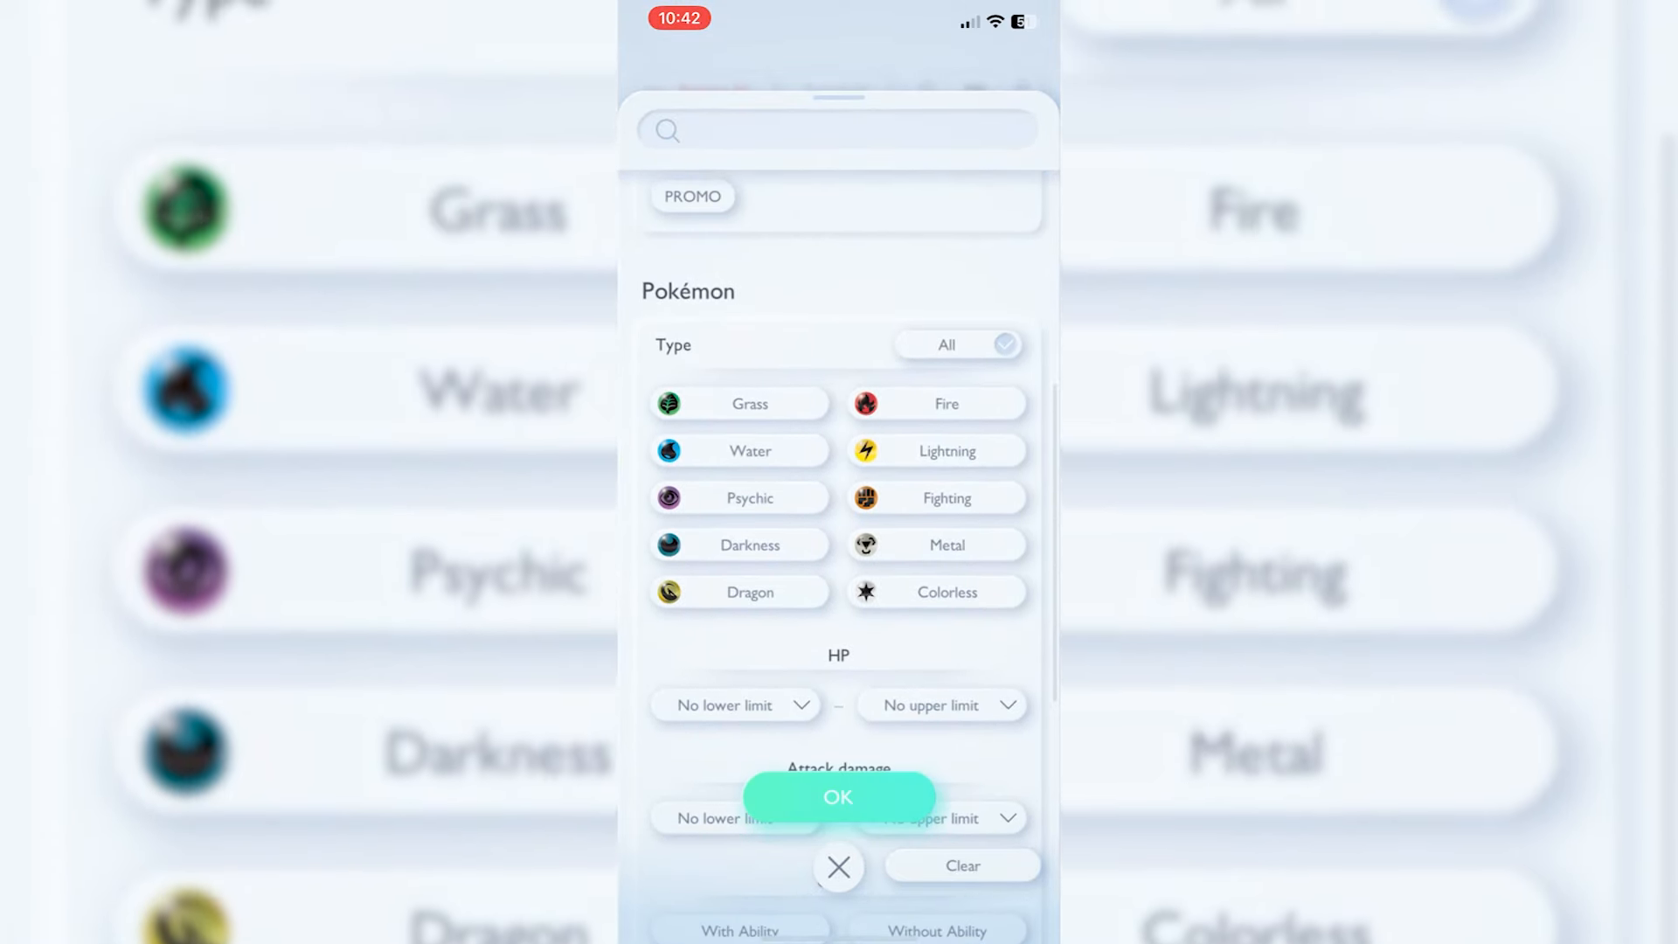
pyautogui.click(838, 797)
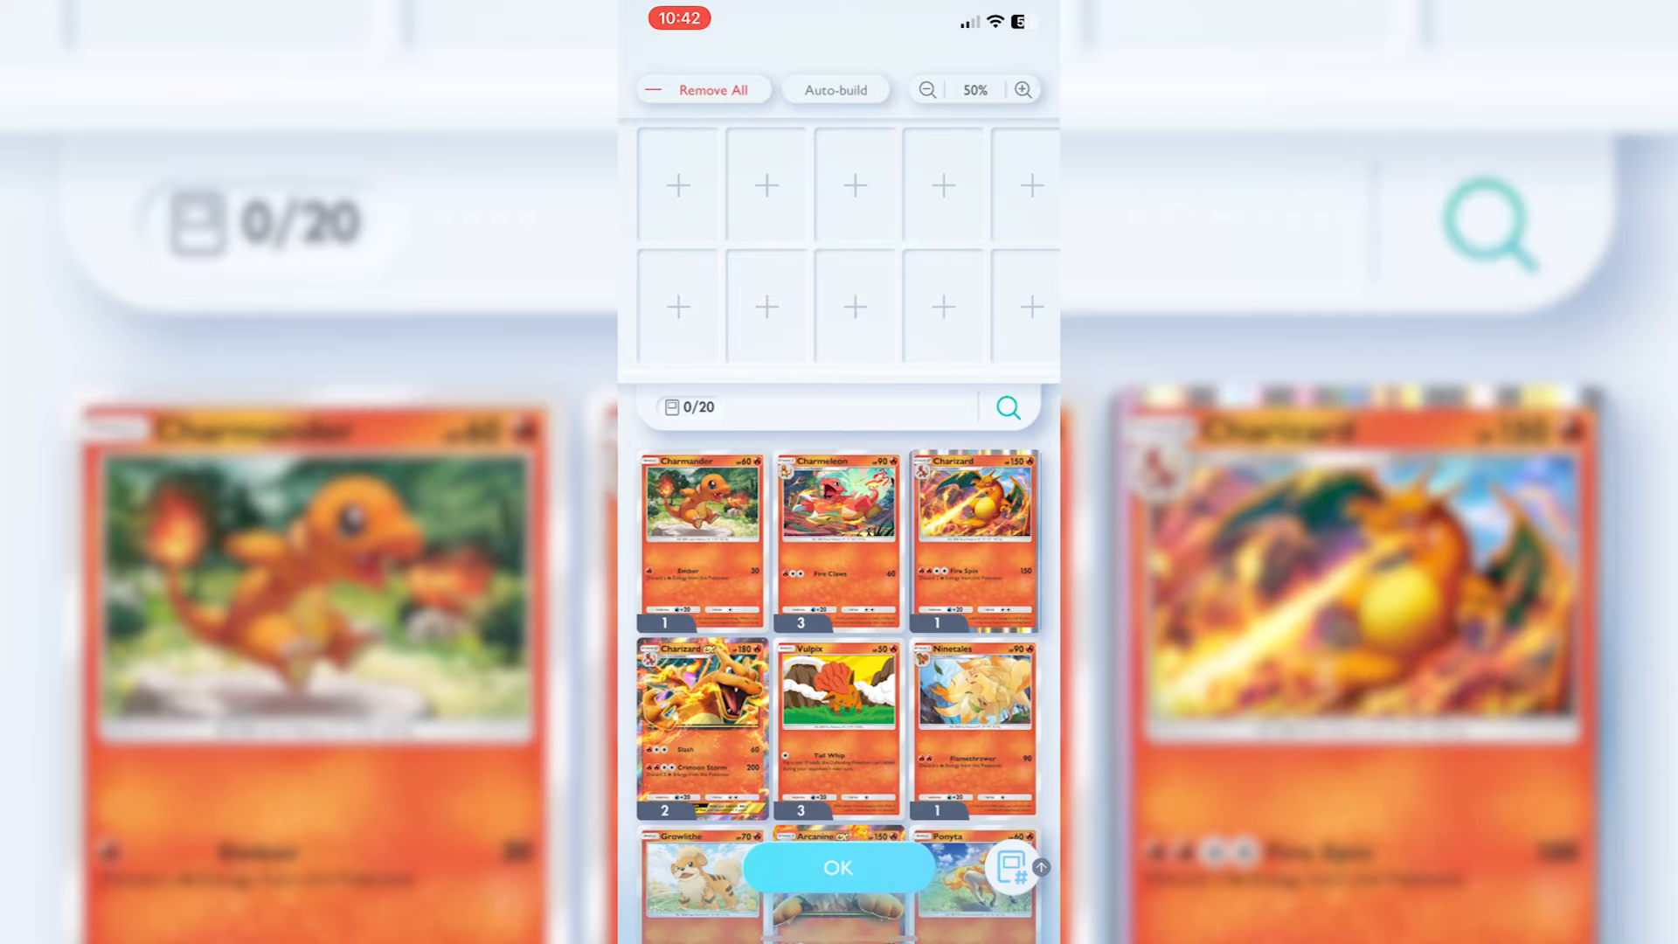
# Step: Add Charizard ex, a second Charmeleon and the full-art Charmander to the deck
pyautogui.scroll(-3)
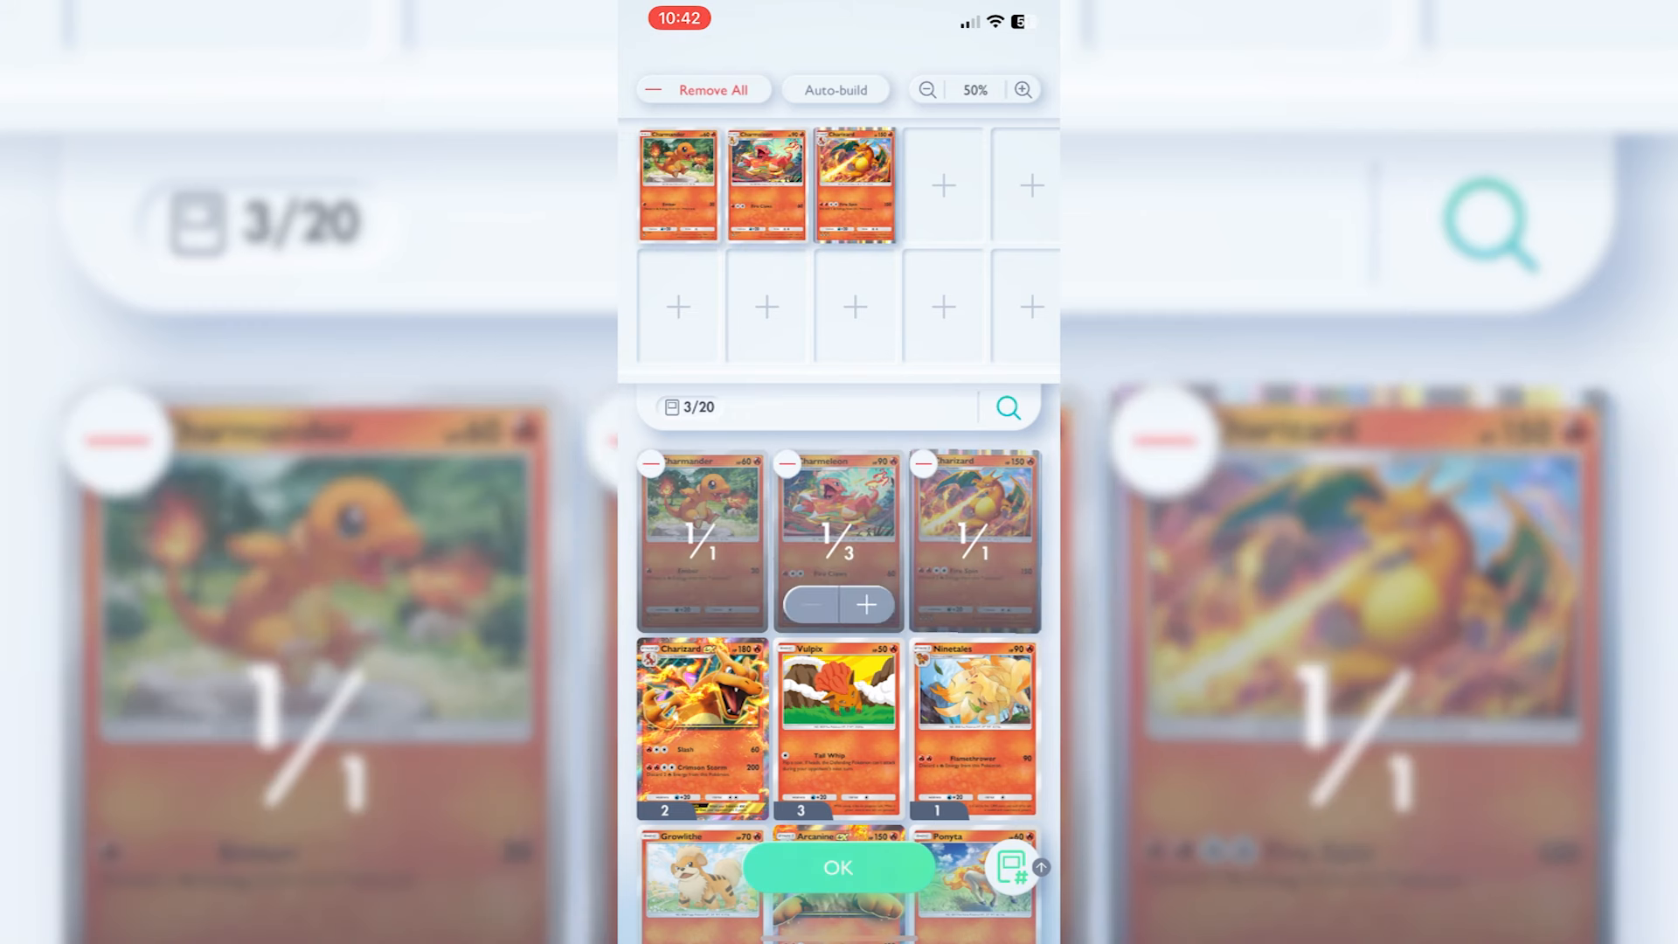
pyautogui.click(867, 604)
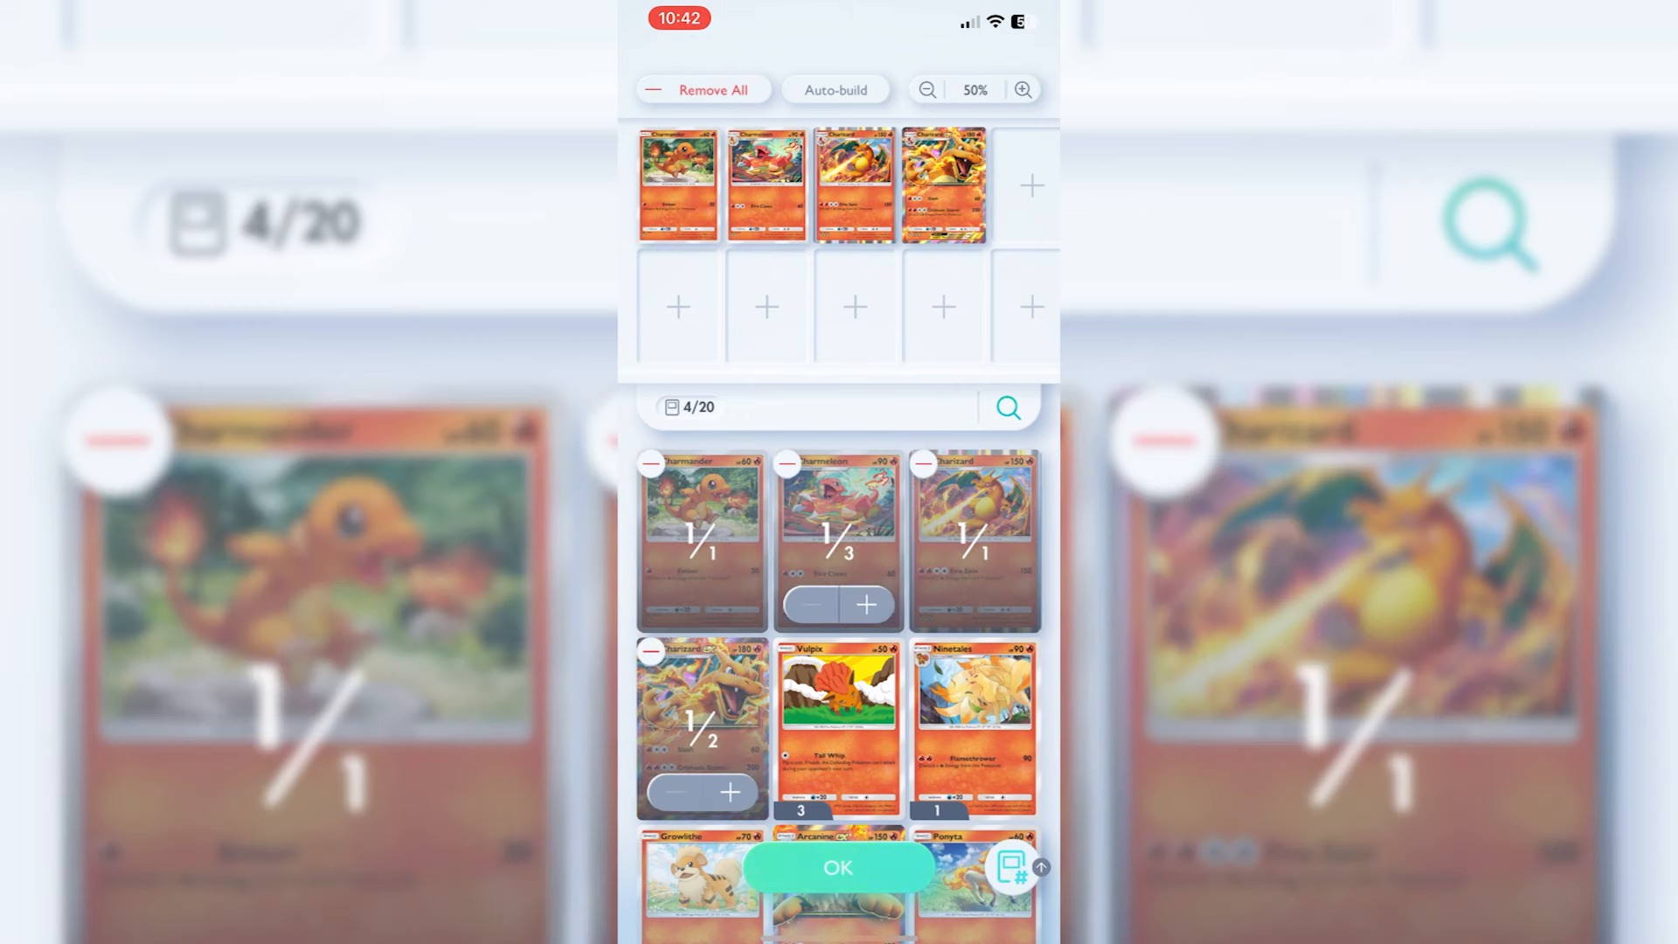
pyautogui.click(866, 605)
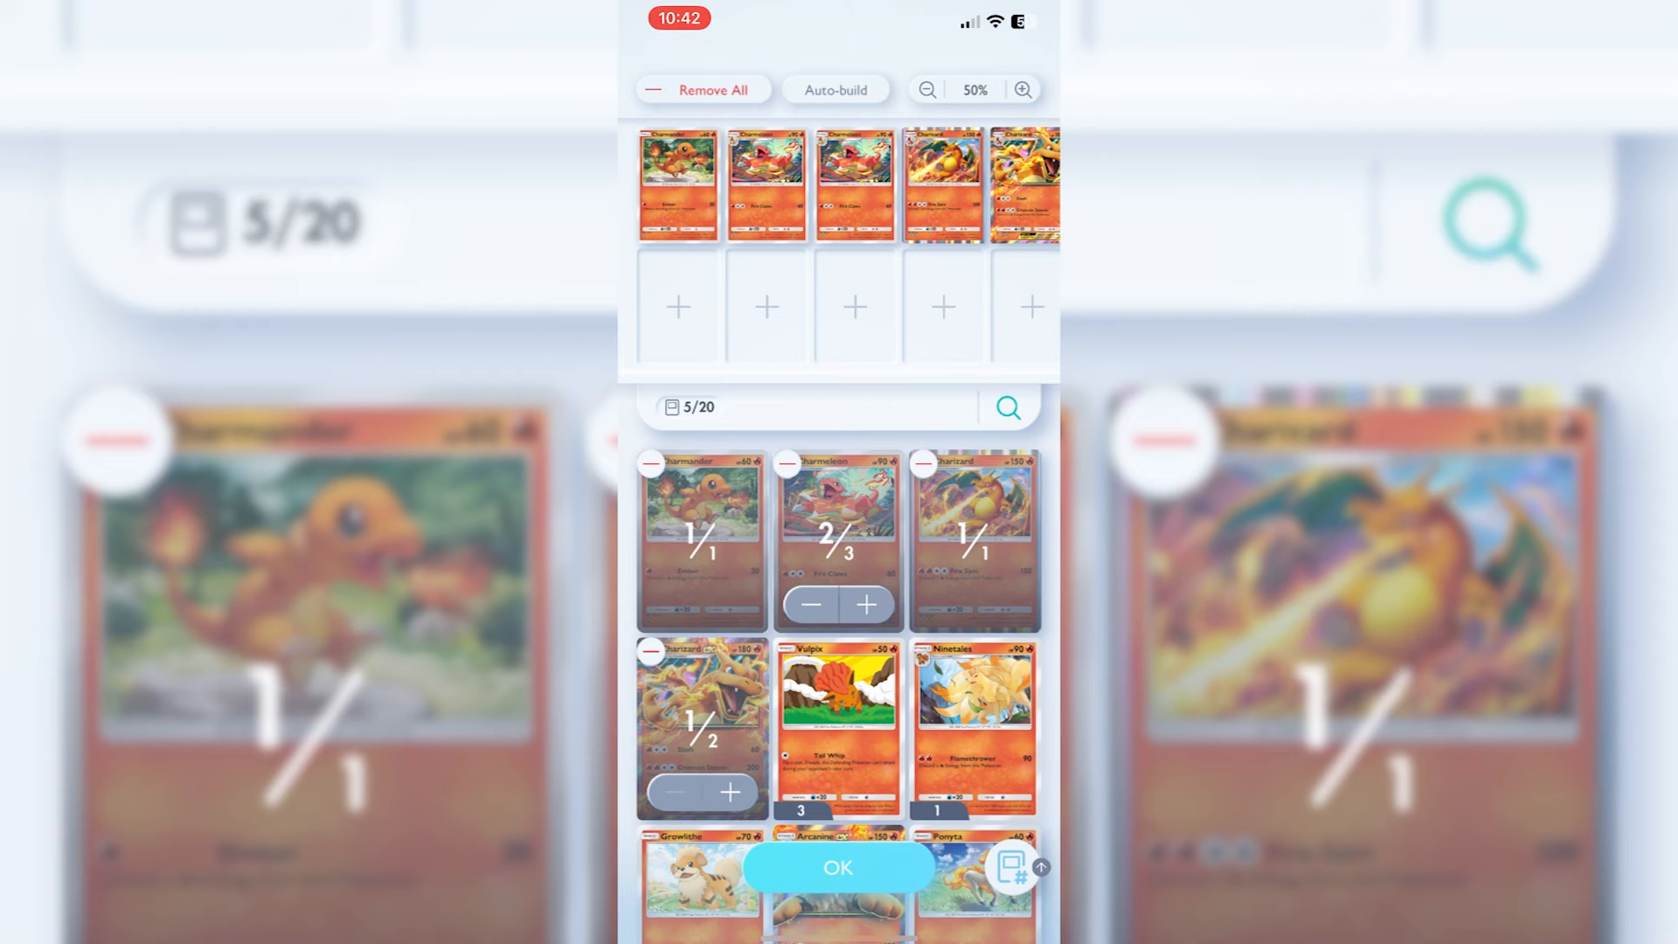
pyautogui.scroll(-3)
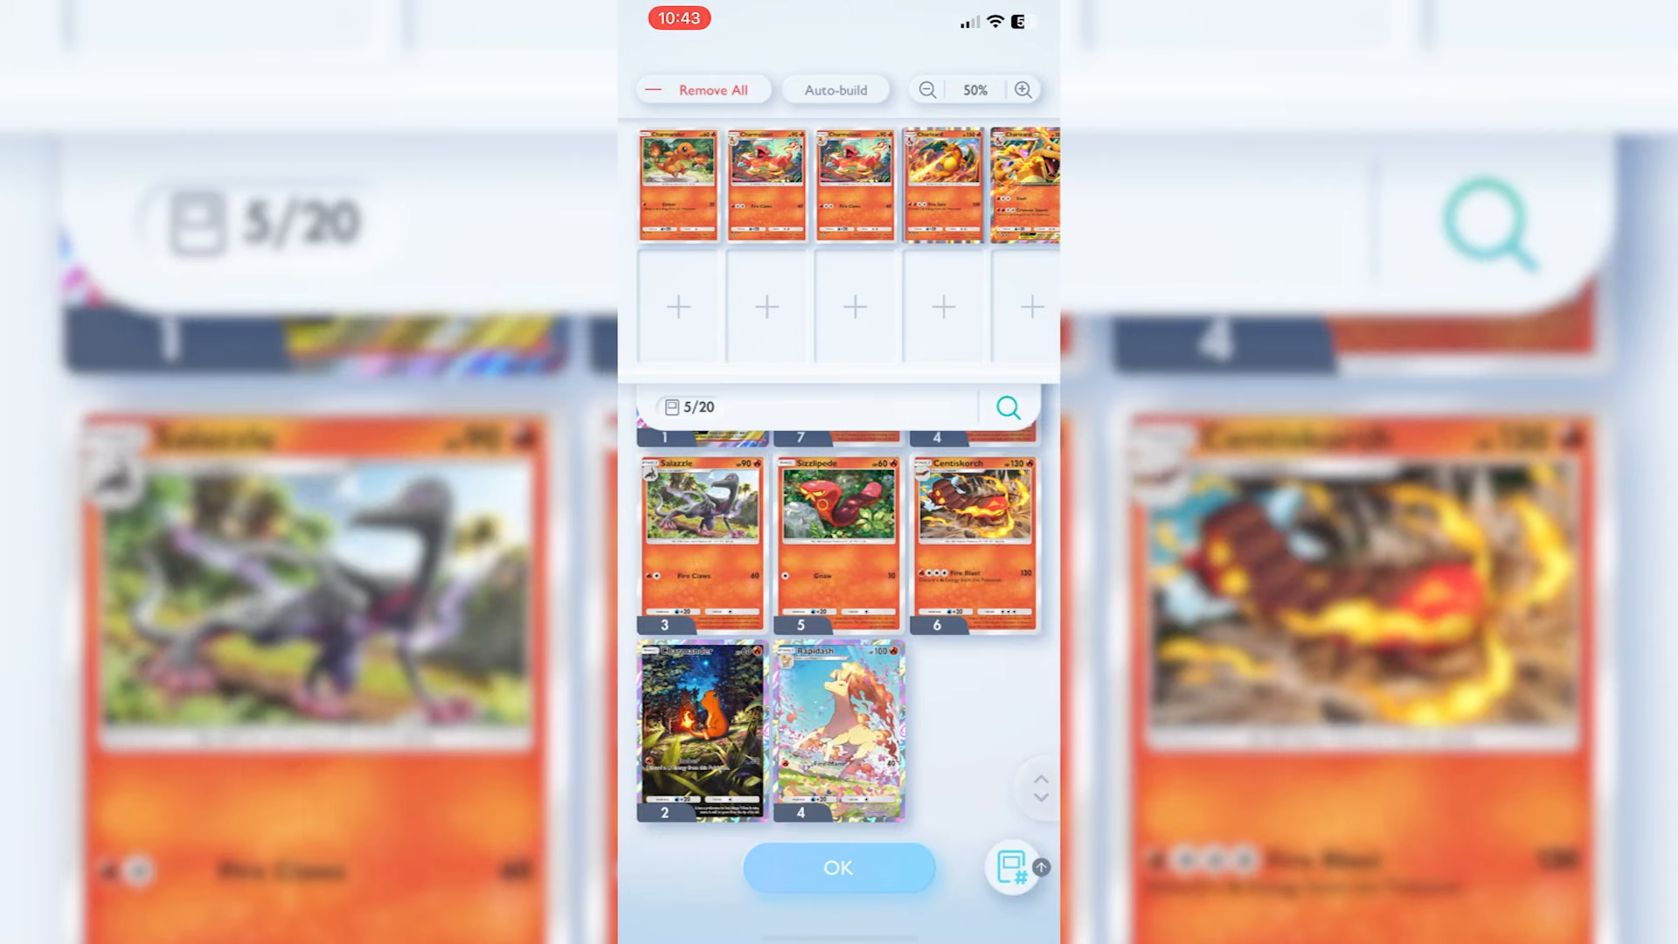
pyautogui.click(701, 731)
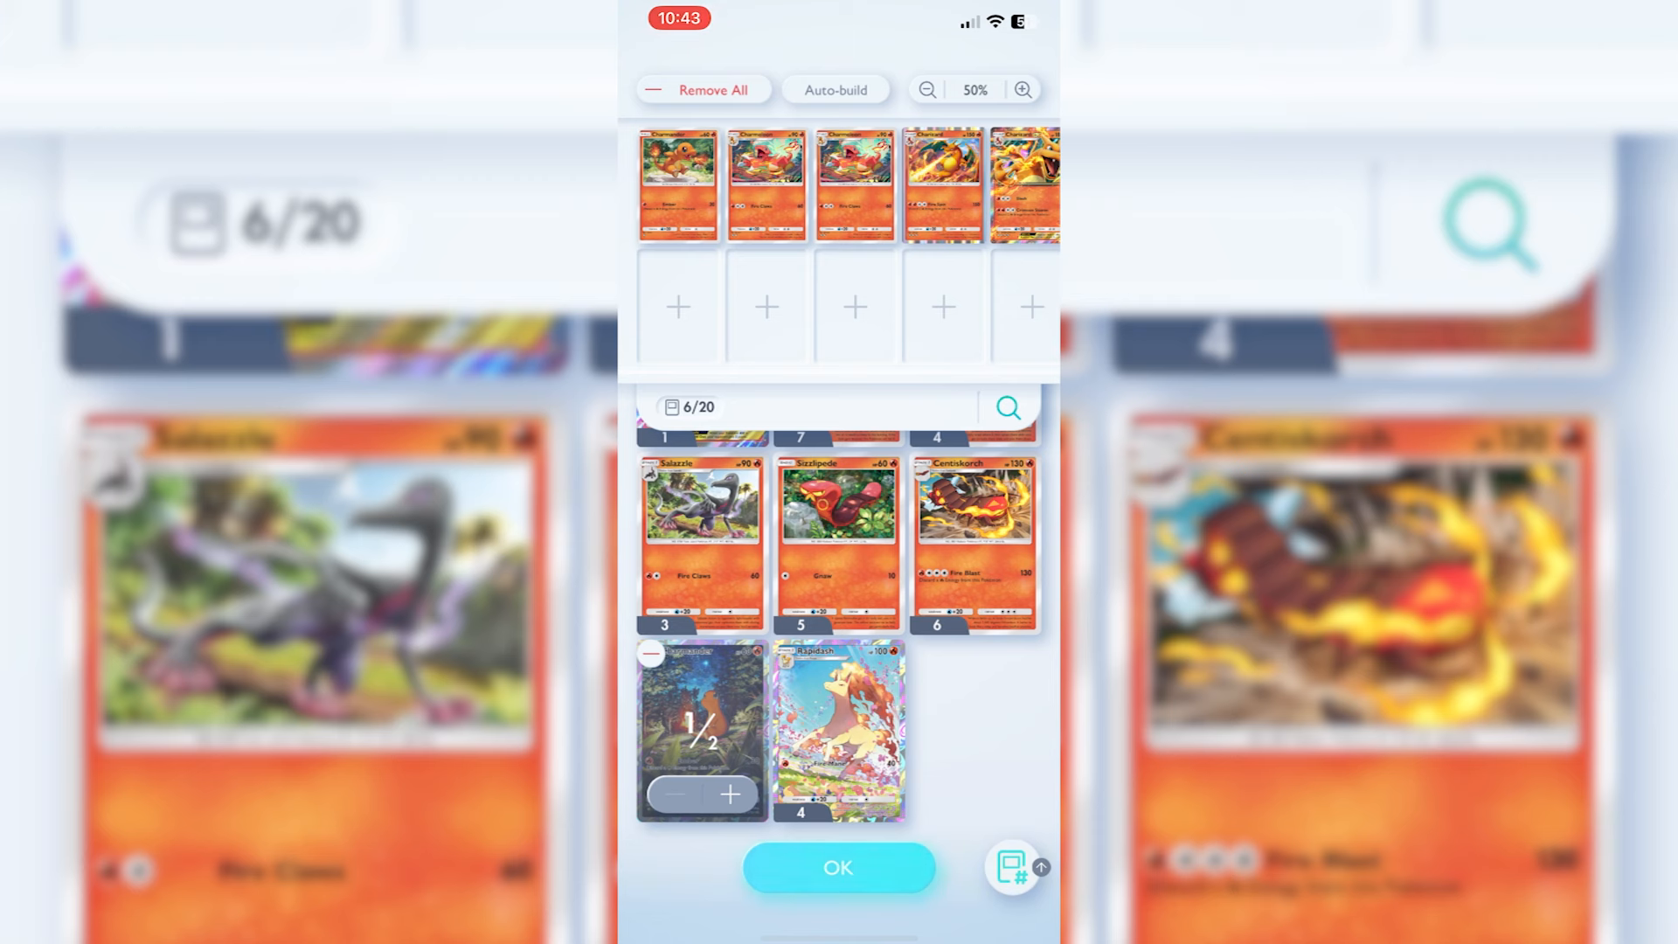
# Step: Try two Sizzlipede and remove them, adding other Fire Pokémon up to 15 of 20
pyautogui.click(838, 867)
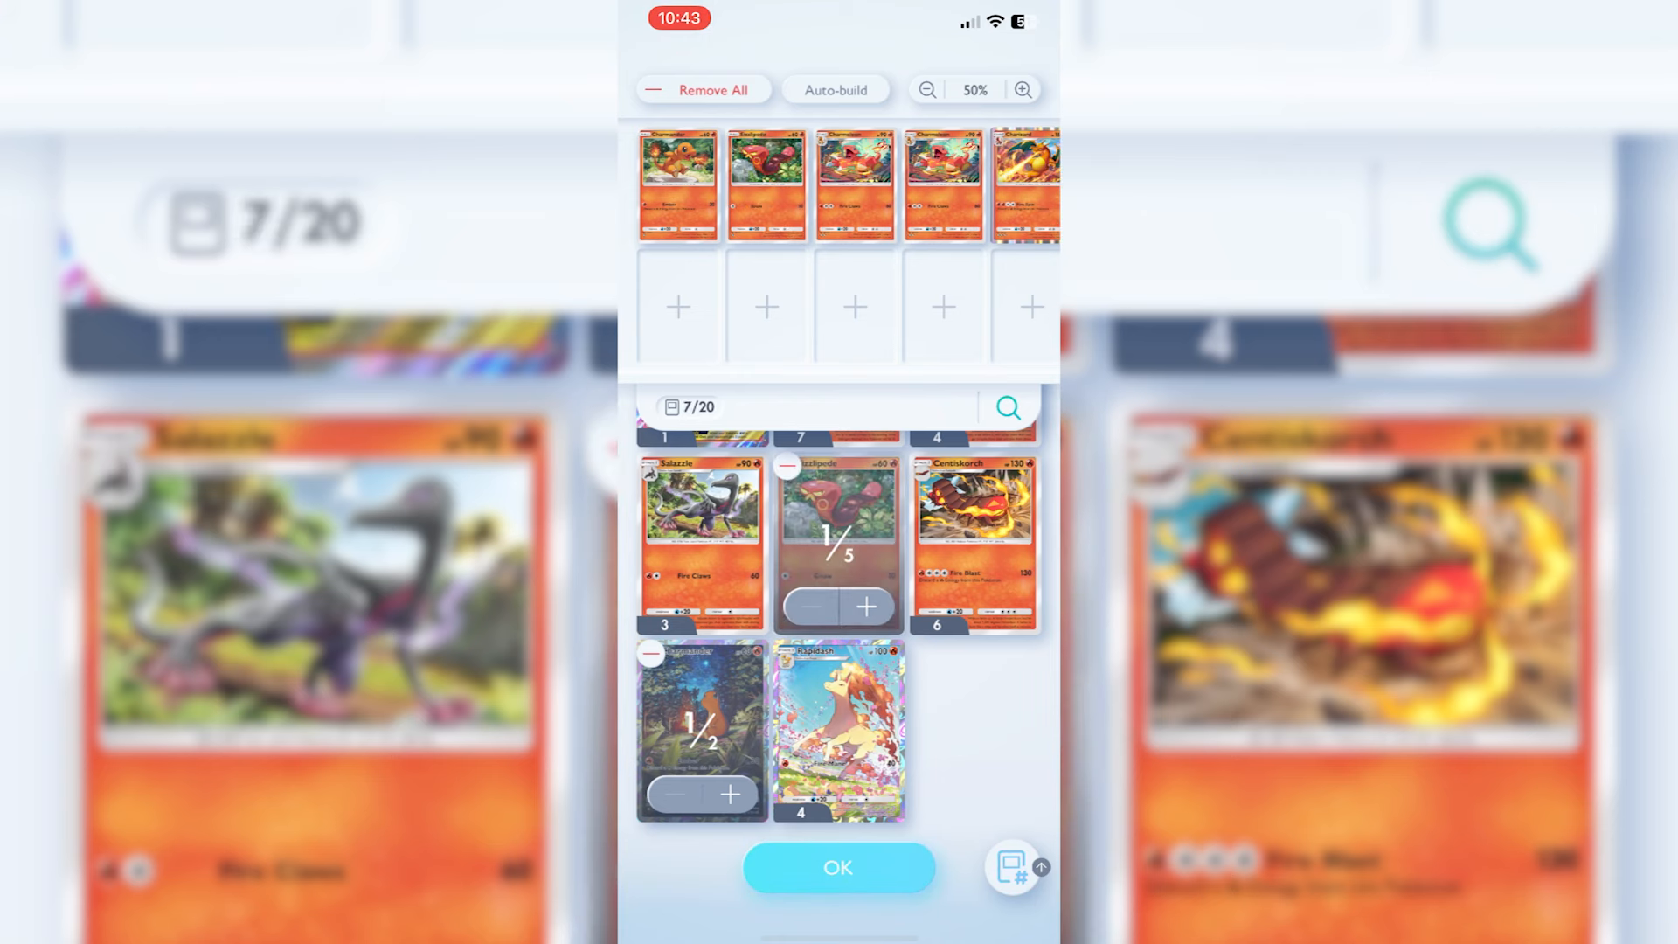
pyautogui.click(865, 606)
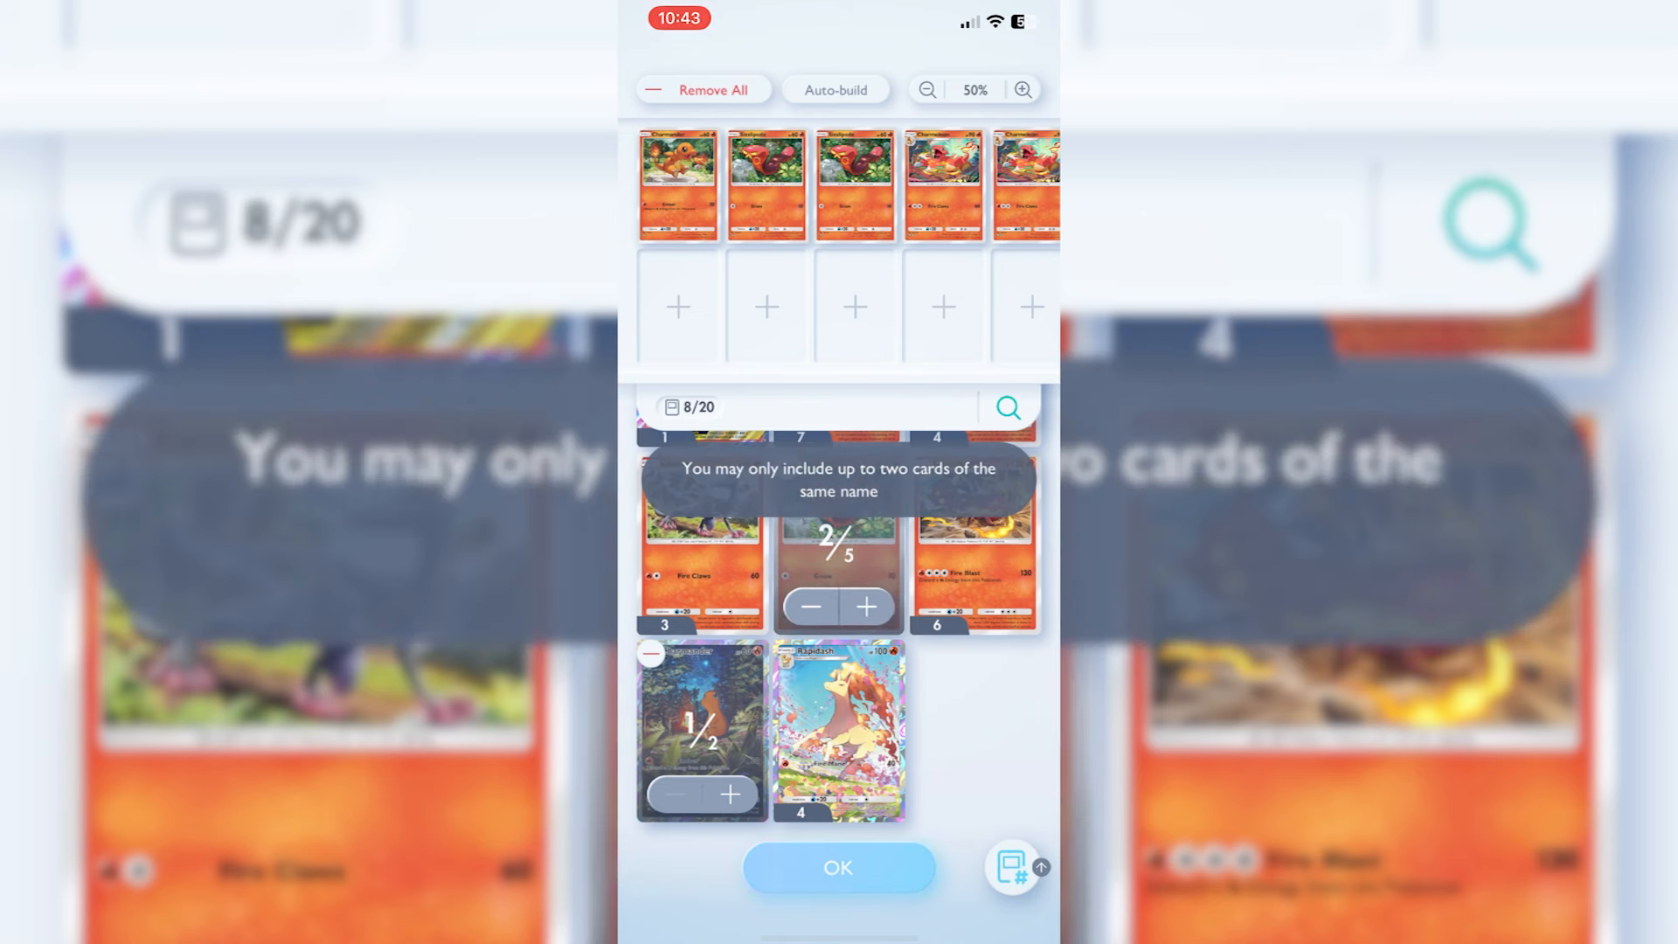
pyautogui.click(810, 607)
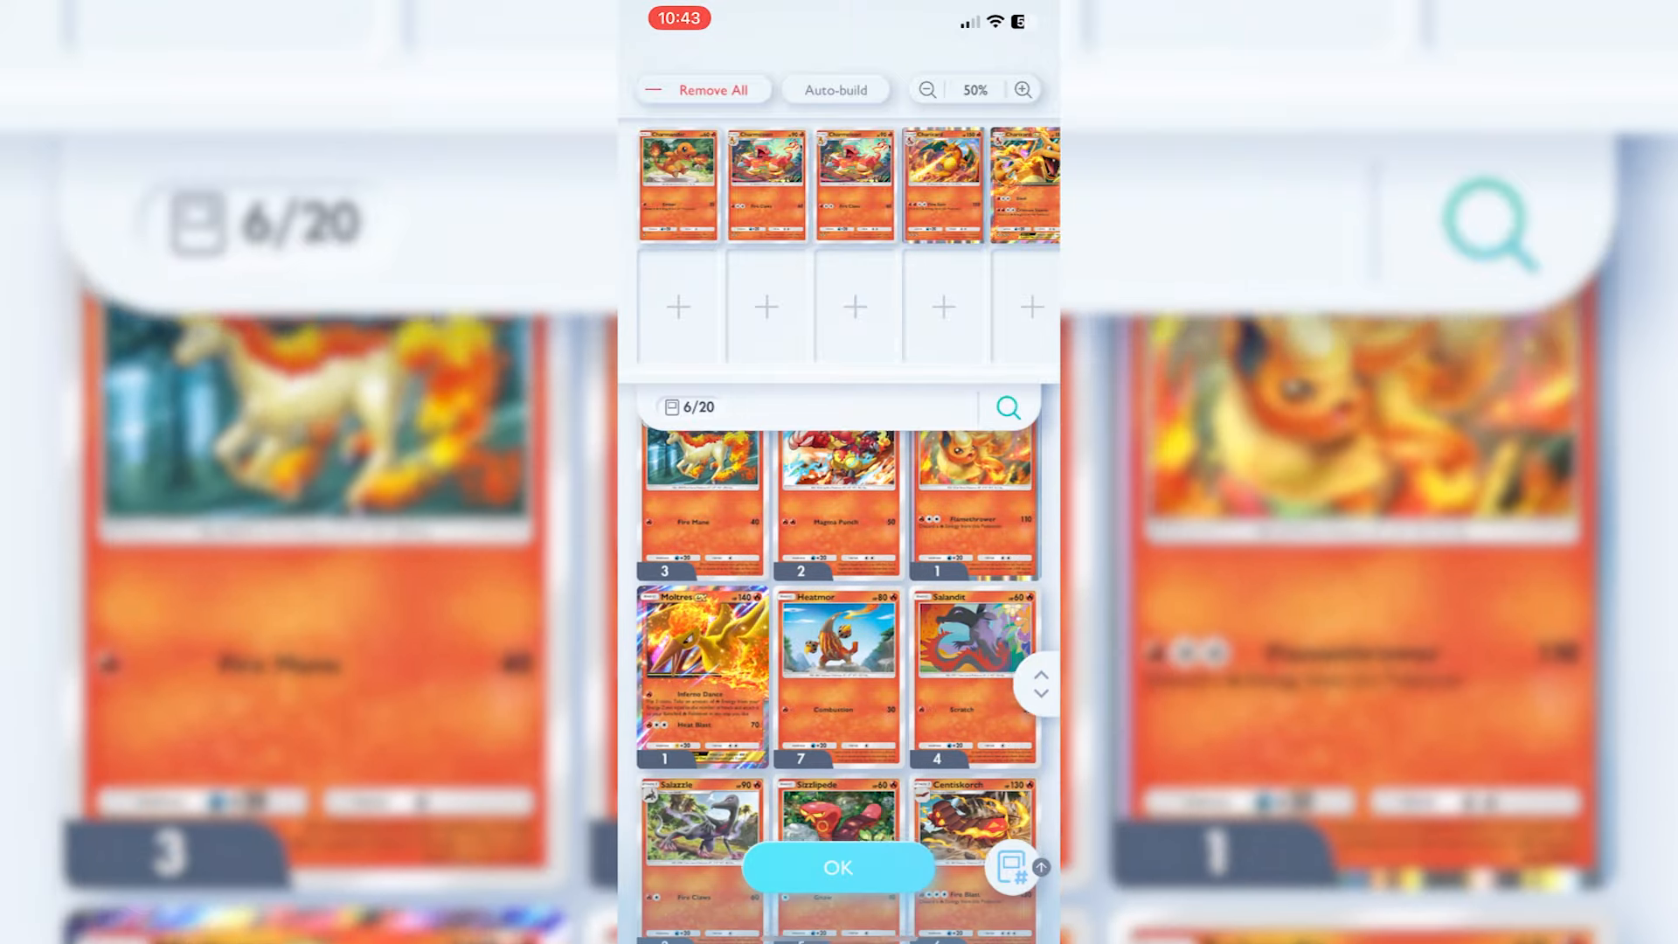
pyautogui.click(702, 674)
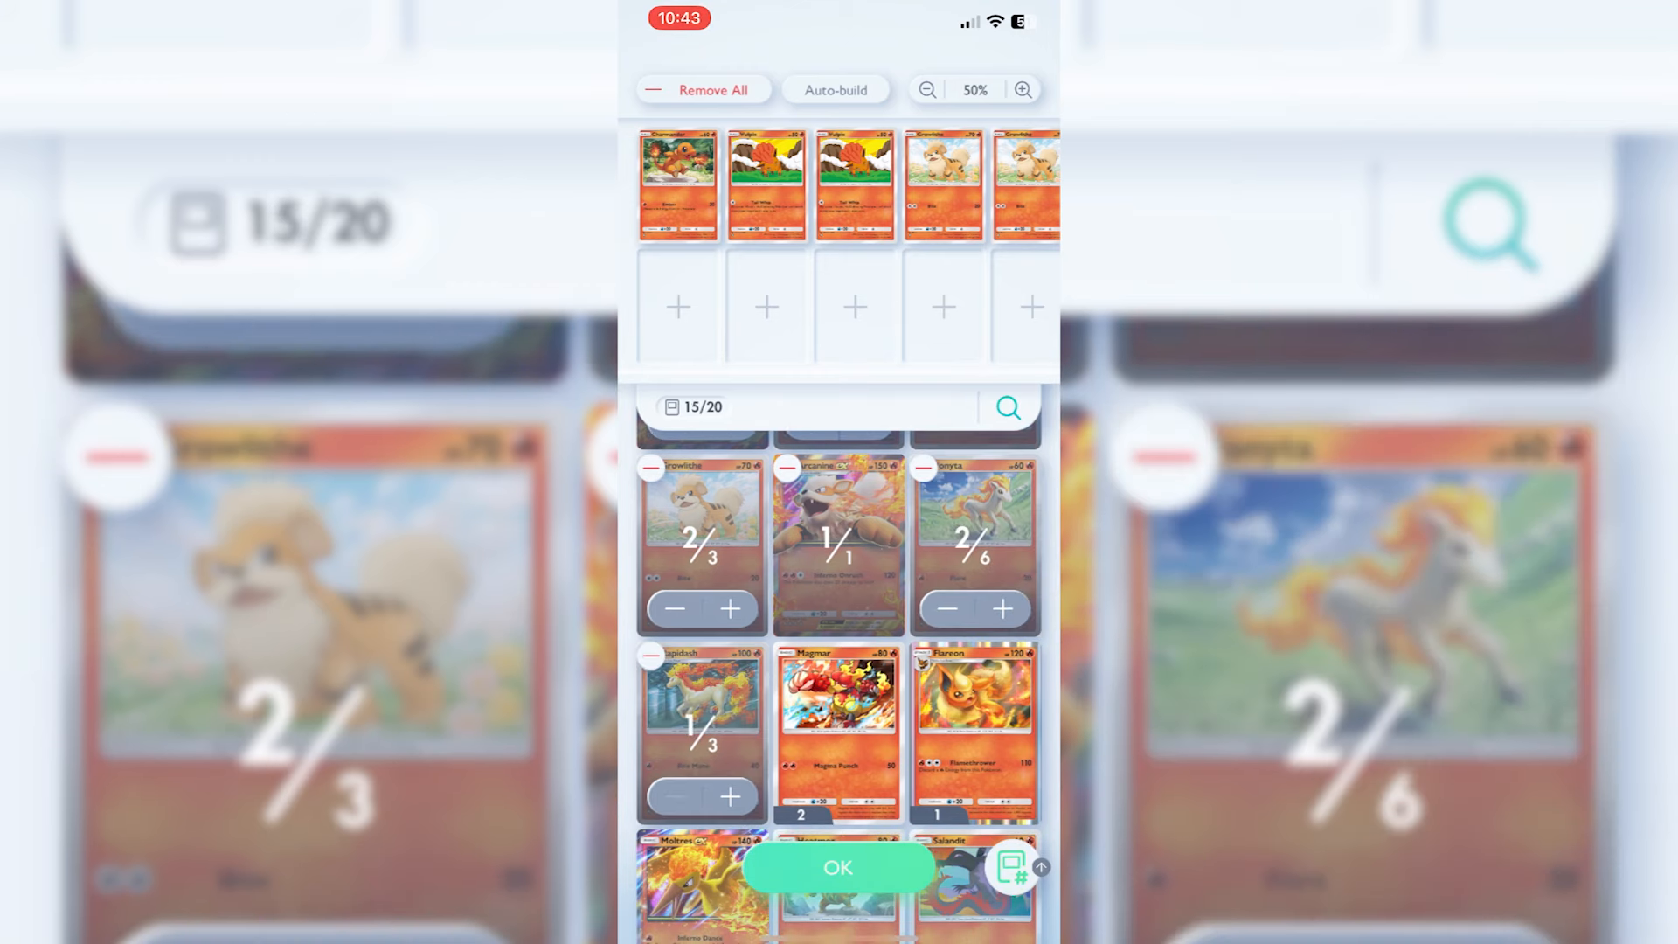
pyautogui.scroll(-3)
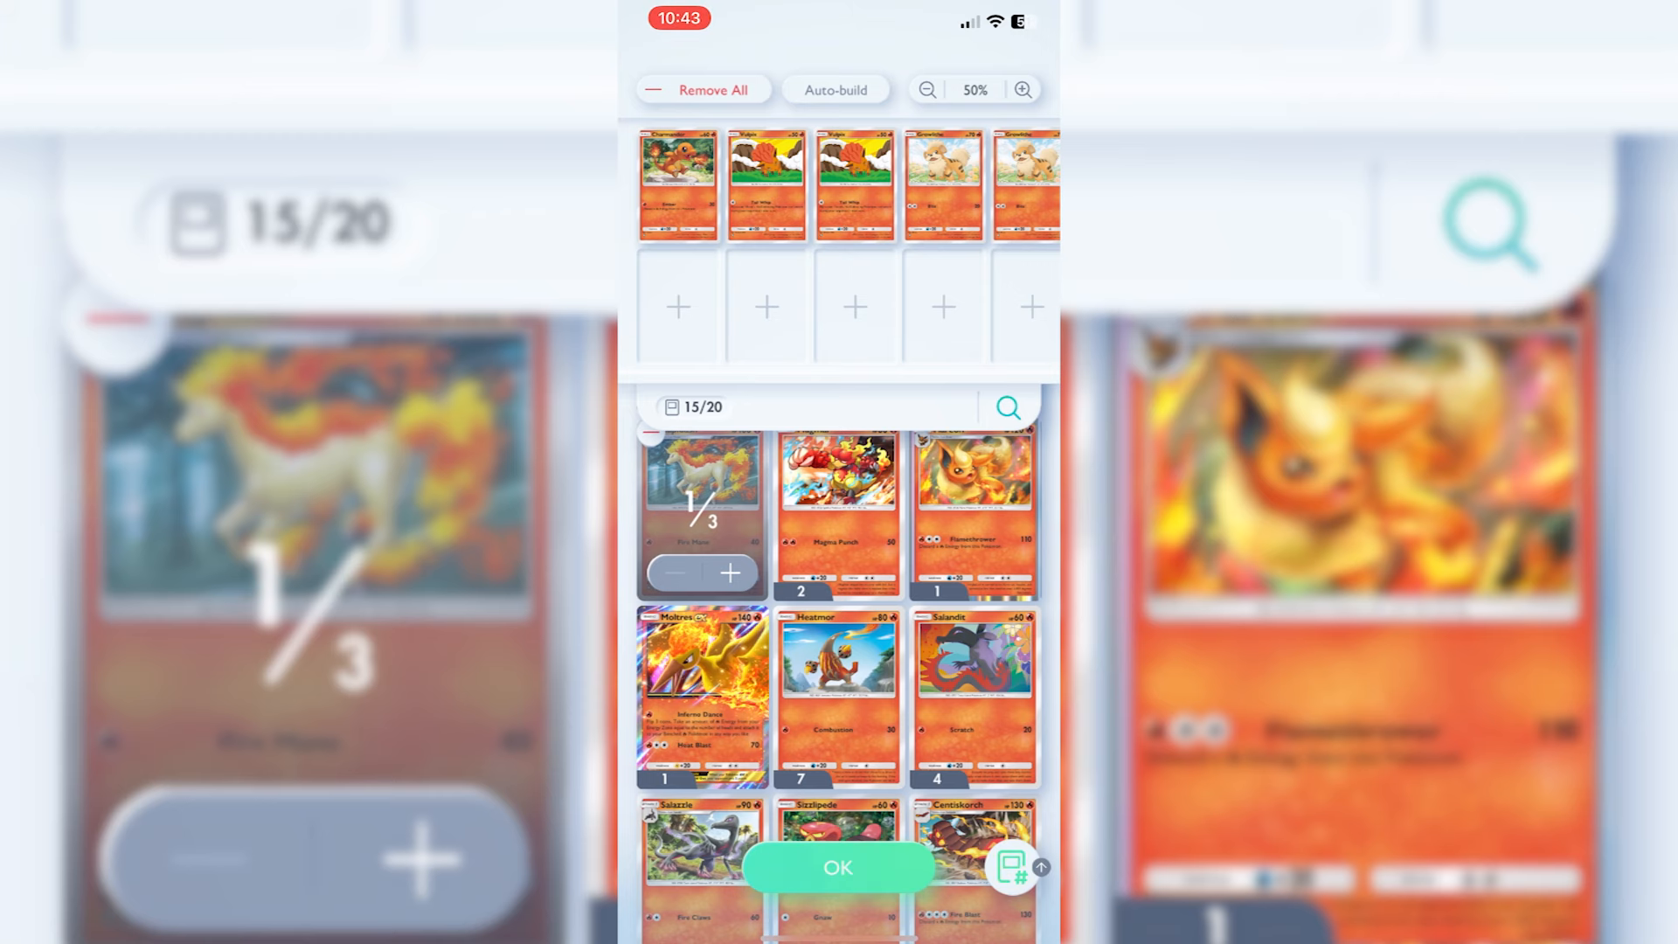
pyautogui.click(1007, 407)
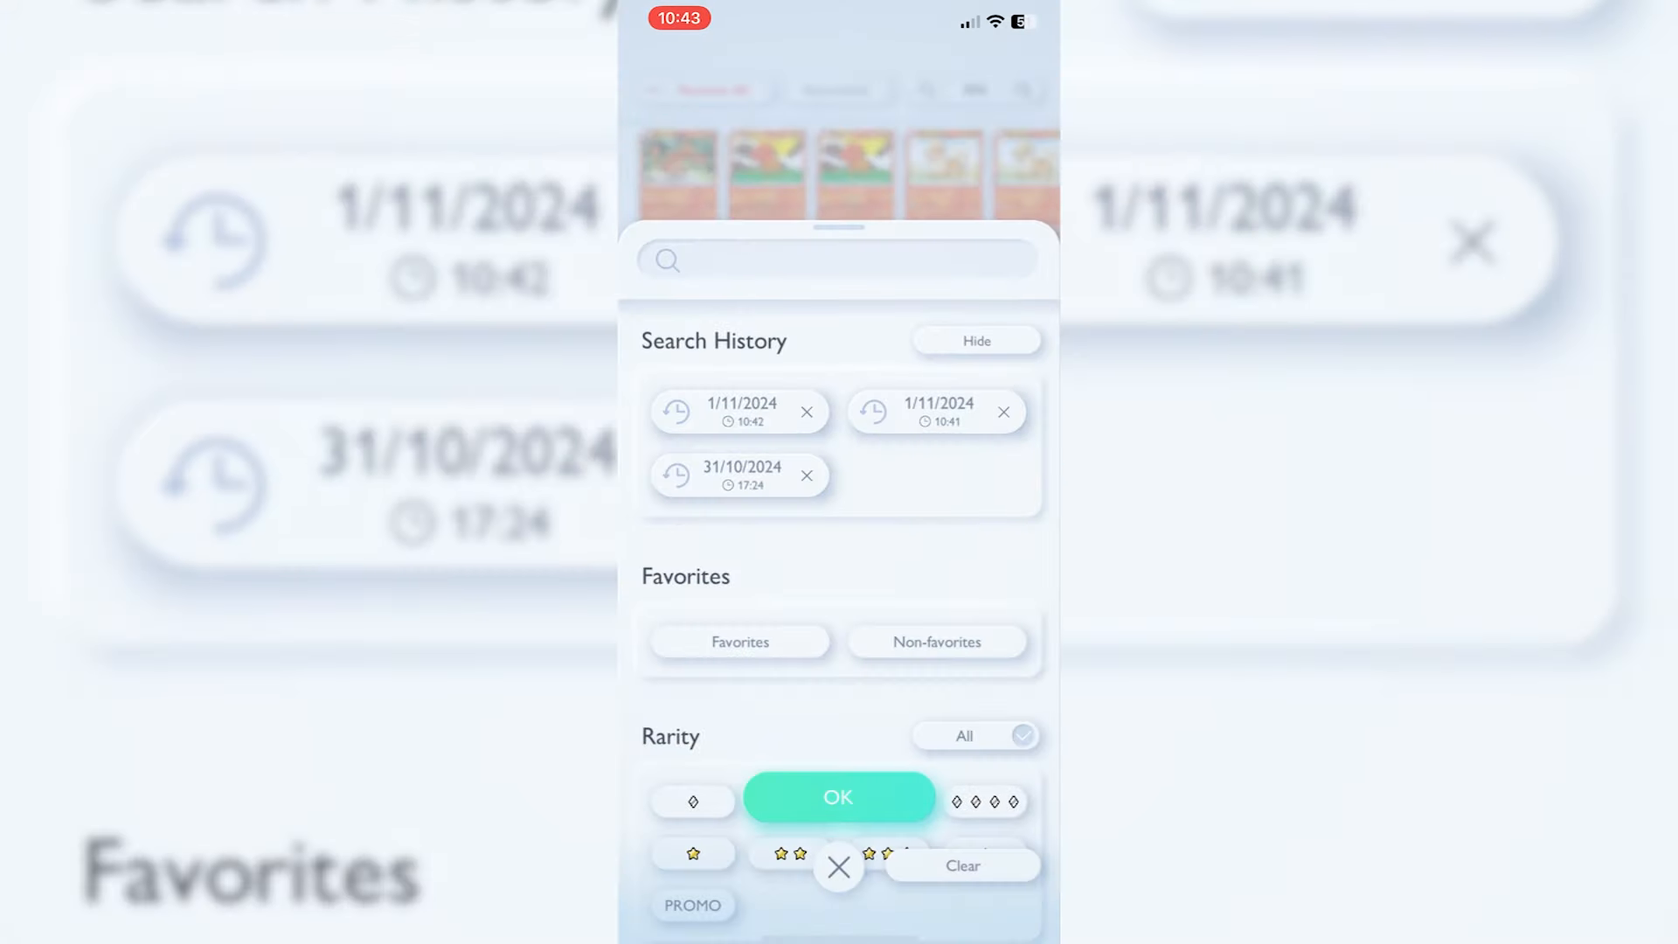
# Step: Clear the Fire filter, scroll to the Trainer cards and view Poké Ball's details
pyautogui.scroll(-3)
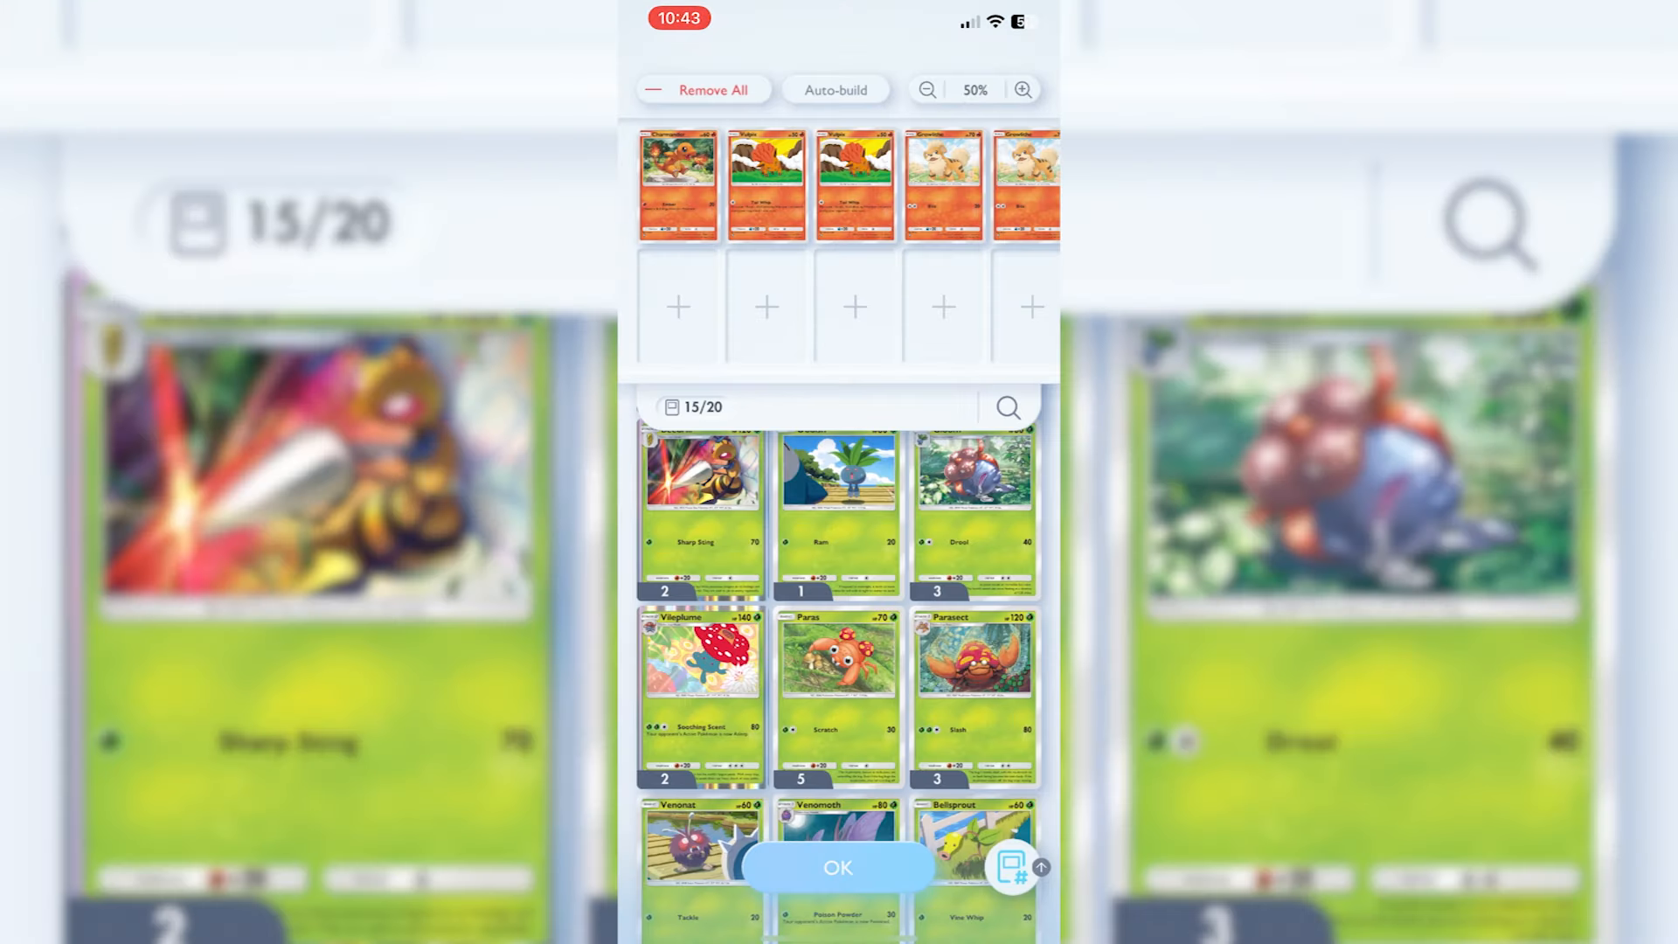
pyautogui.scroll(-3)
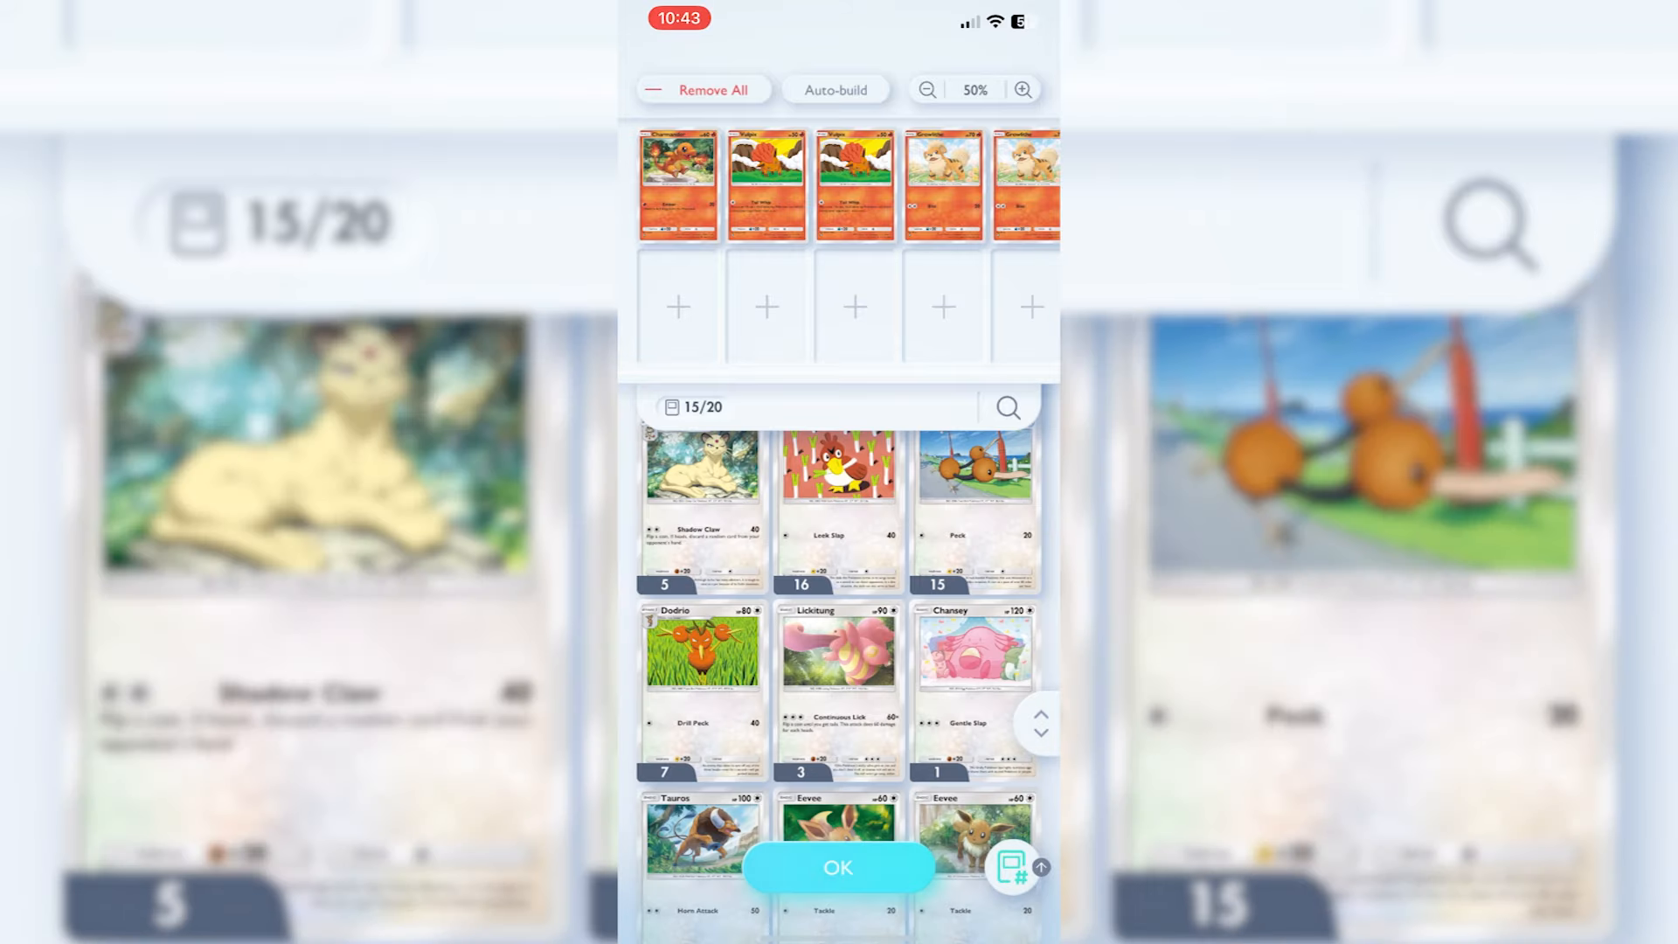
pyautogui.scroll(-3)
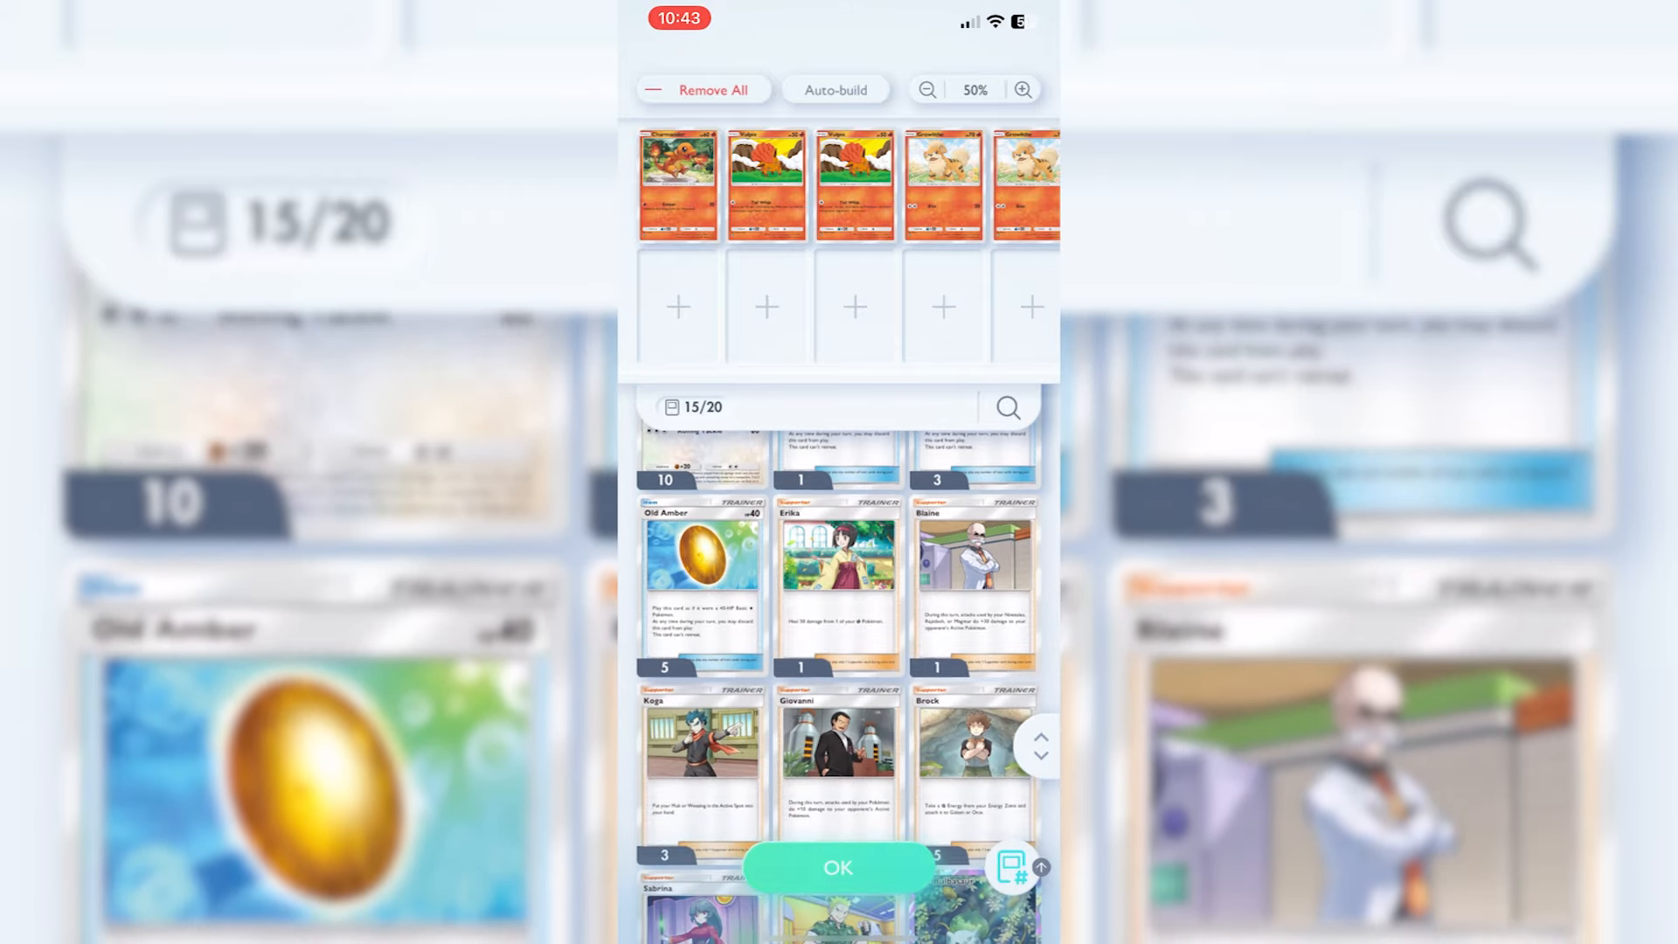
pyautogui.click(973, 583)
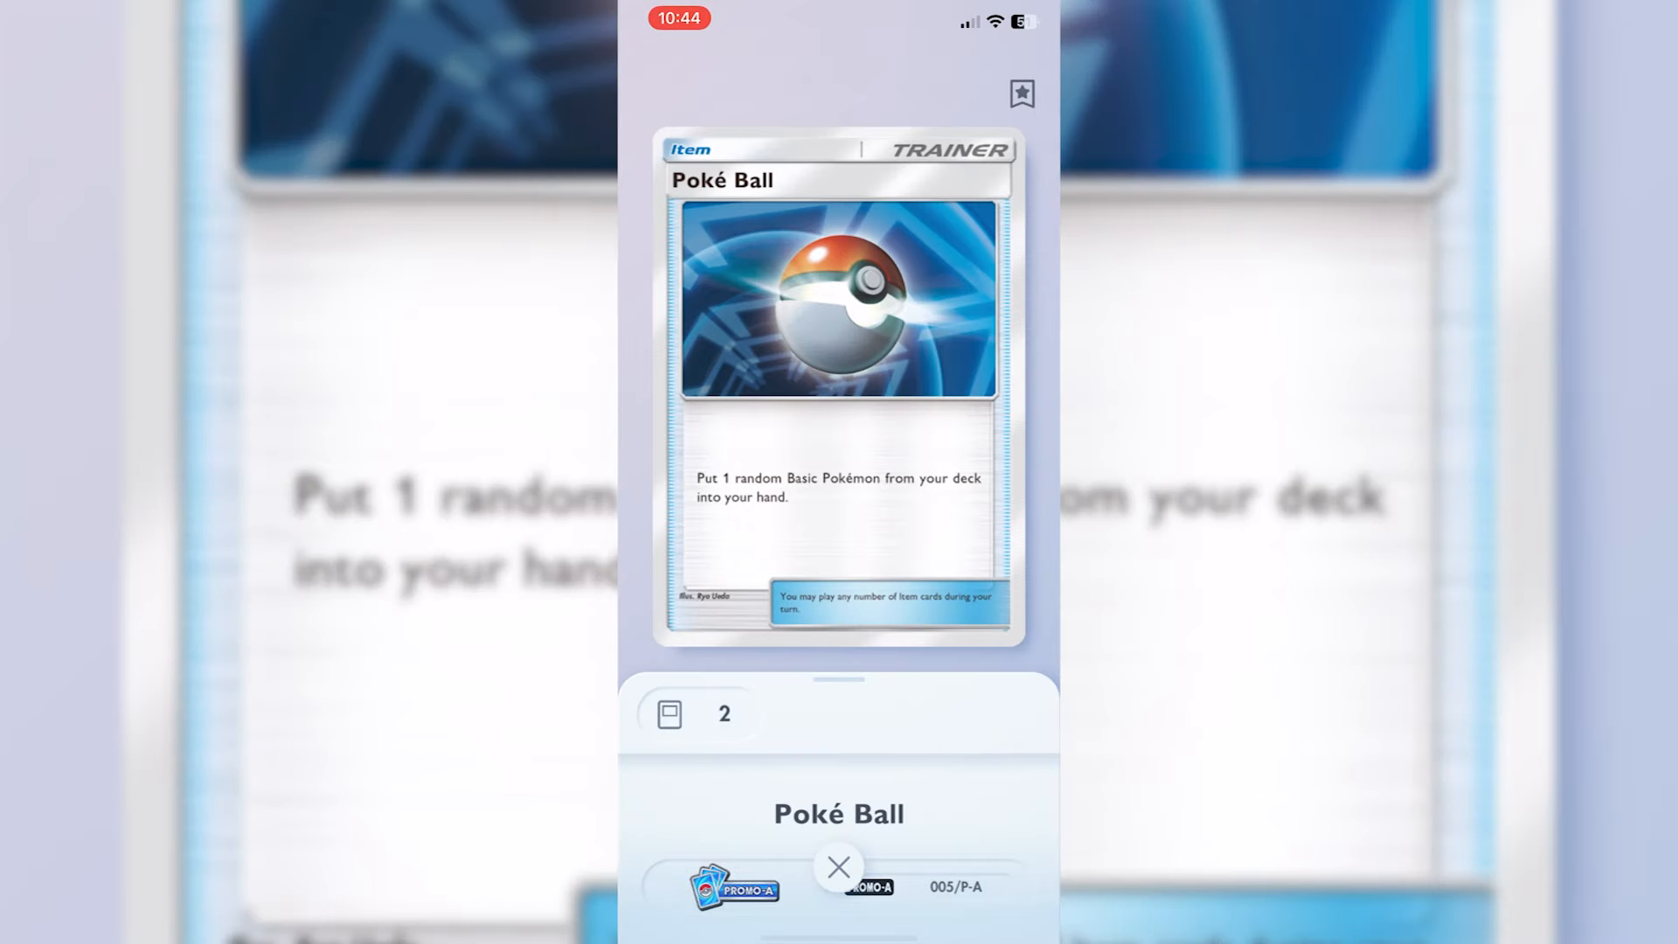
# Step: Add two Poké Balls, a Potion and two Professor's Research to reach 20 cards
pyautogui.click(838, 867)
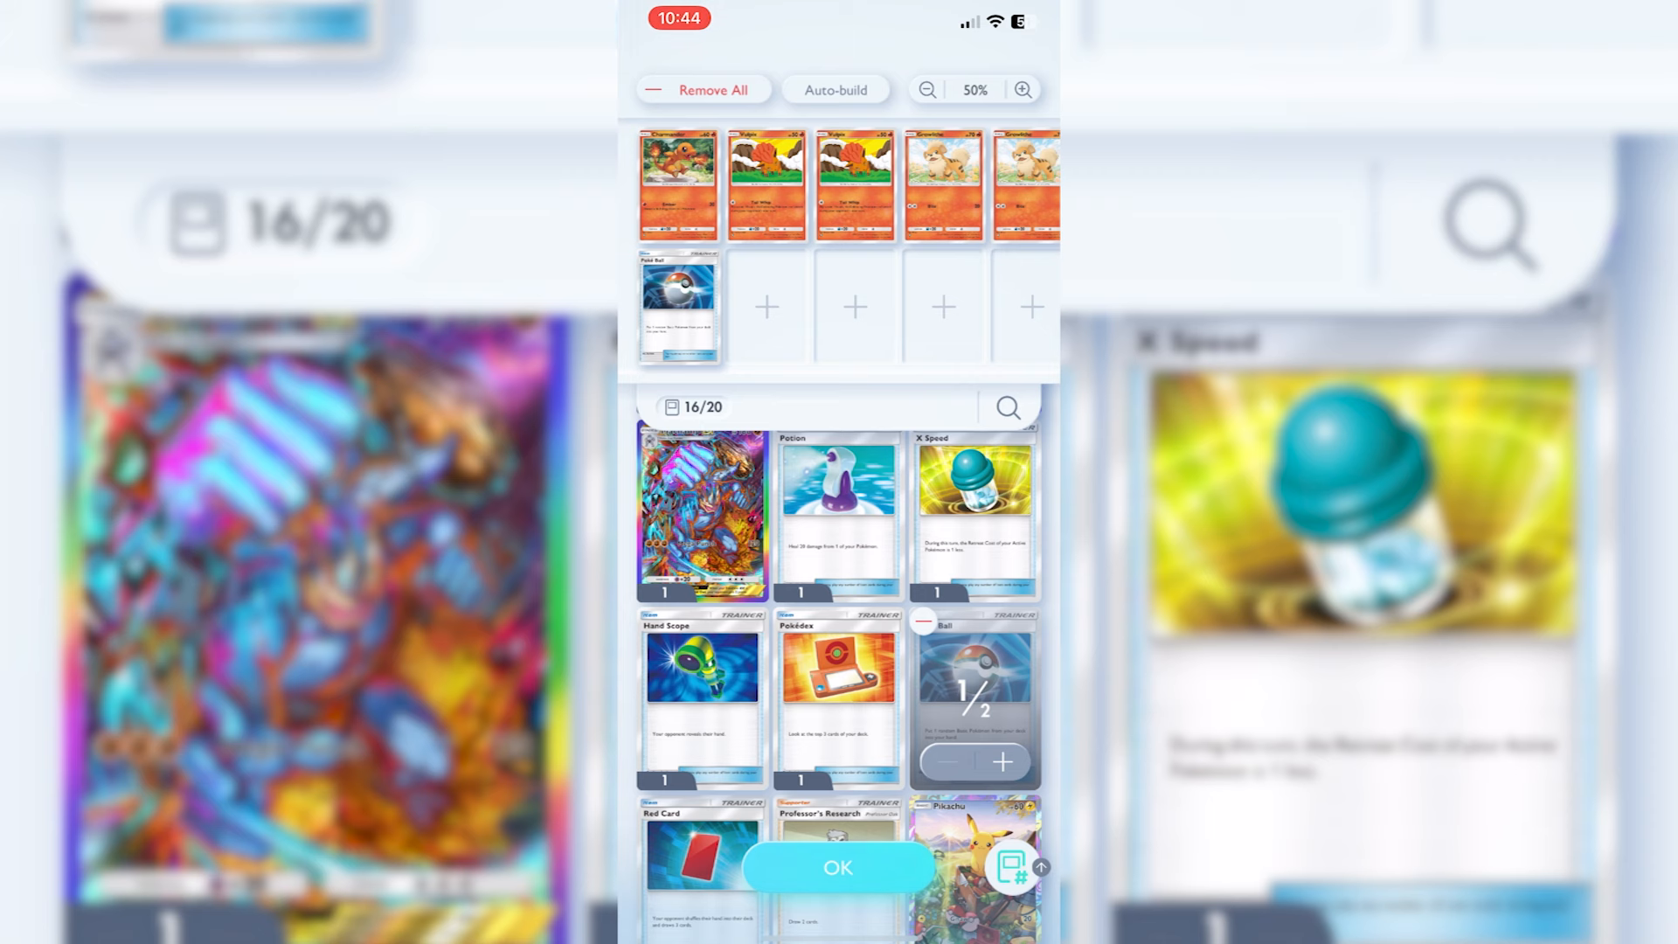
pyautogui.click(1002, 762)
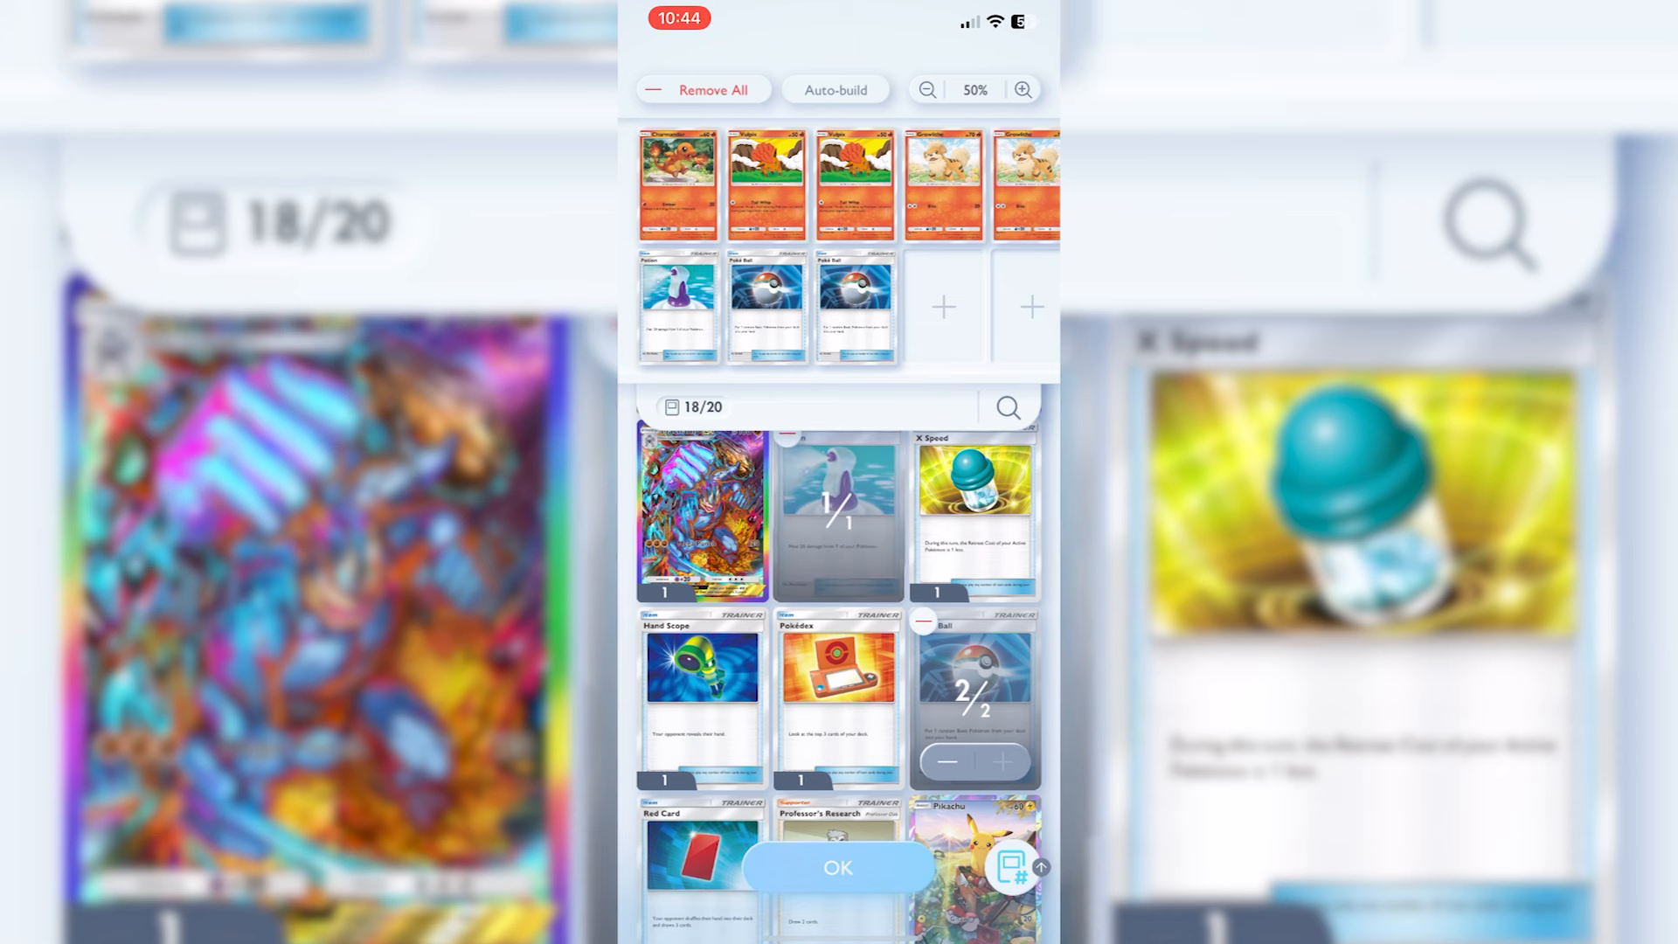
pyautogui.scroll(-3)
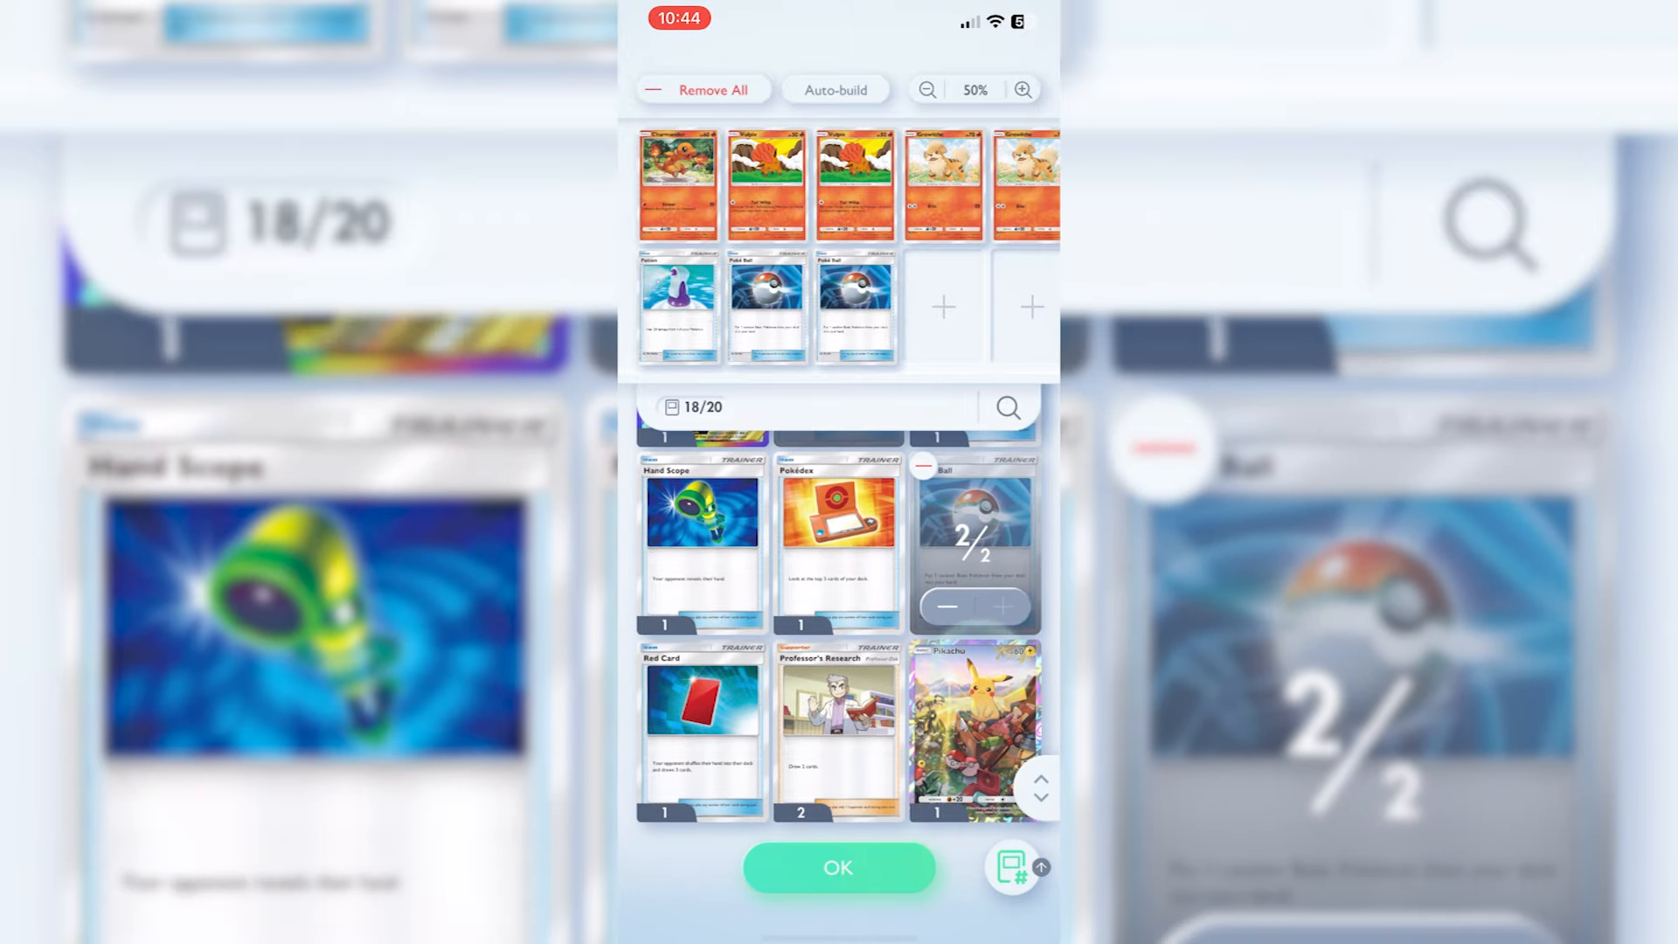
pyautogui.click(864, 793)
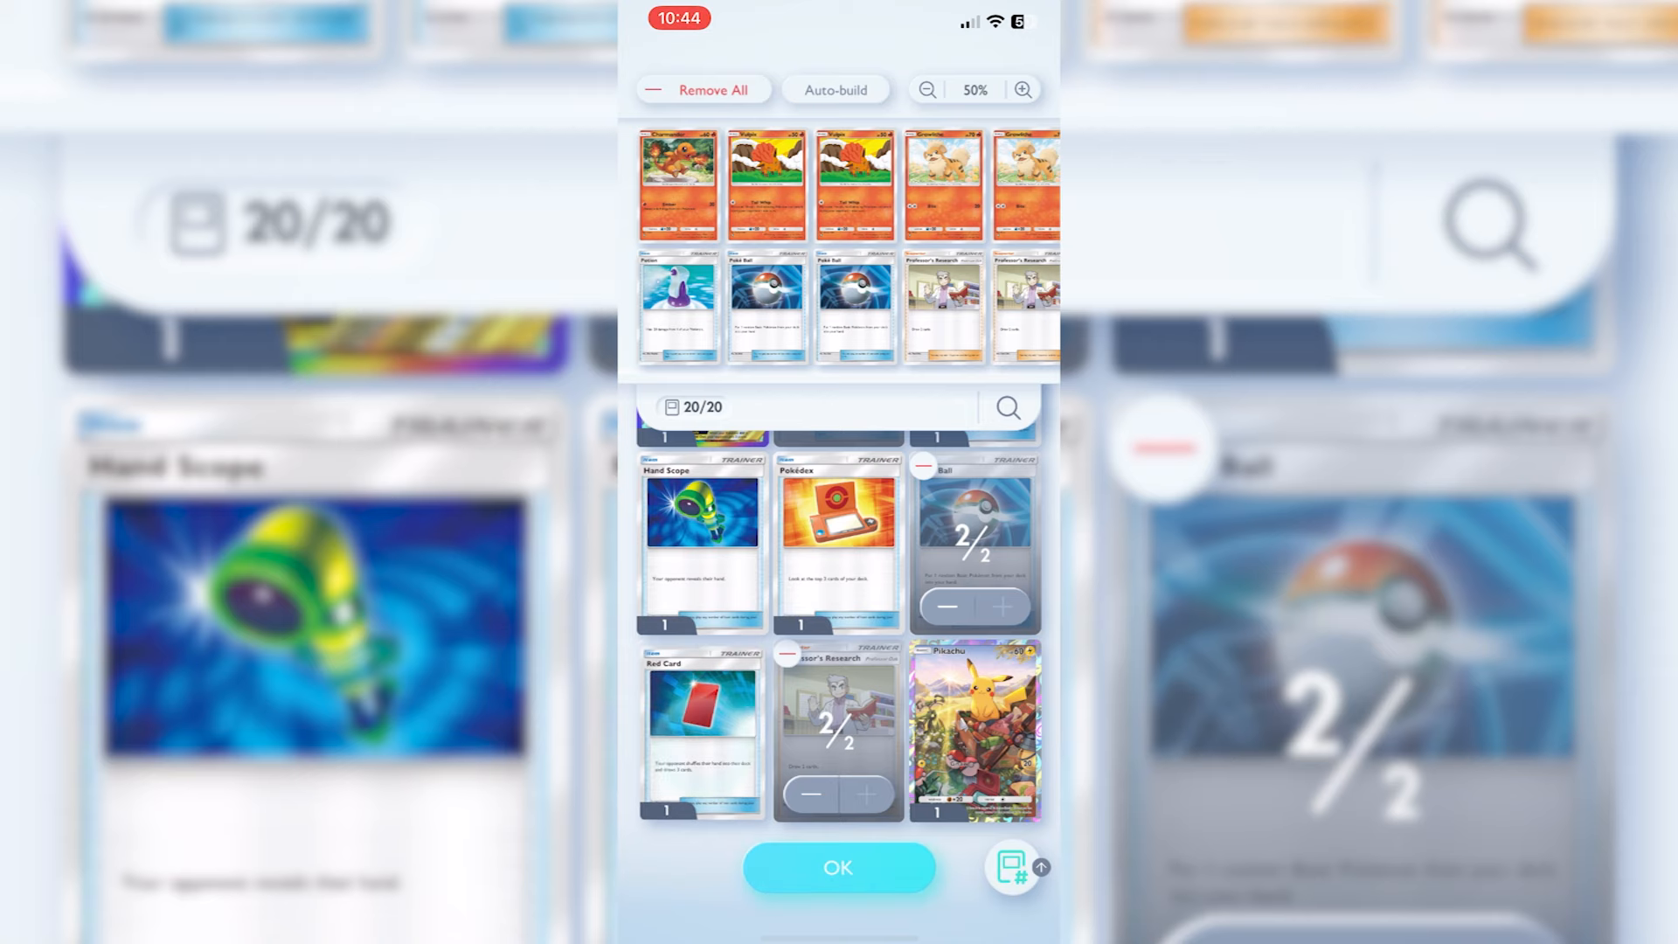
pyautogui.click(701, 734)
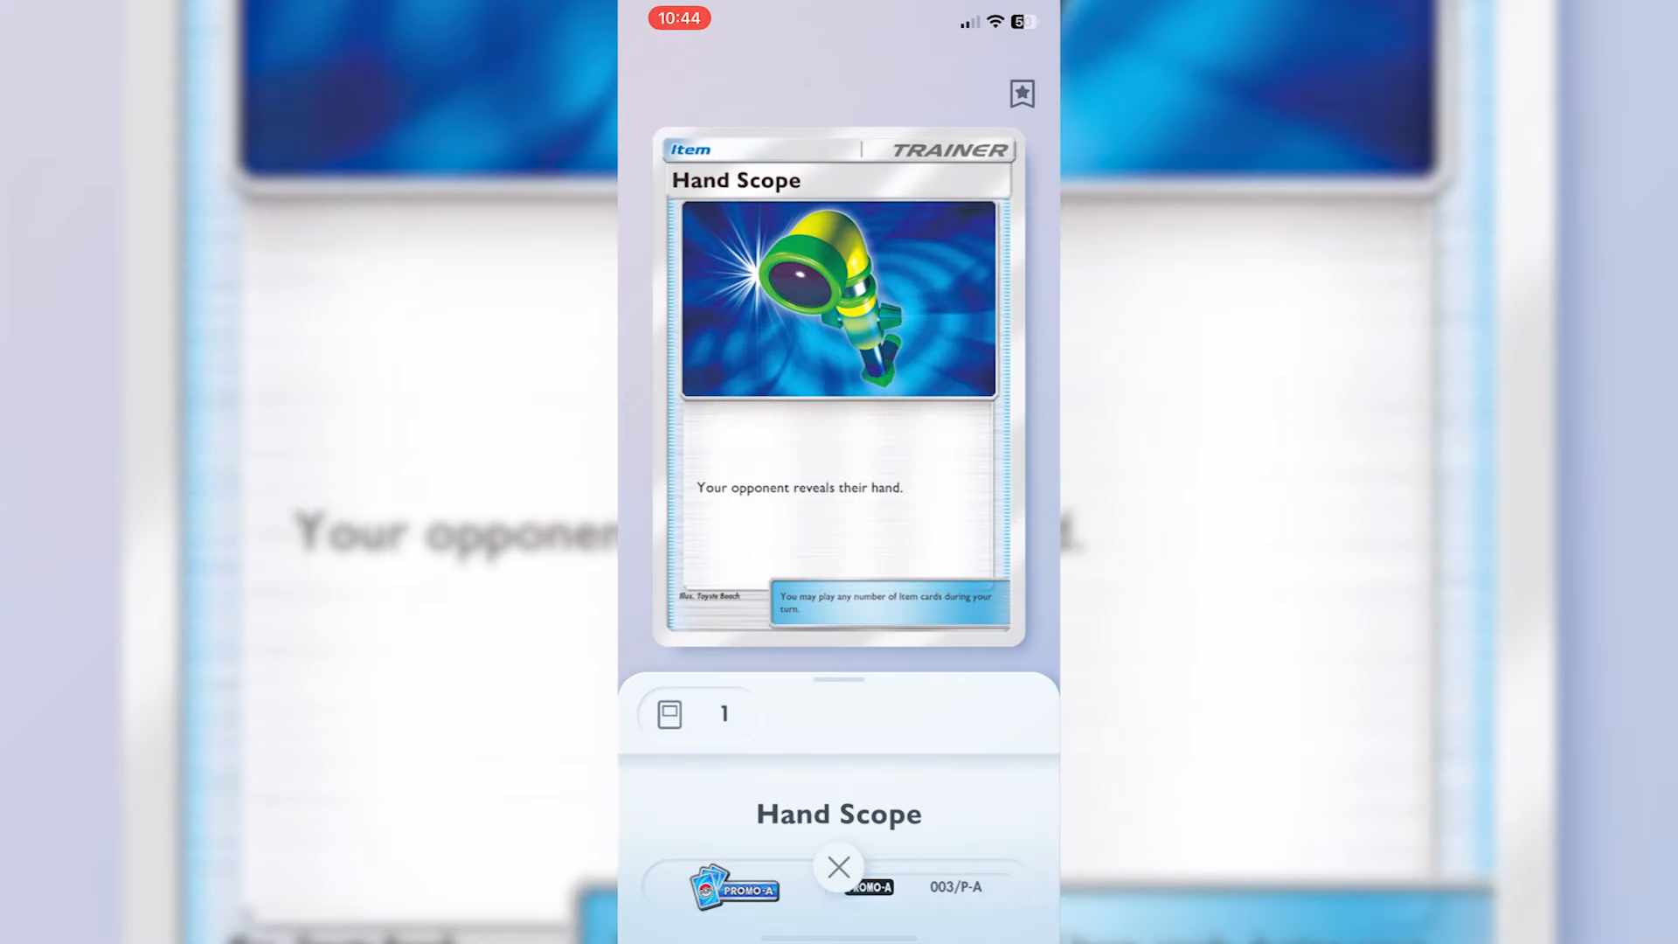
# Step: Close the Hand Scope preview and confirm the finished 20-of-20 deck list
pyautogui.click(838, 868)
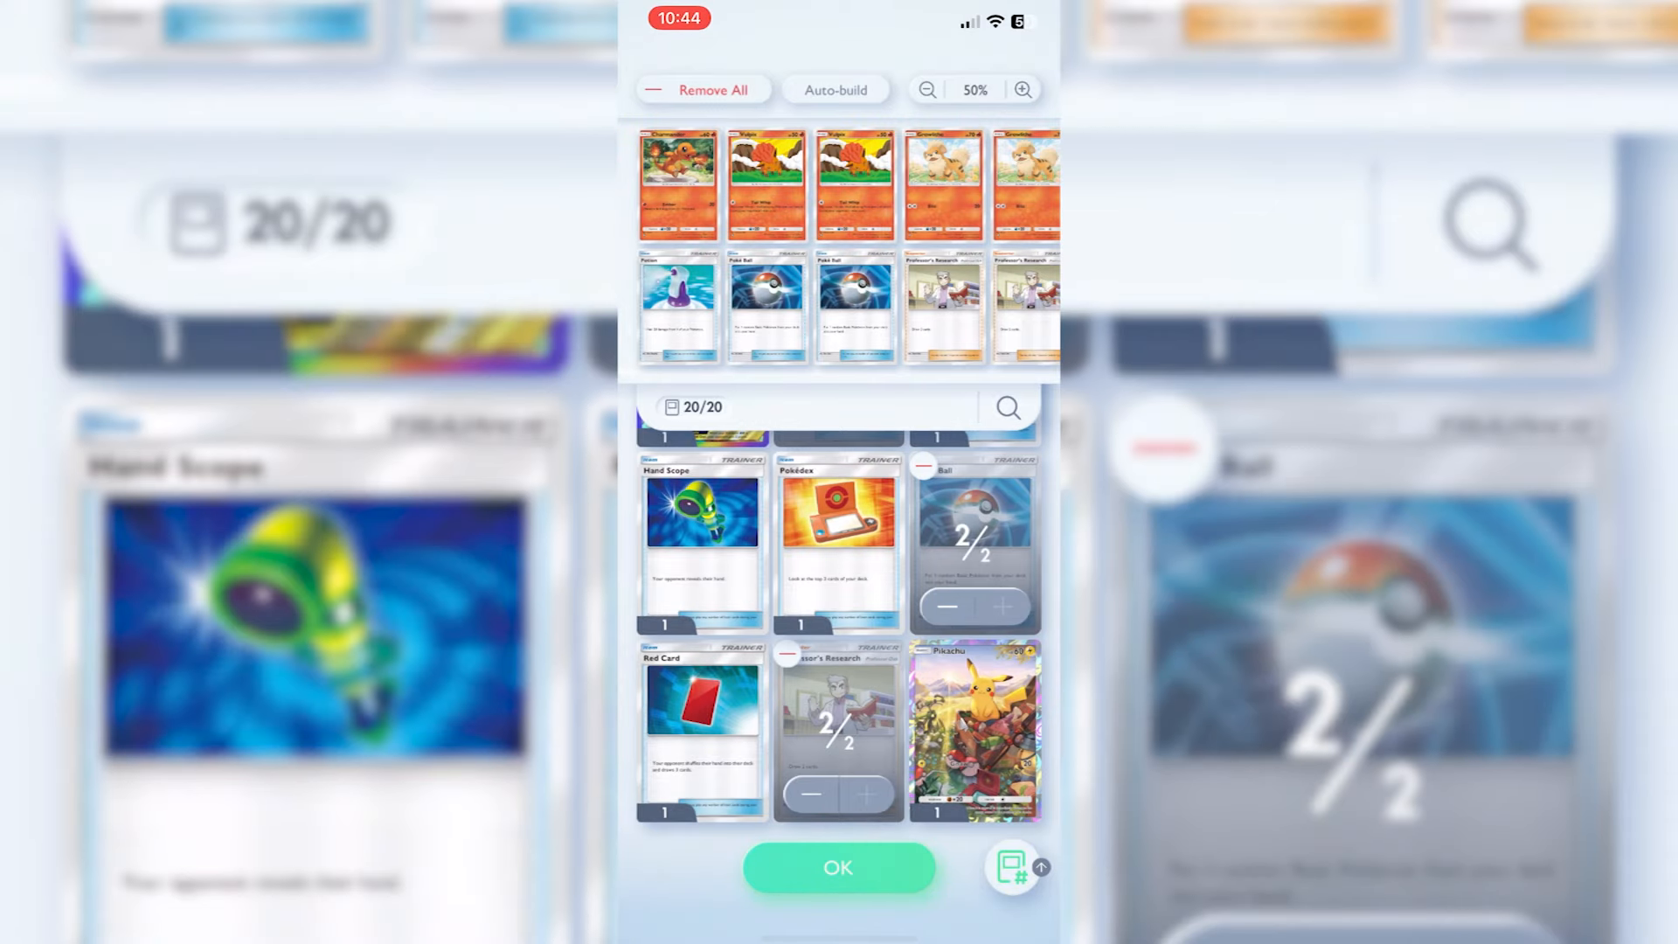
pyautogui.scroll(-3)
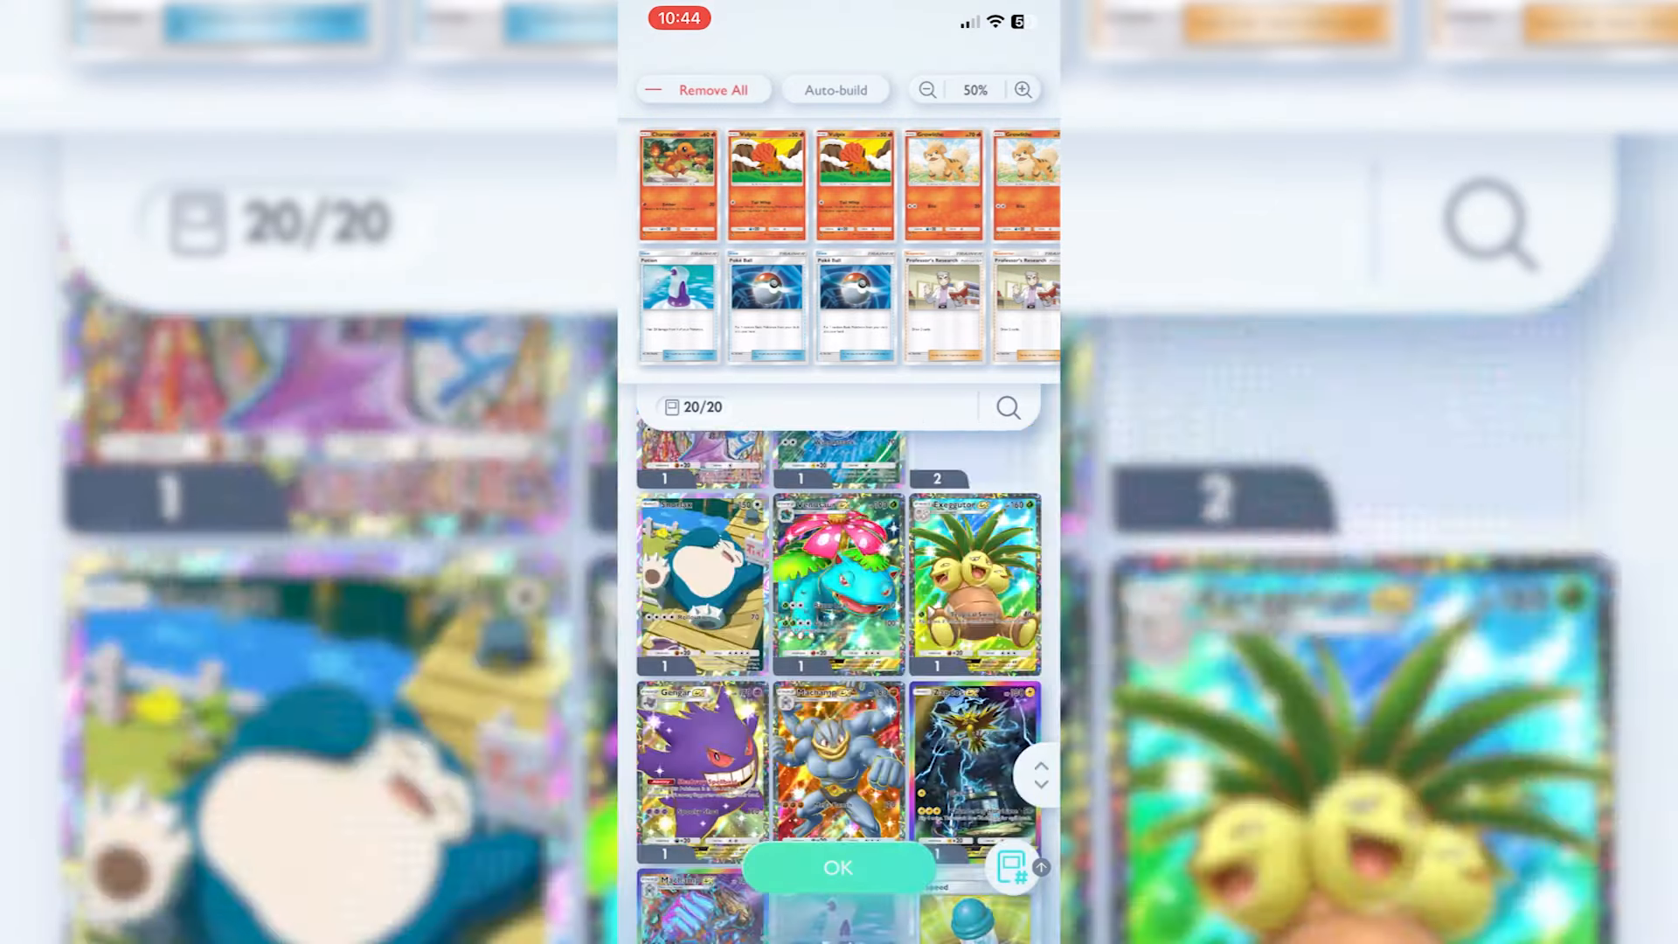
pyautogui.scroll(-3)
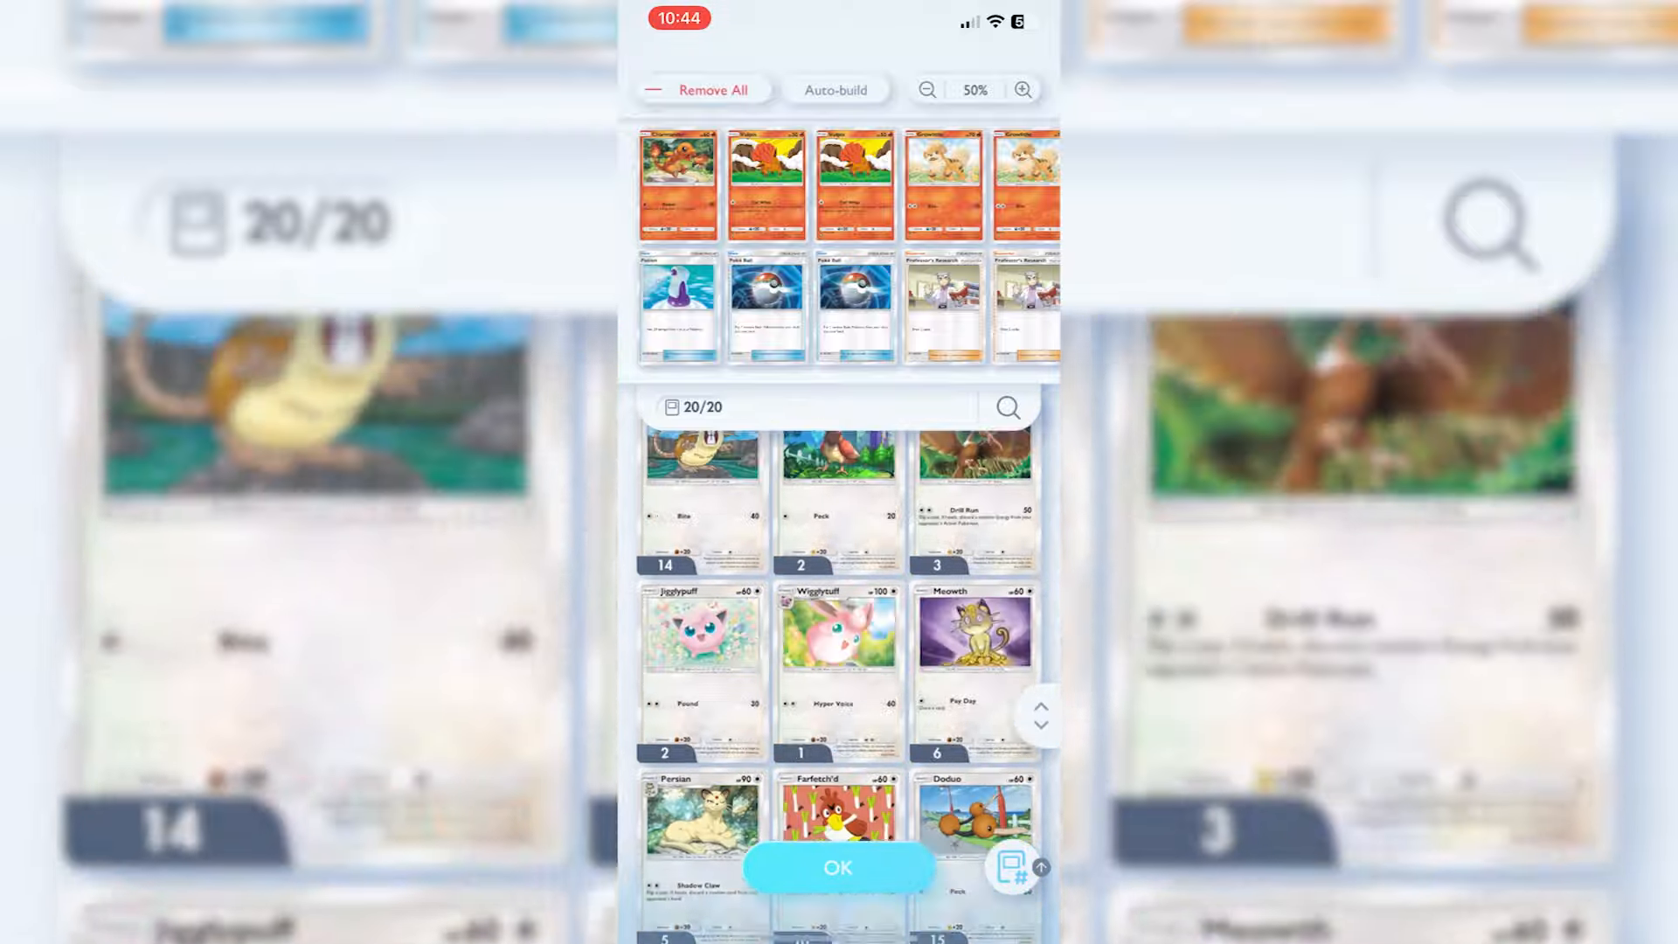
pyautogui.click(839, 868)
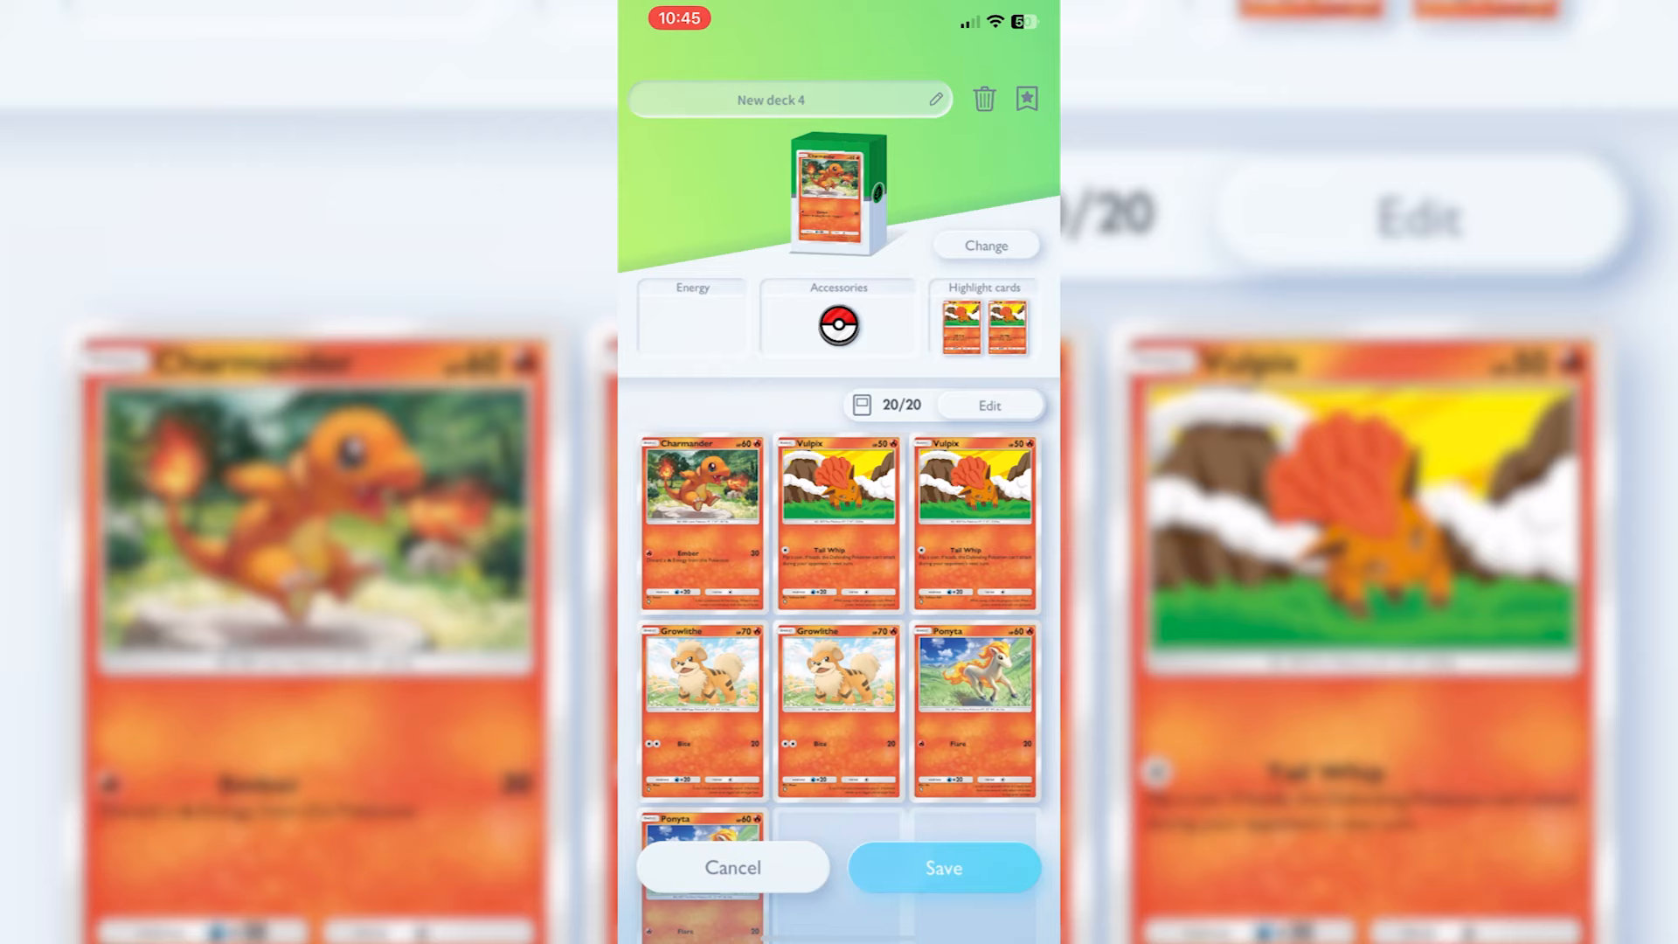
# Step: Rename the deck to 'Fire' and bring up its Energy type choices
pyautogui.click(692, 326)
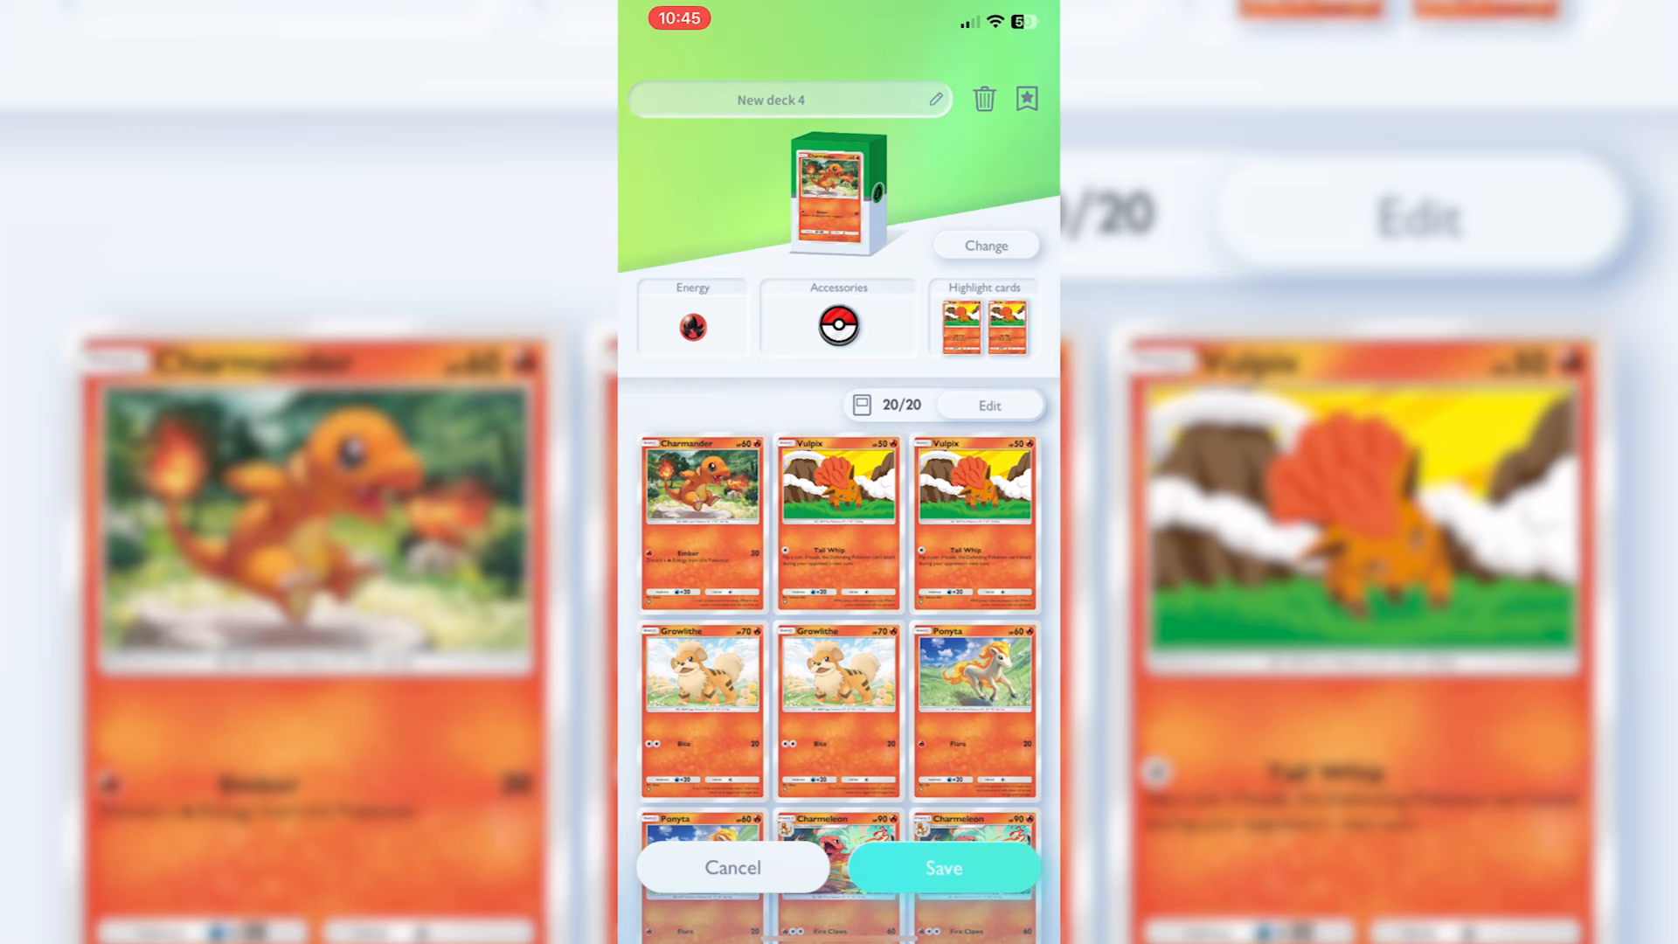
pyautogui.click(934, 99)
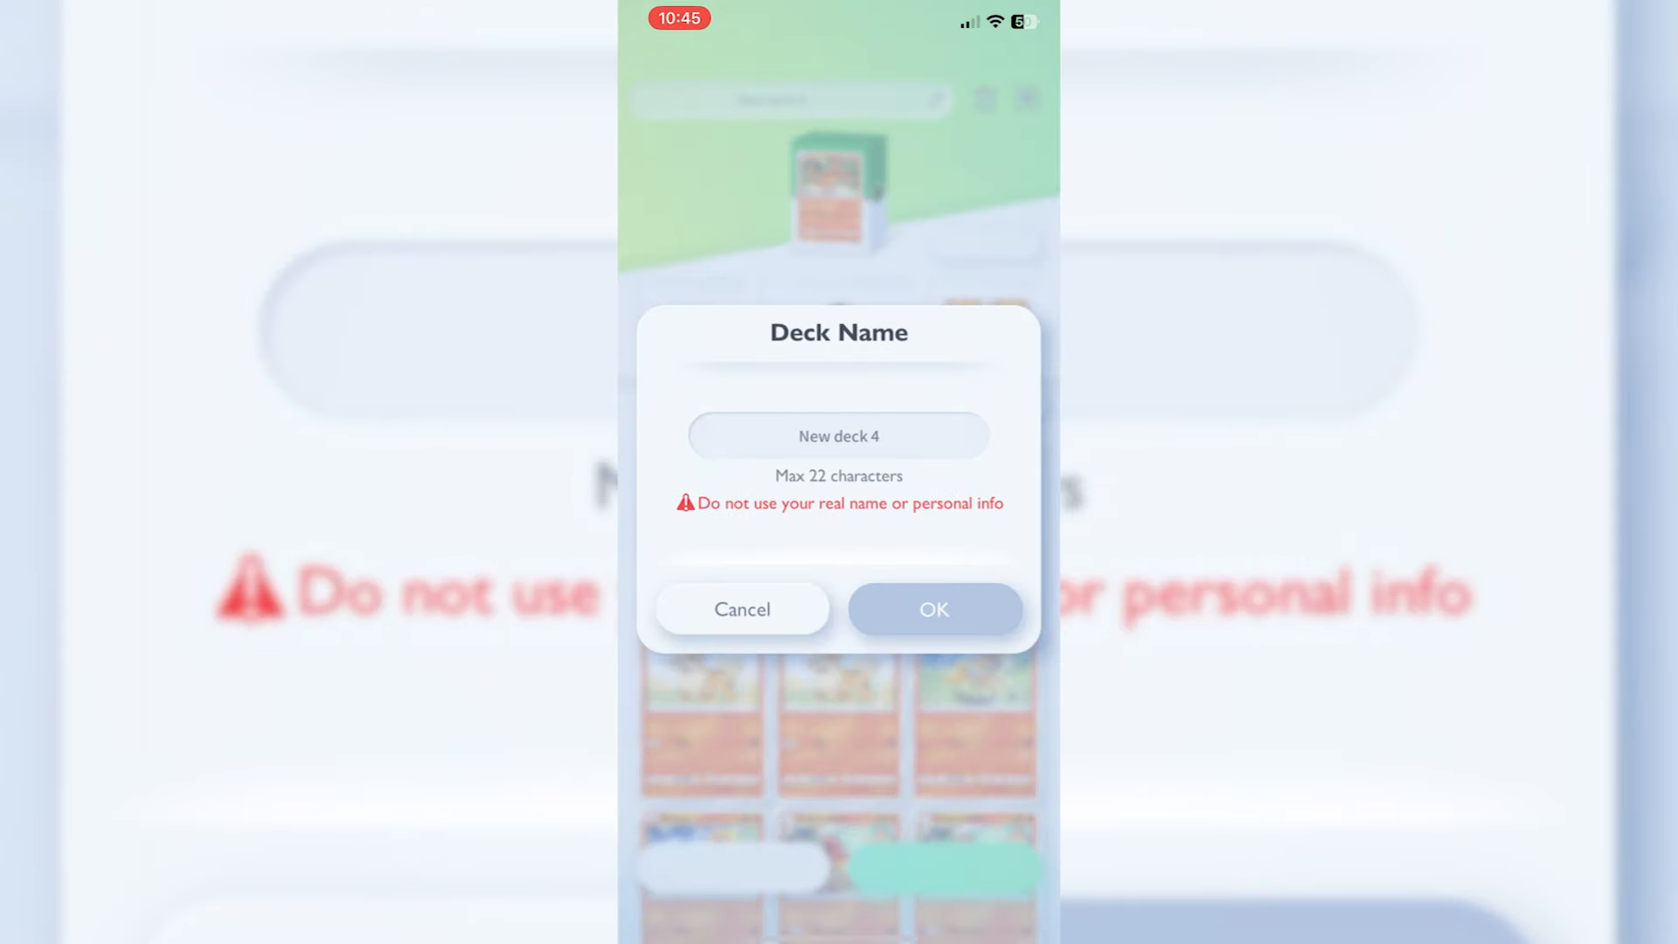
pyautogui.write('Fire')
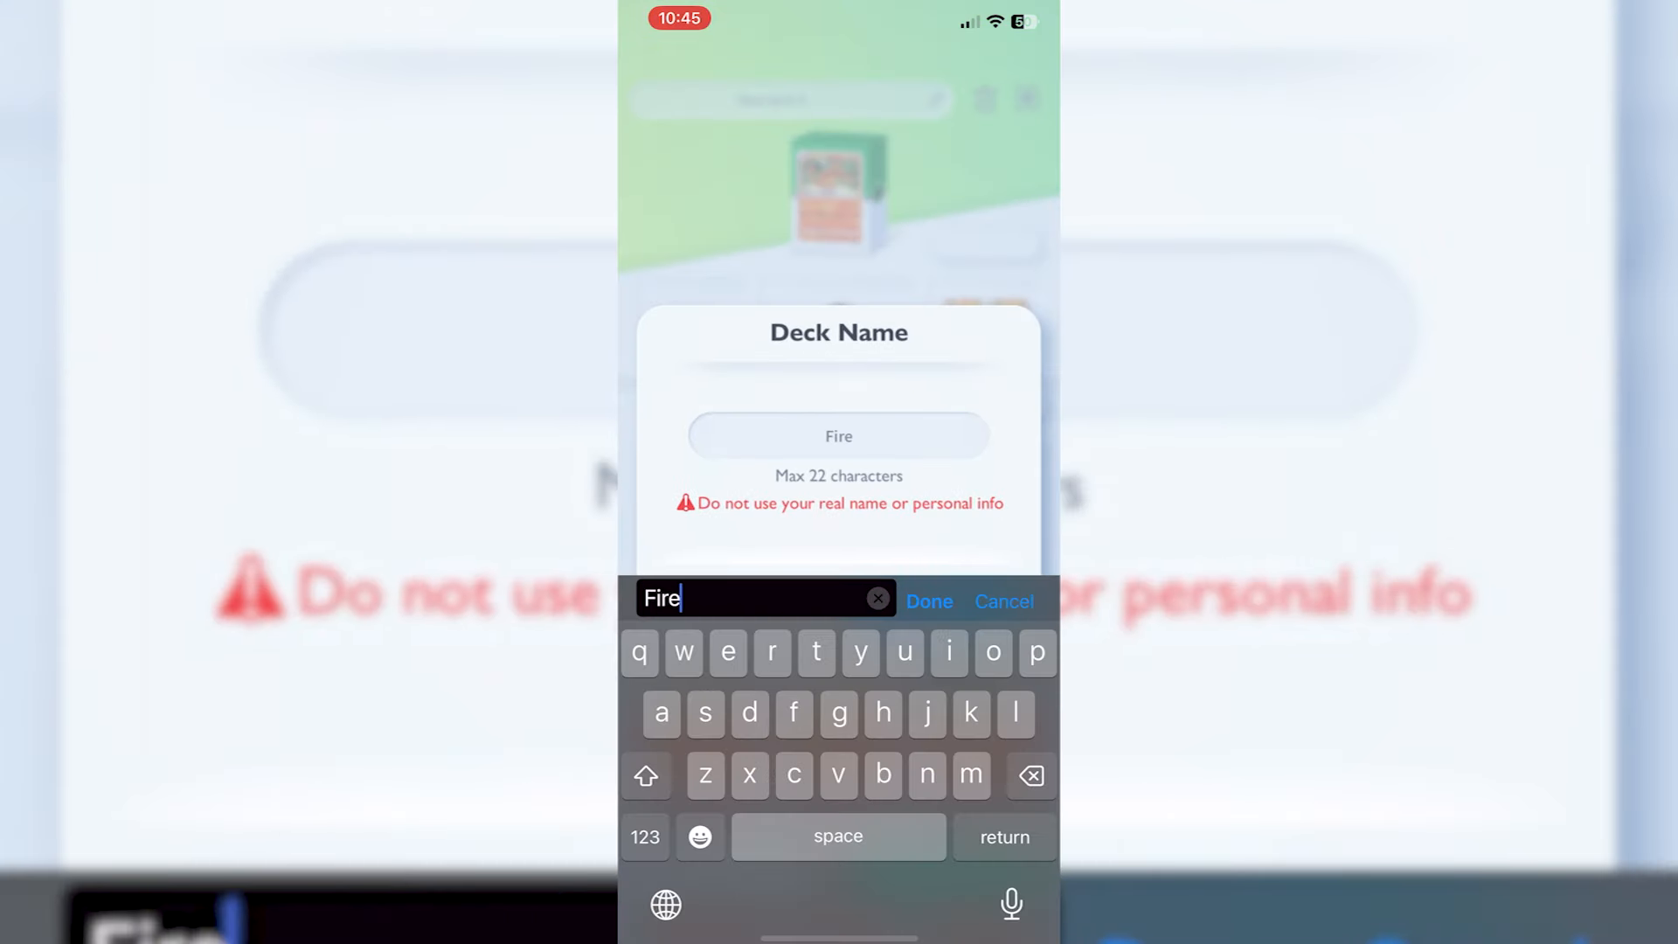
pyautogui.click(926, 601)
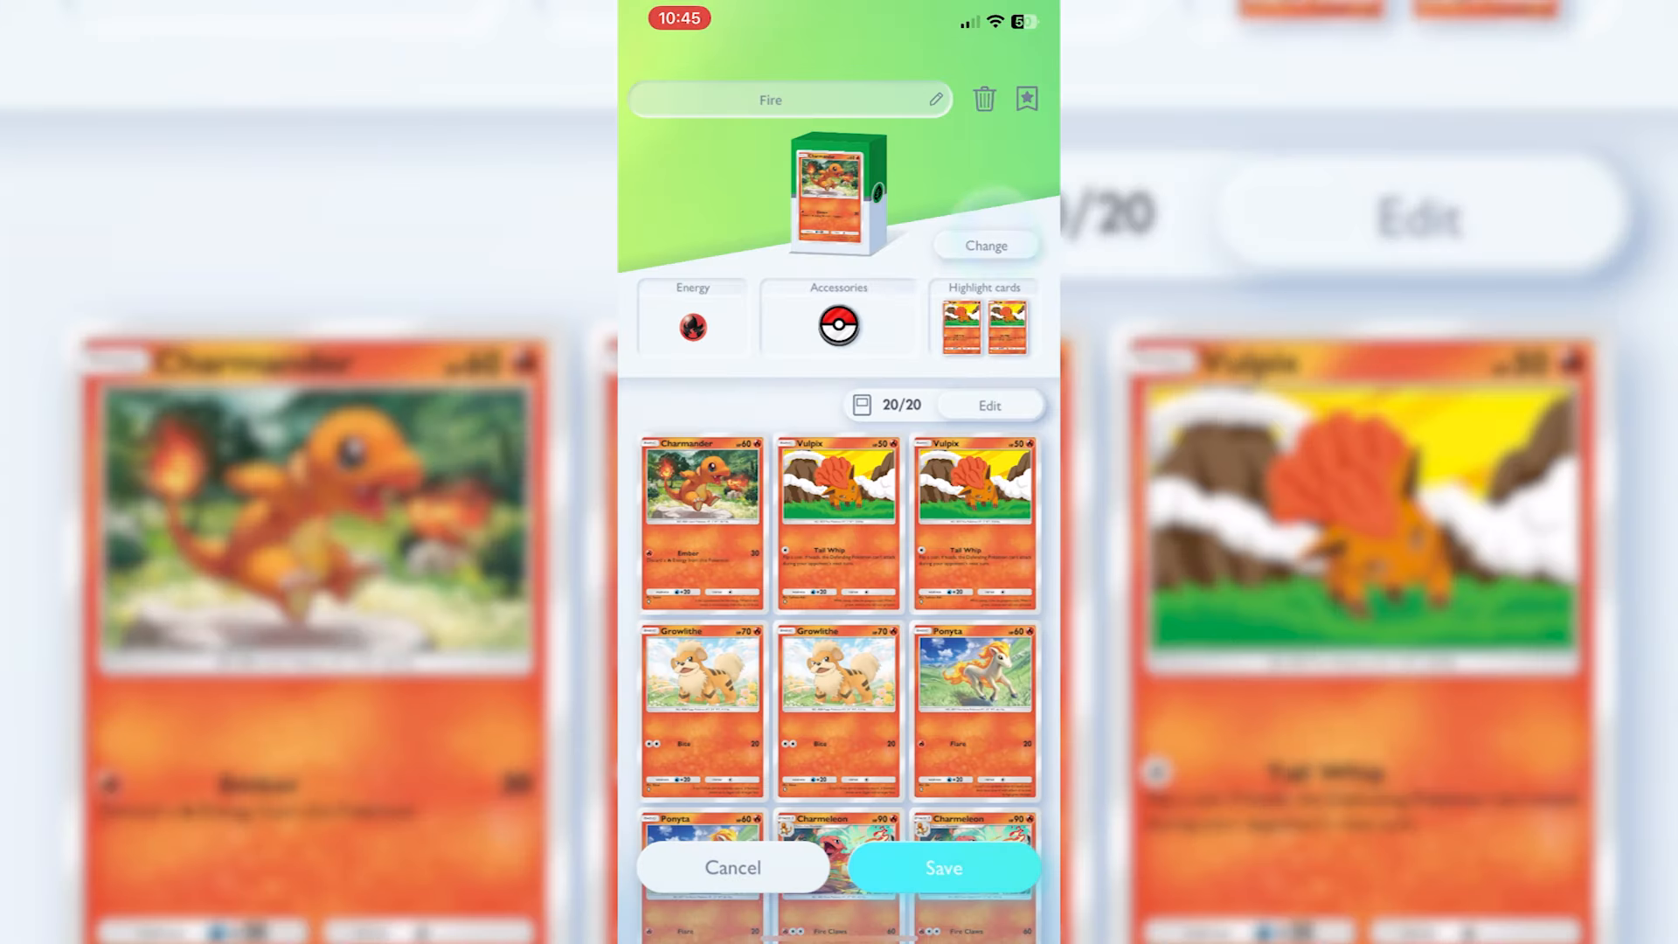
pyautogui.click(985, 245)
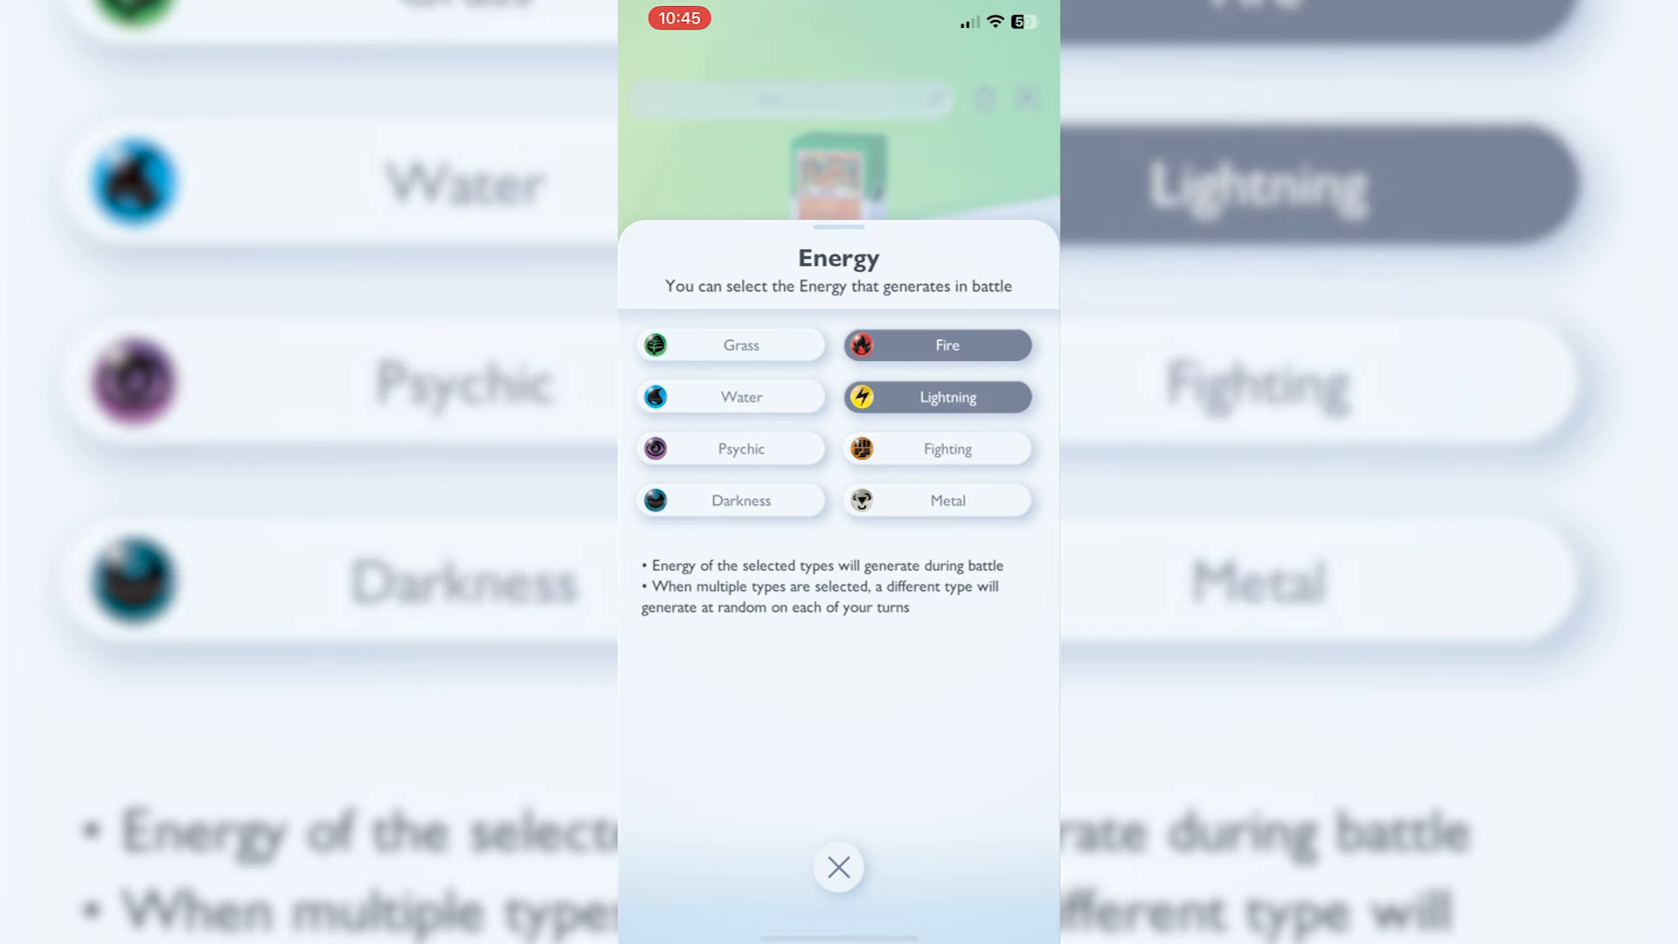
# Step: Deselect Lightning so Fire is the deck's only Energy type
pyautogui.click(945, 396)
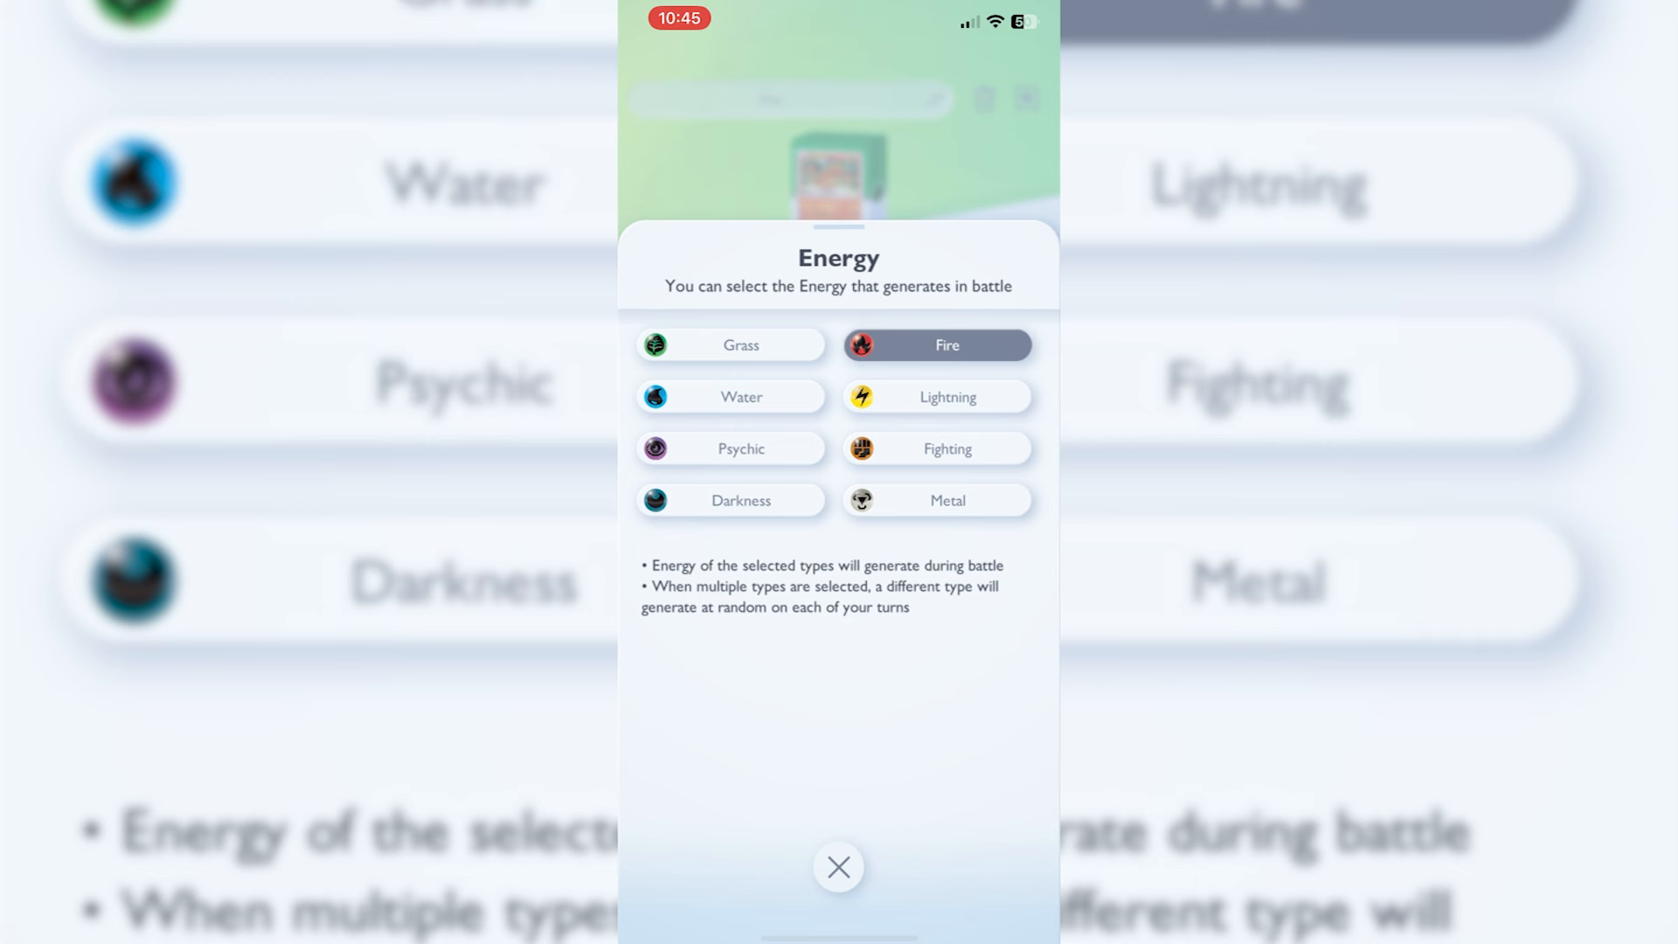
pyautogui.click(838, 868)
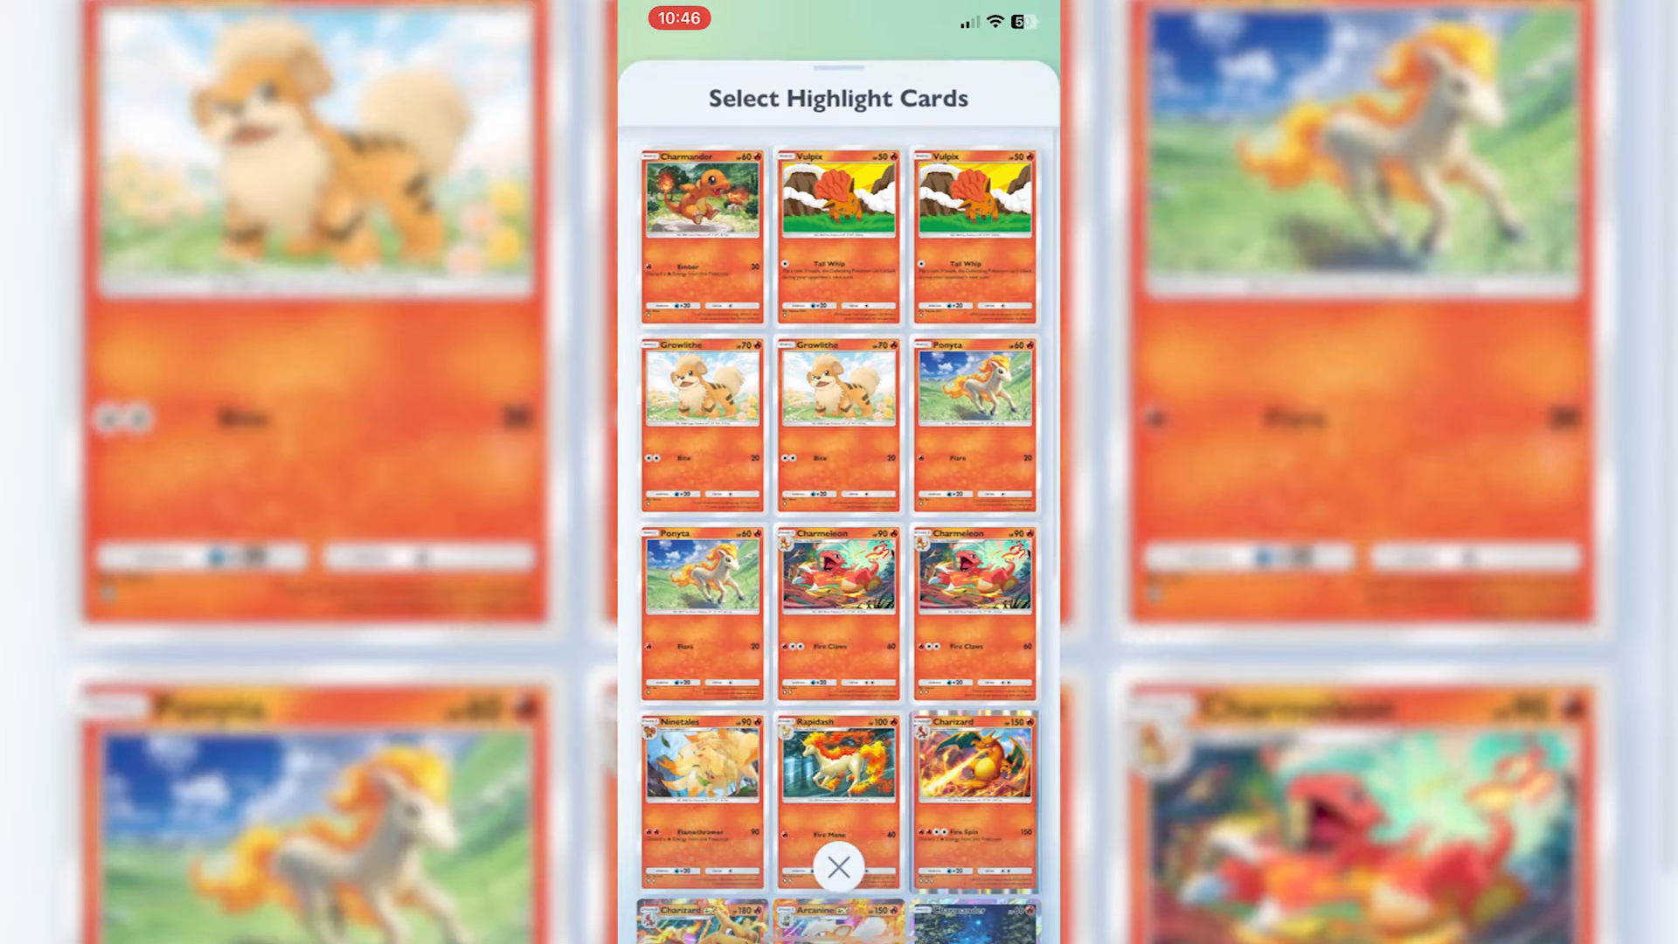
# Step: Pick a highlight card for the Fire deck, close the picker, and save the deck
pyautogui.scroll(-3)
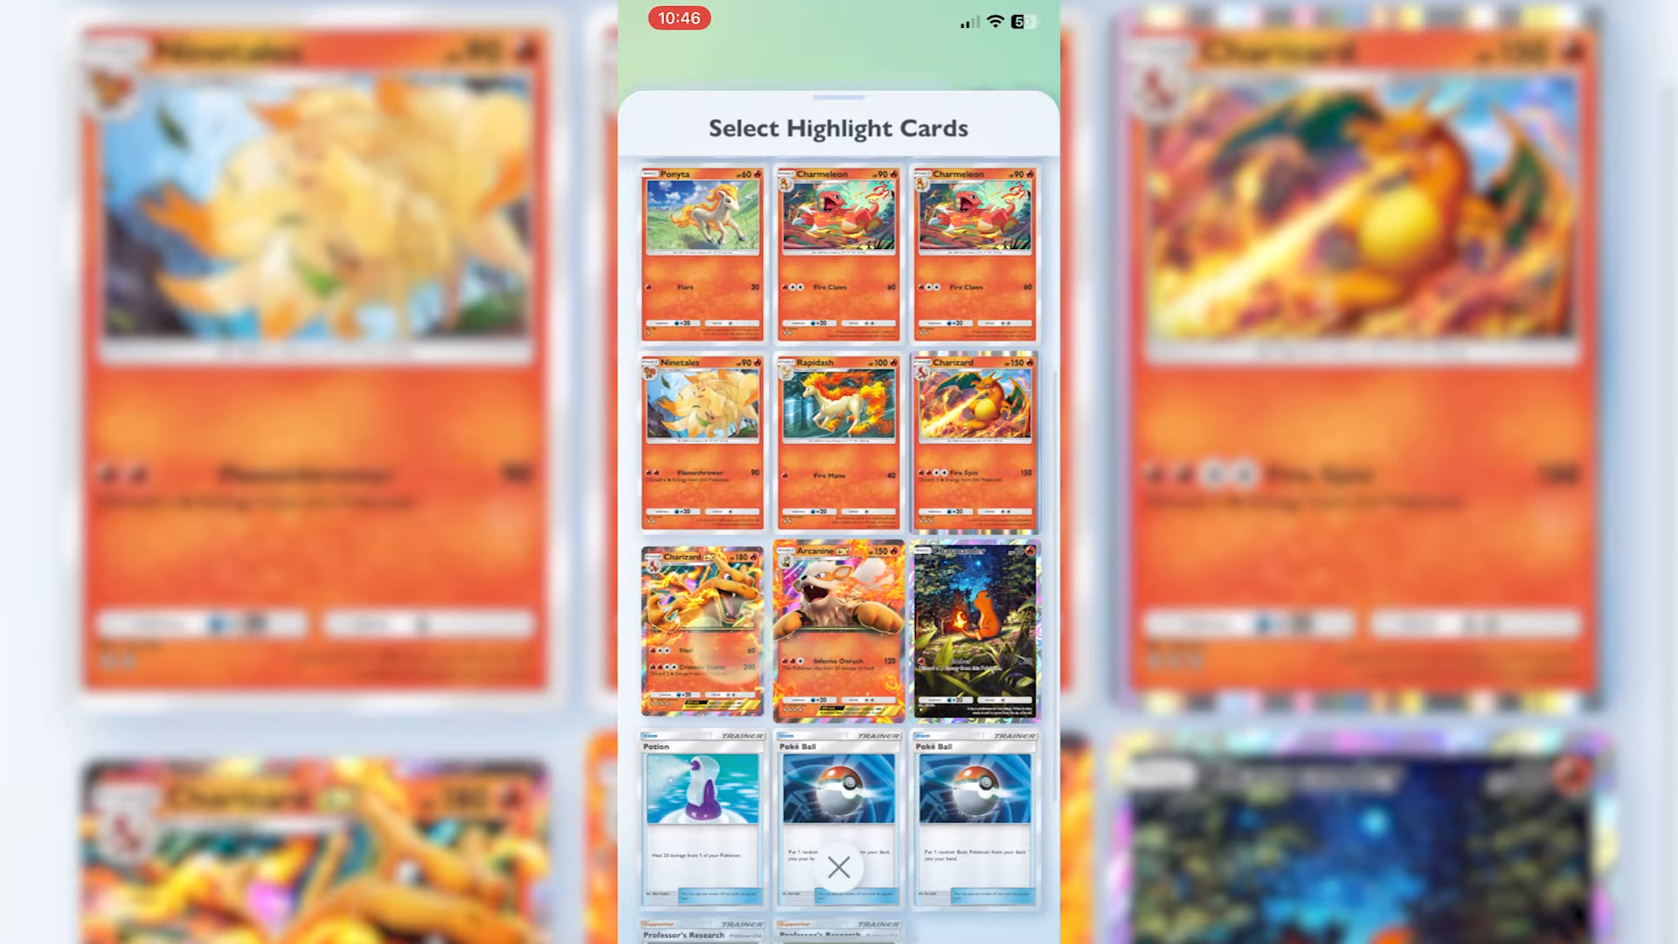
pyautogui.click(838, 629)
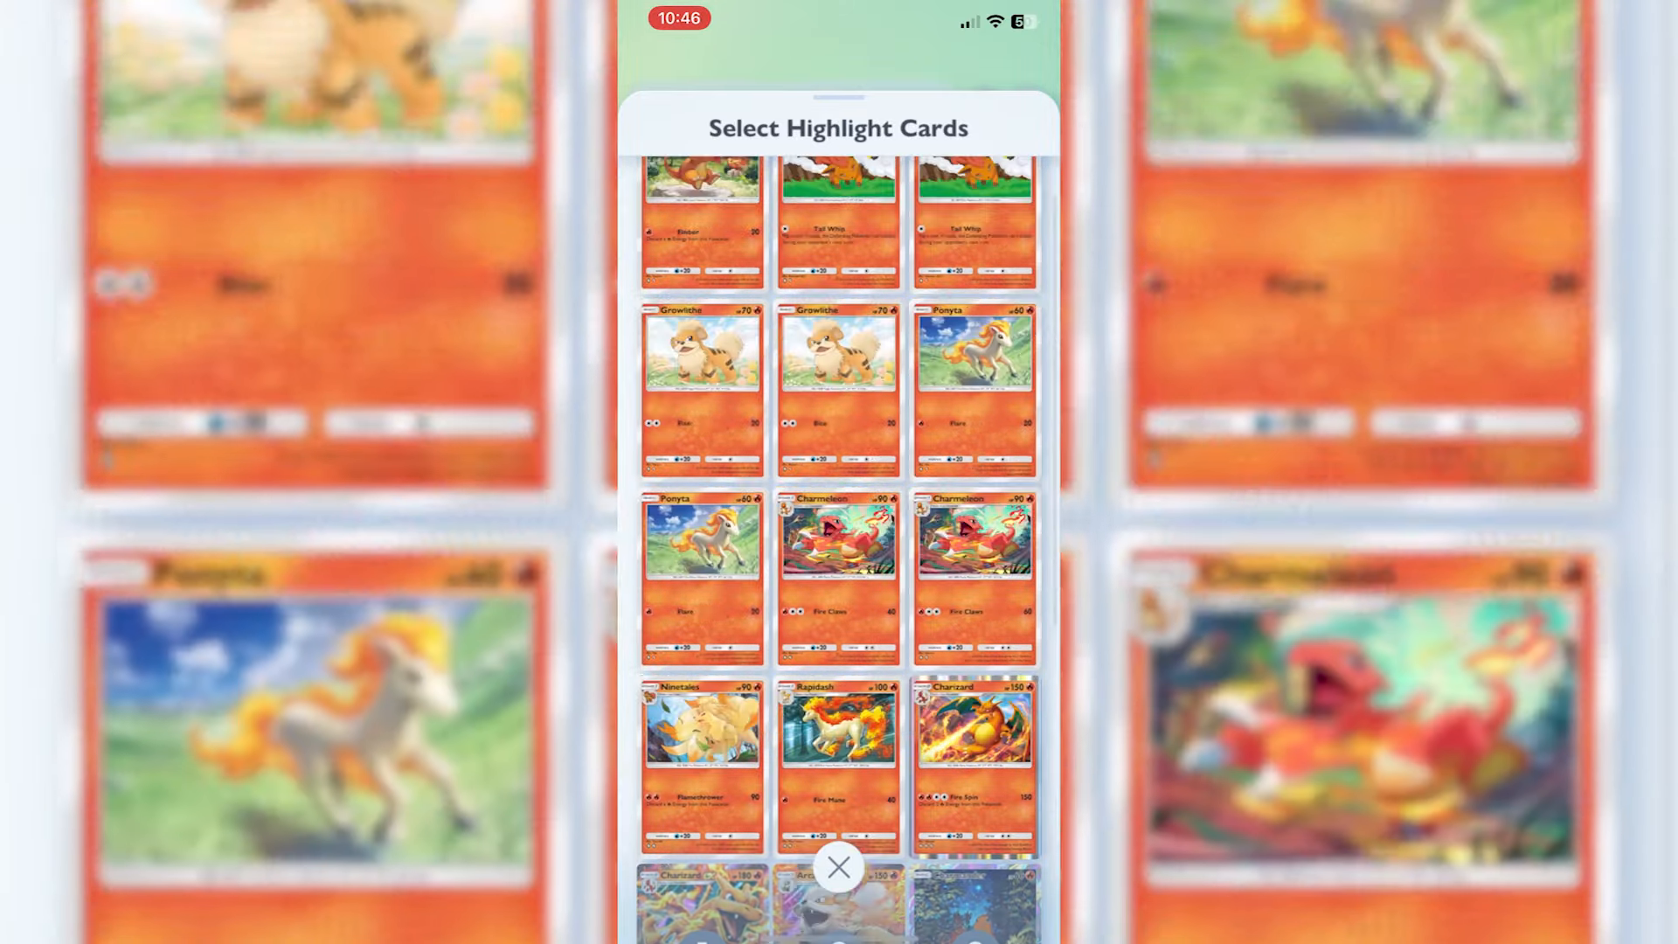
pyautogui.click(839, 867)
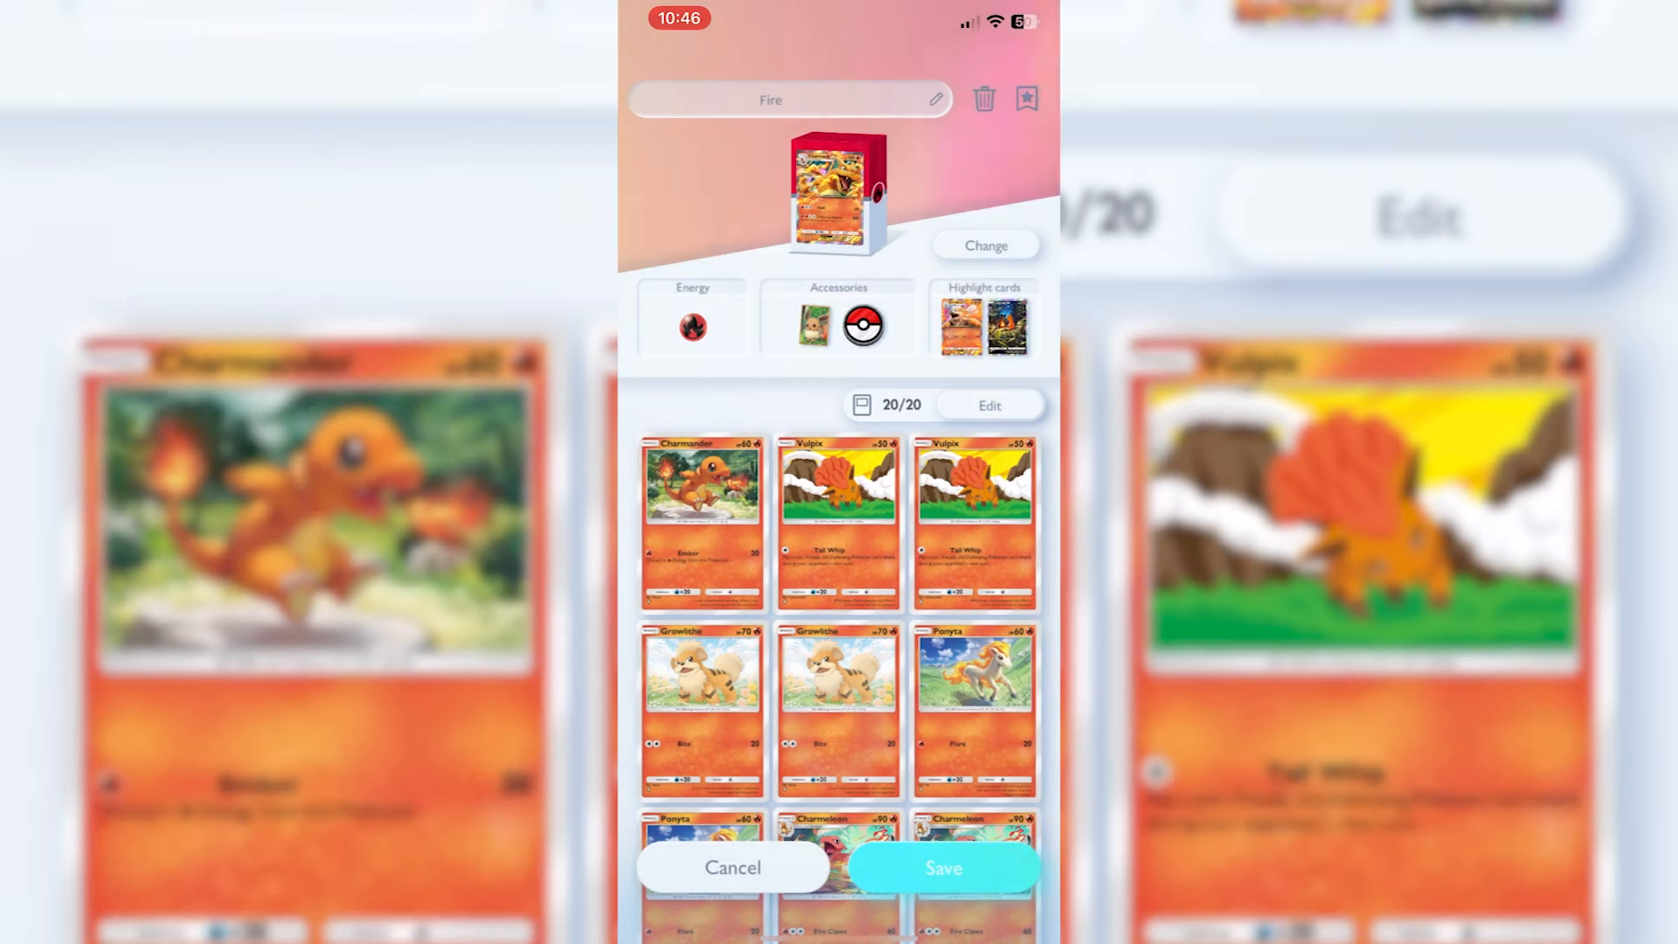
pyautogui.click(734, 868)
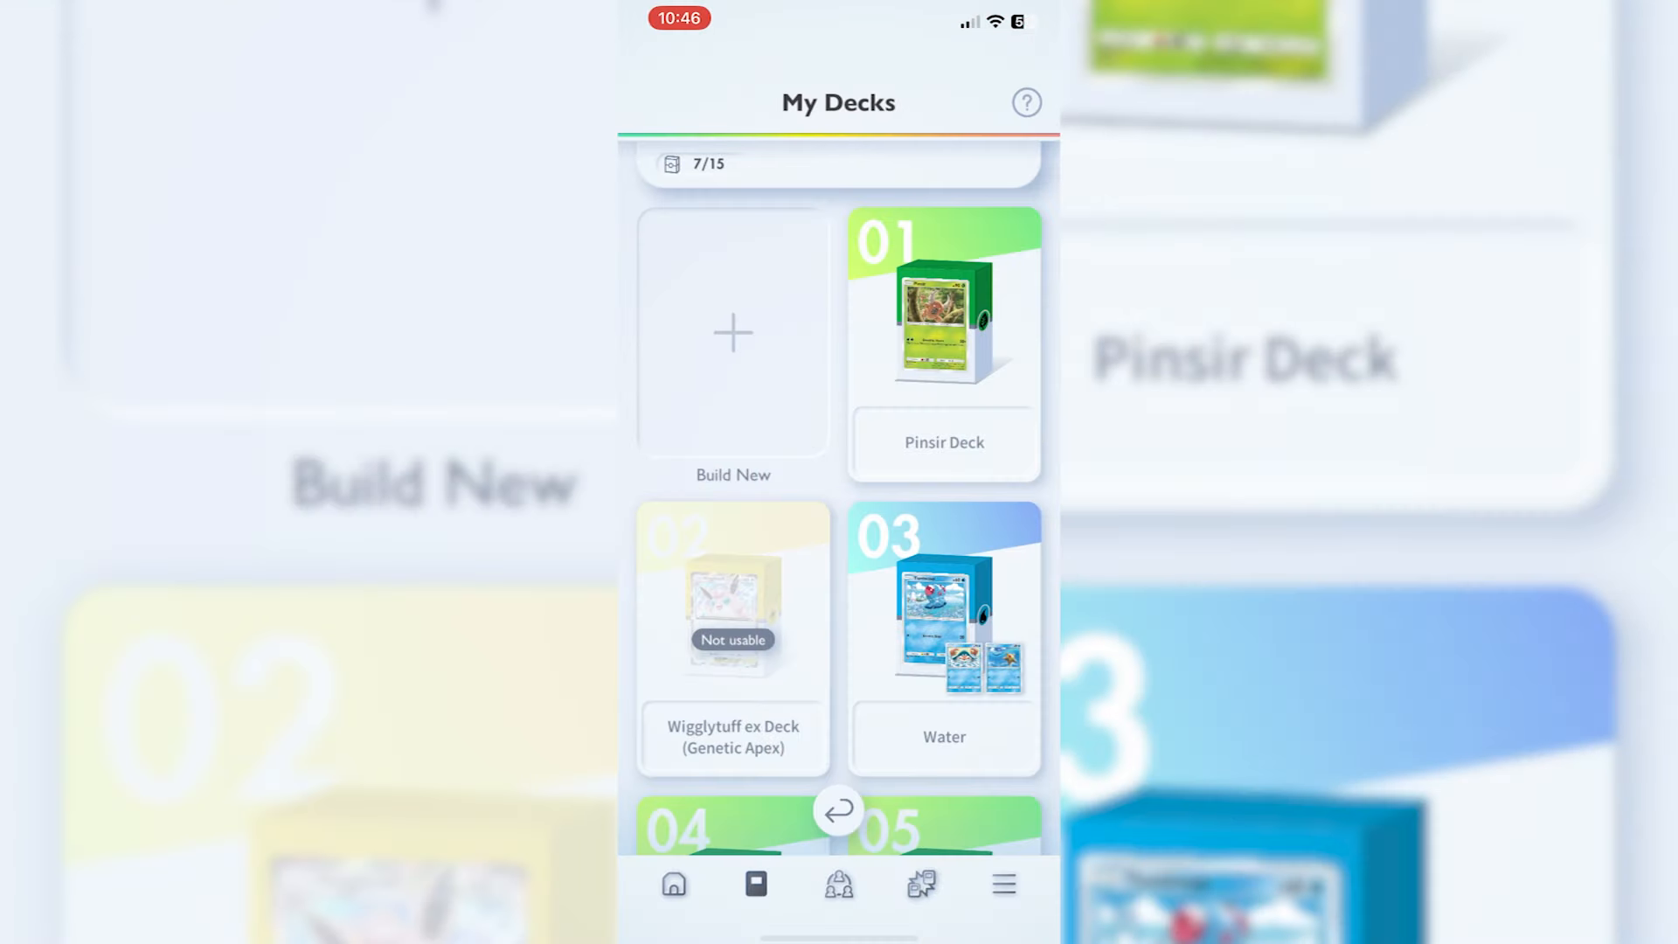
# Step: Scroll down through the screen toward the solo battle's deck selection
pyautogui.scroll(-3)
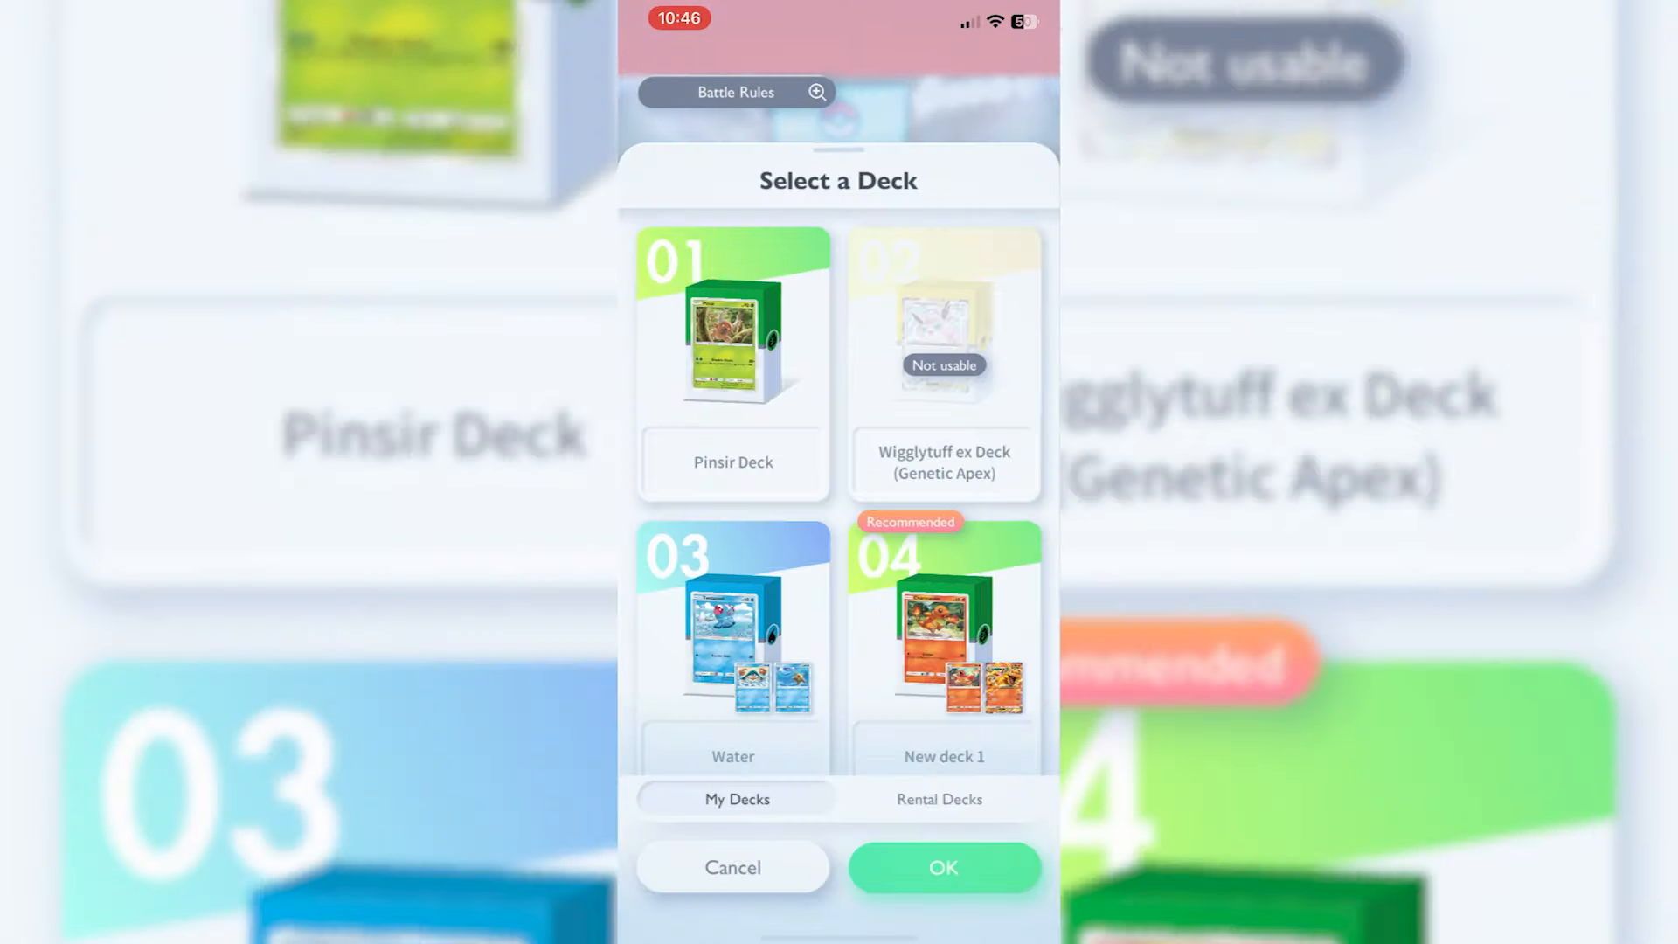
# Step: Scroll to deck 07 Fire, confirm it, and reach the Battle! screen against the Ivysaur Deck
pyautogui.scroll(-3)
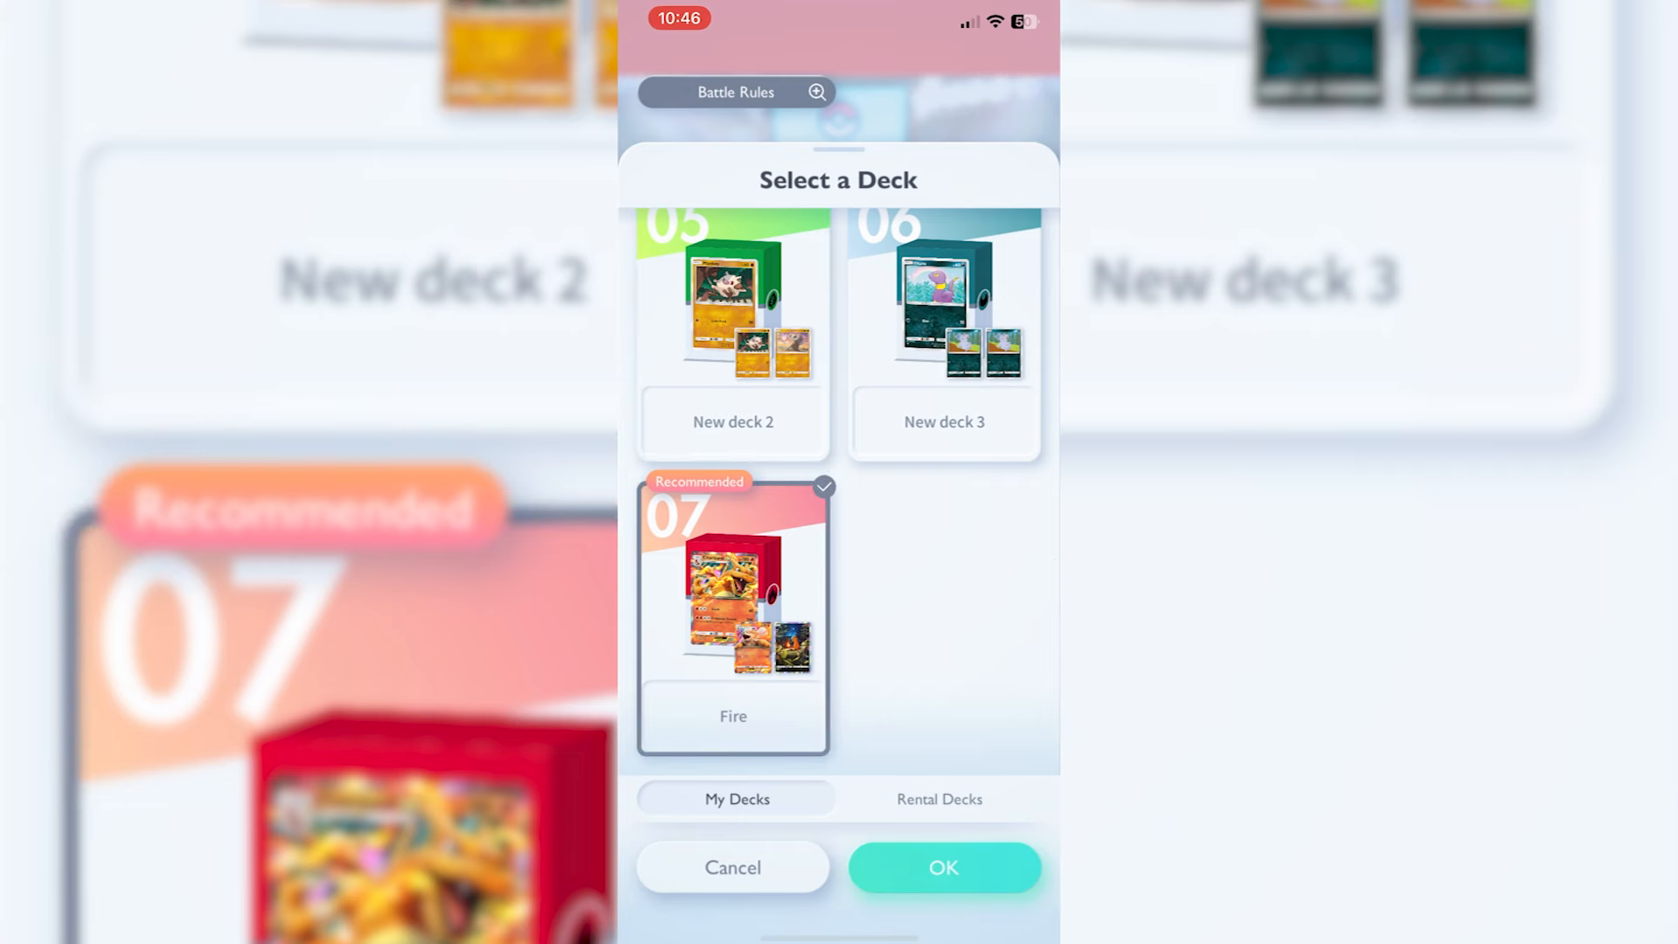
pyautogui.click(943, 867)
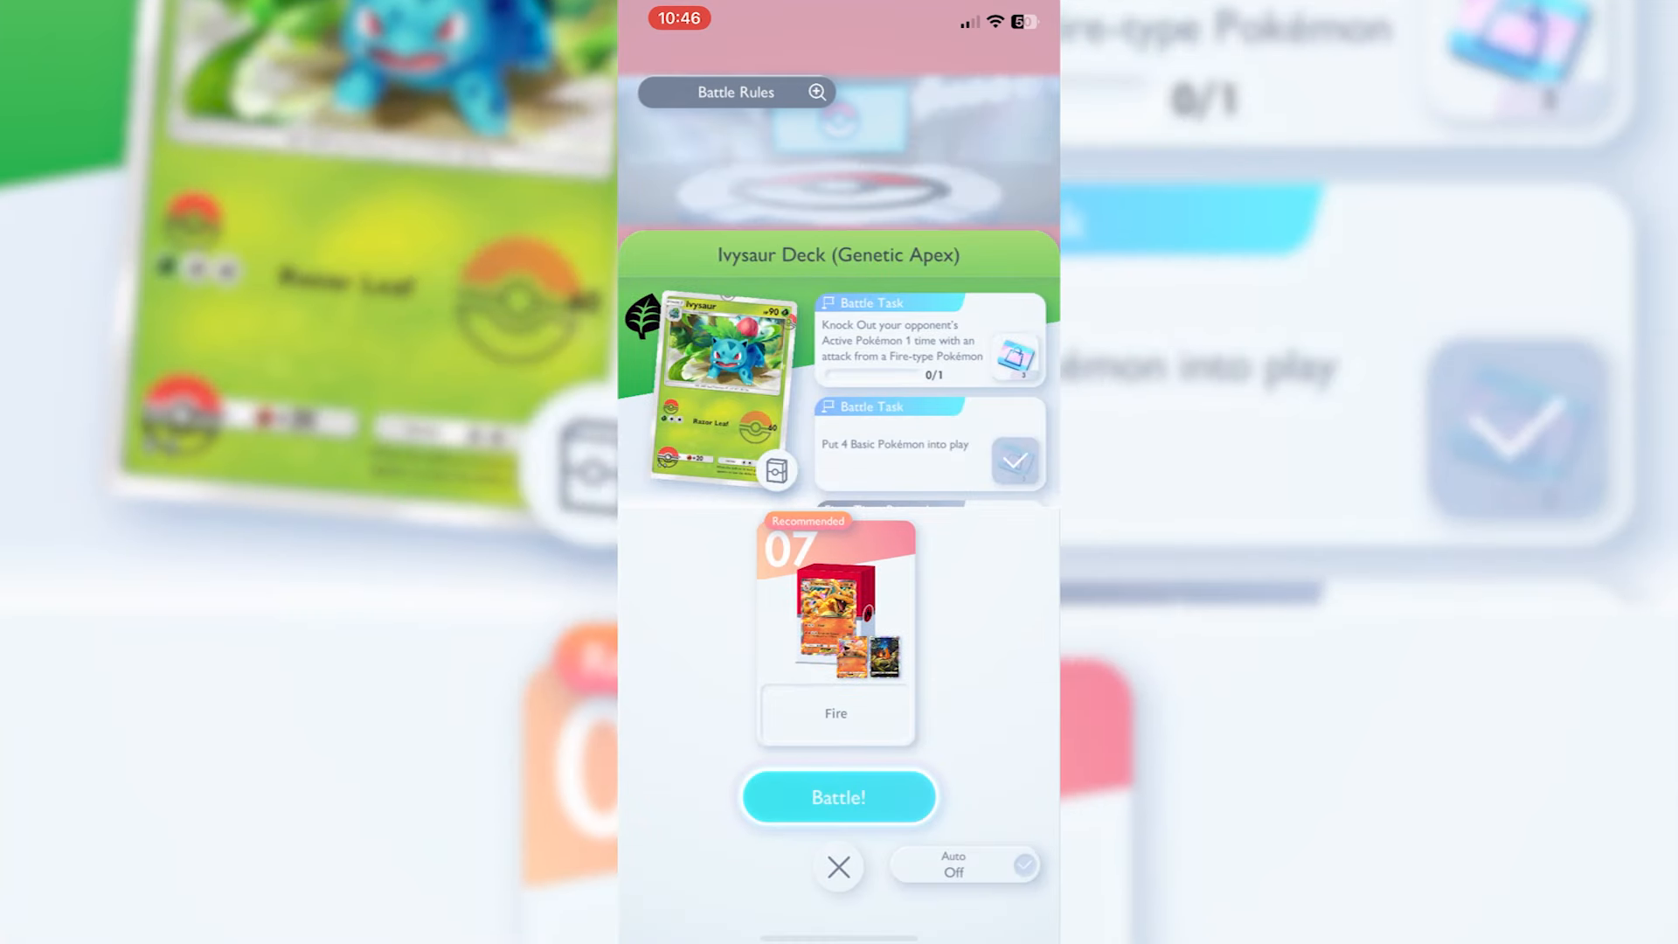
pyautogui.click(839, 798)
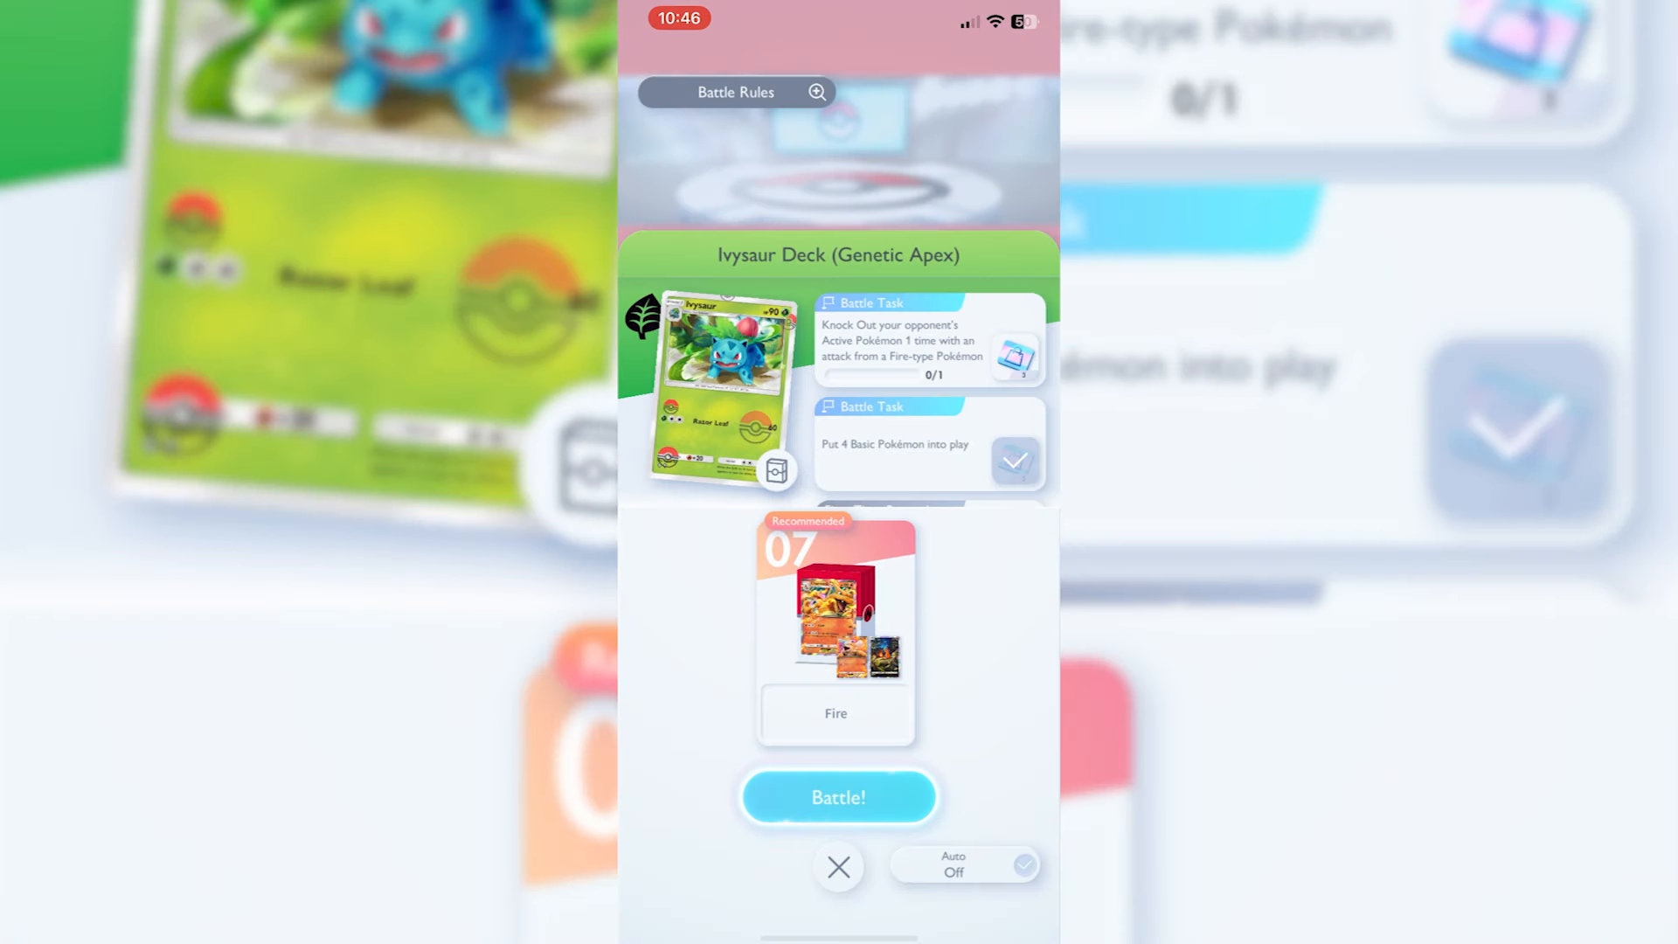
pyautogui.click(837, 797)
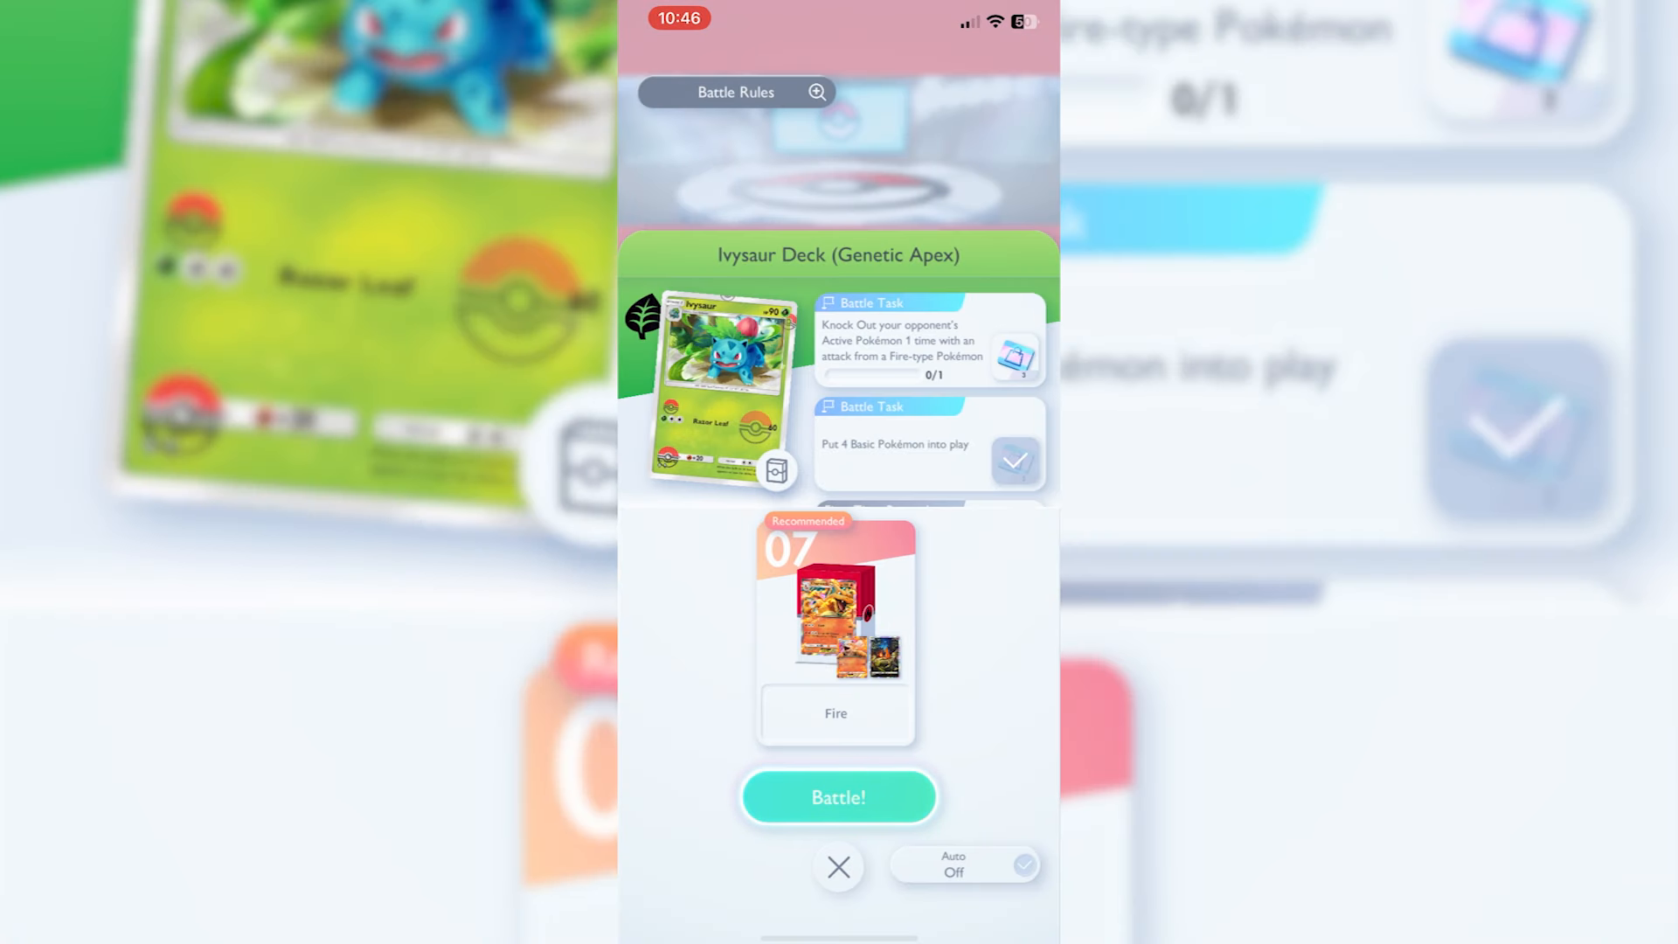
pyautogui.click(837, 797)
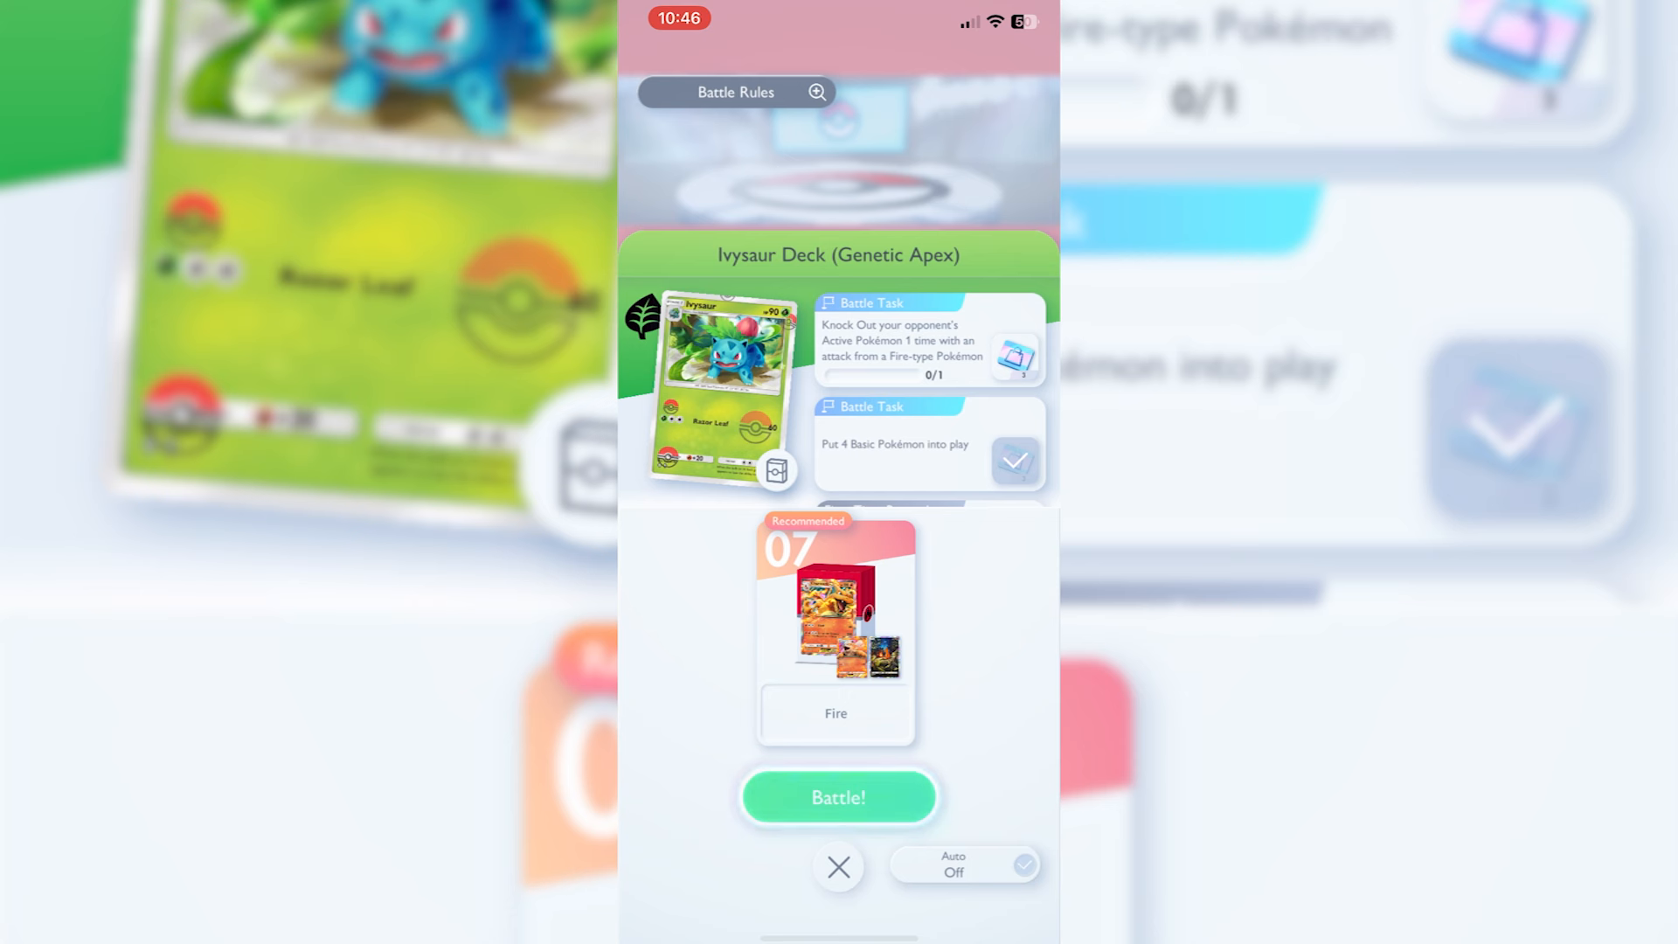